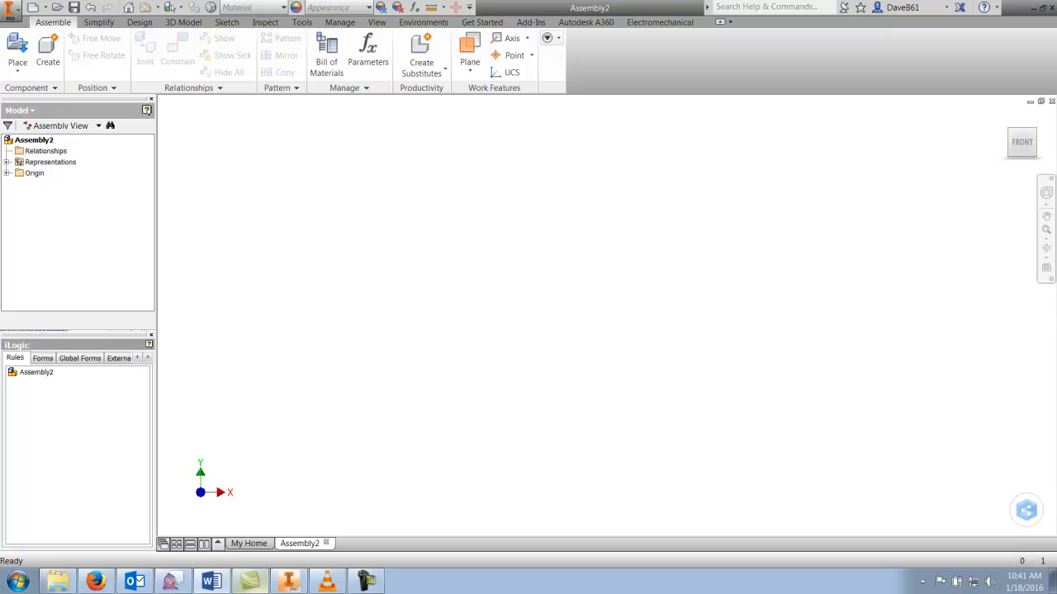
{"action": "mouse_move", "coordinate": [873, 280]}
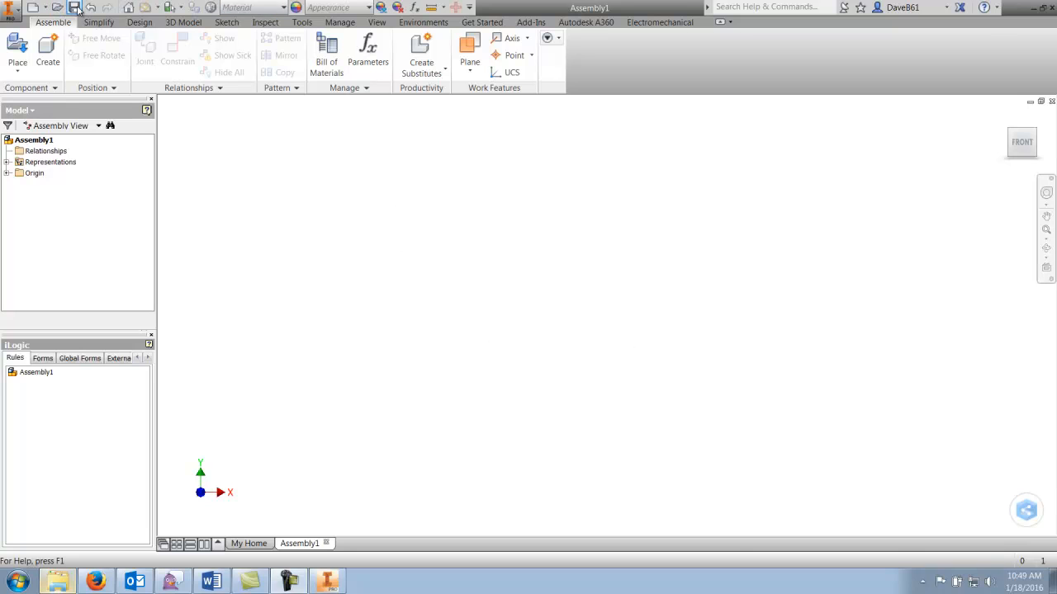
- Save the empty assembly as Test 1.iam in the Test Area folder
{"action": "left_click", "coordinate": [74, 7]}
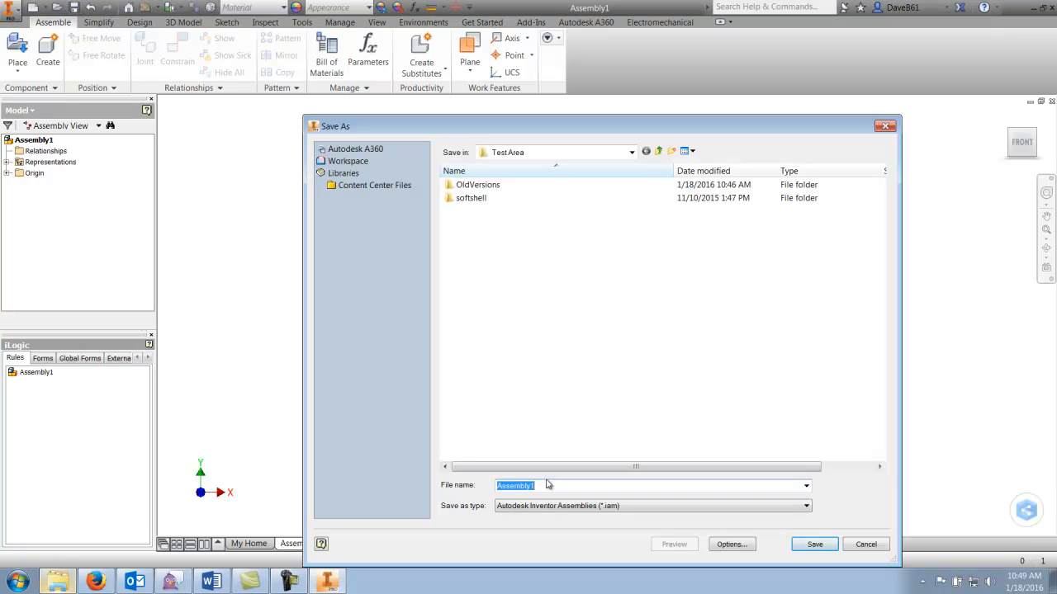
{"action": "type", "text": "Test 1"}
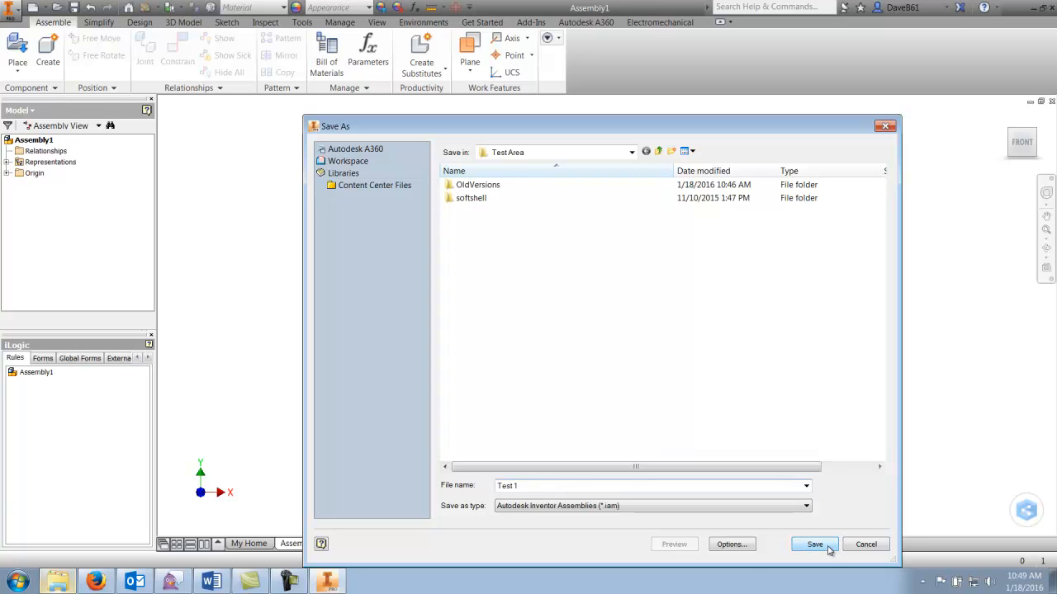
{"action": "left_click", "coordinate": [814, 544]}
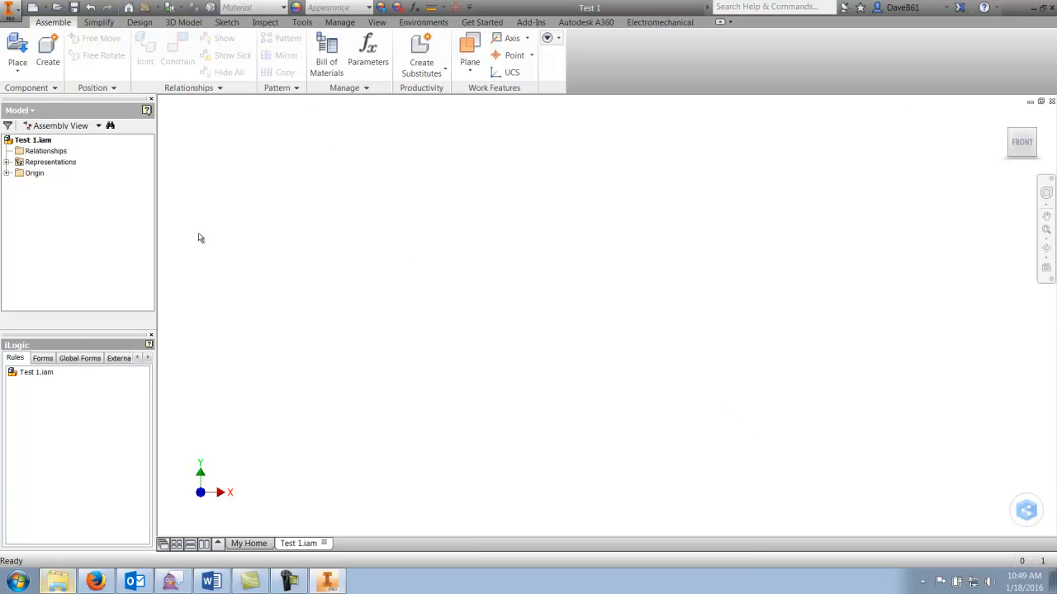
{"action": "mouse_move", "coordinate": [17, 49]}
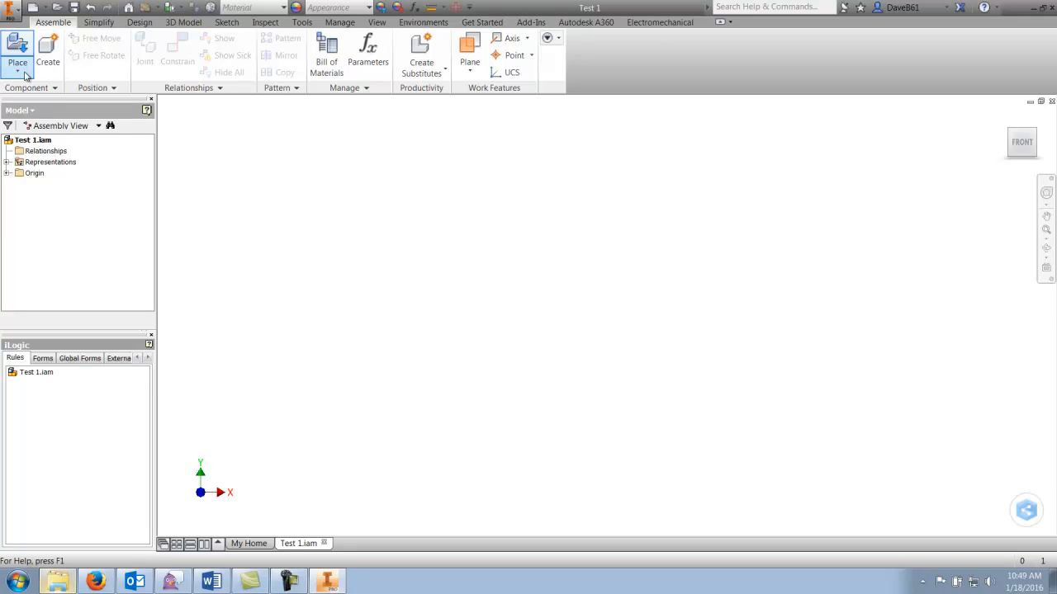
- Choose iLogic_PLATE from the iLogic Parts folder for placement
{"action": "left_click", "coordinate": [17, 62]}
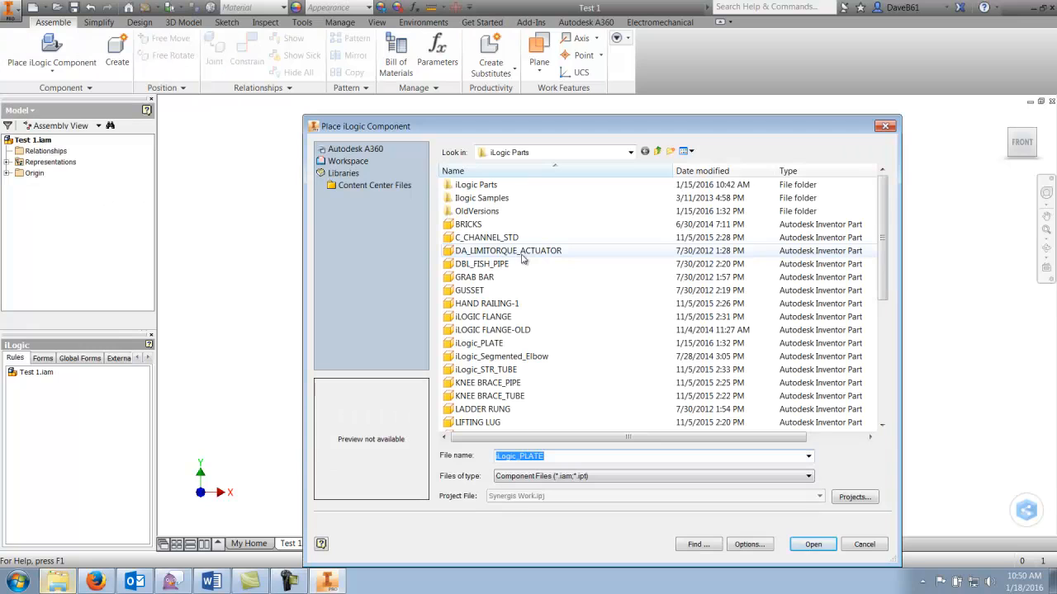
{"action": "mouse_move", "coordinate": [592, 187]}
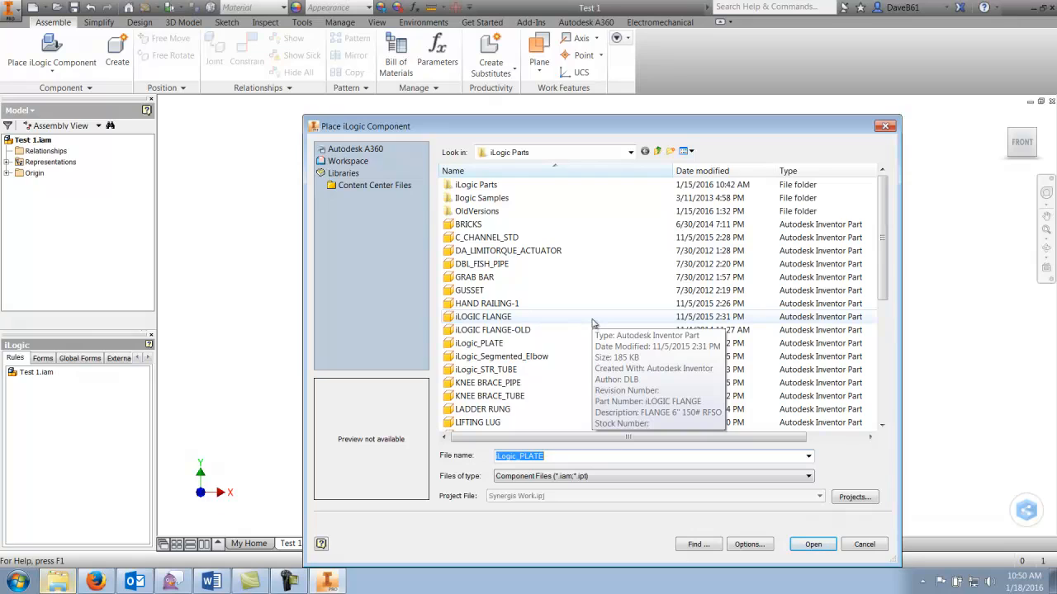
{"action": "mouse_move", "coordinate": [478, 342]}
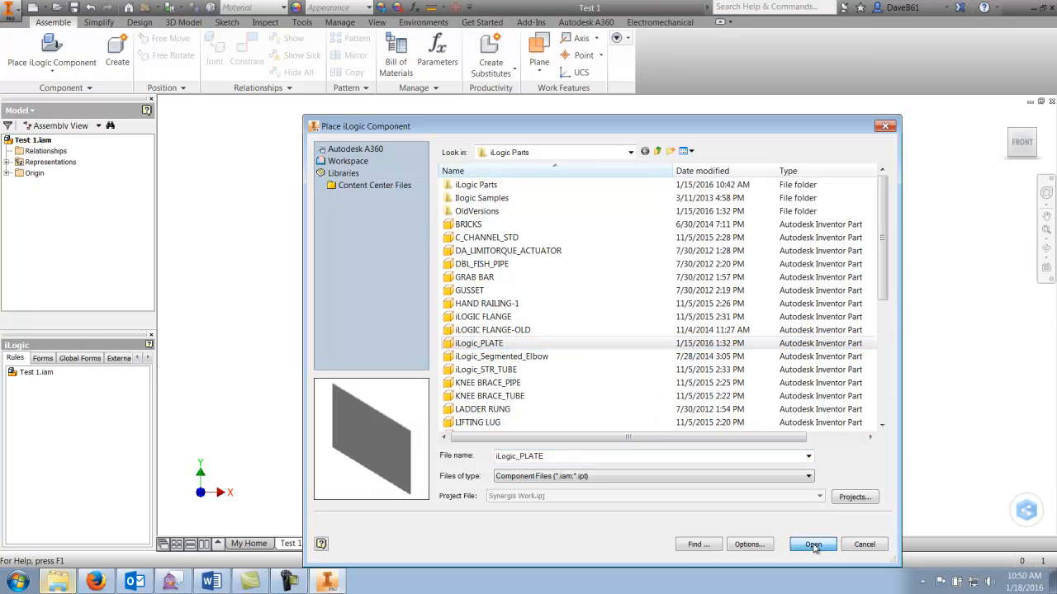
{"action": "left_click", "coordinate": [812, 544]}
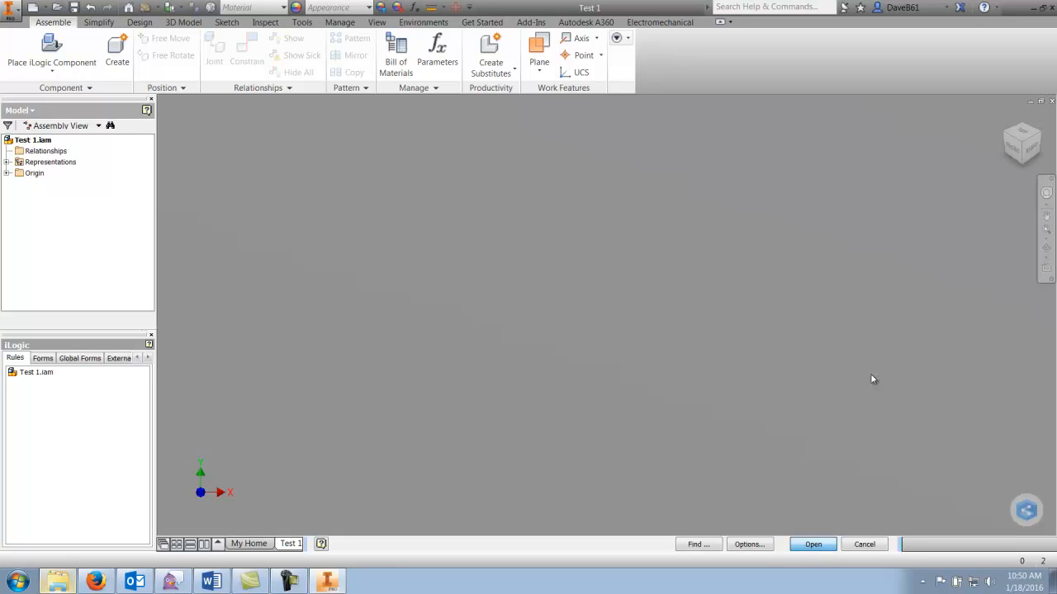
- Place one plate sized 48 x 12 x 0.5 in with SA240 TP 304 material
{"action": "left_click", "coordinate": [812, 544]}
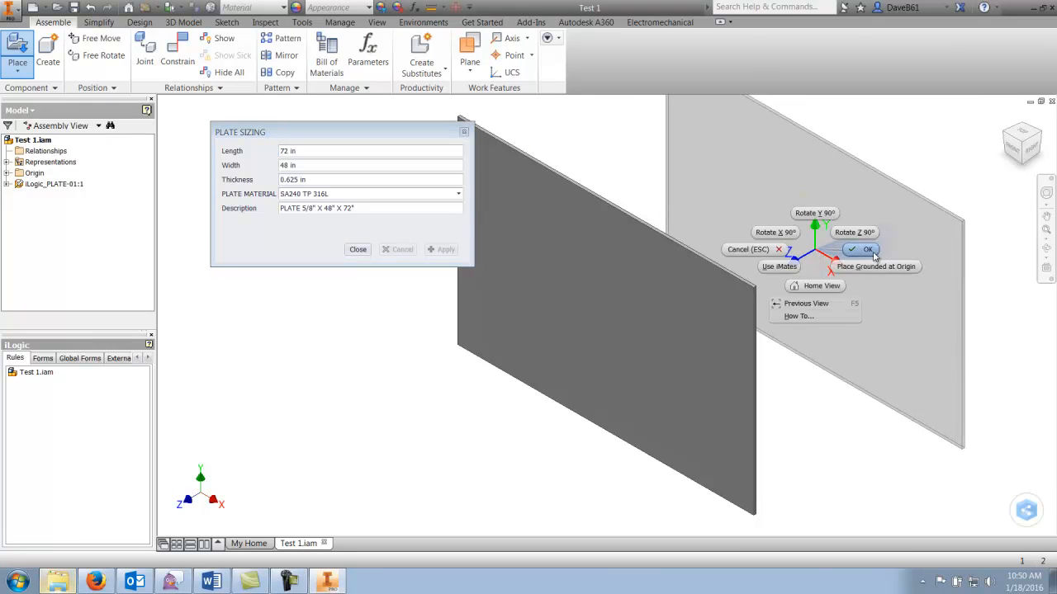
{"action": "left_click", "coordinate": [861, 249]}
{"action": "type", "text": "48"}
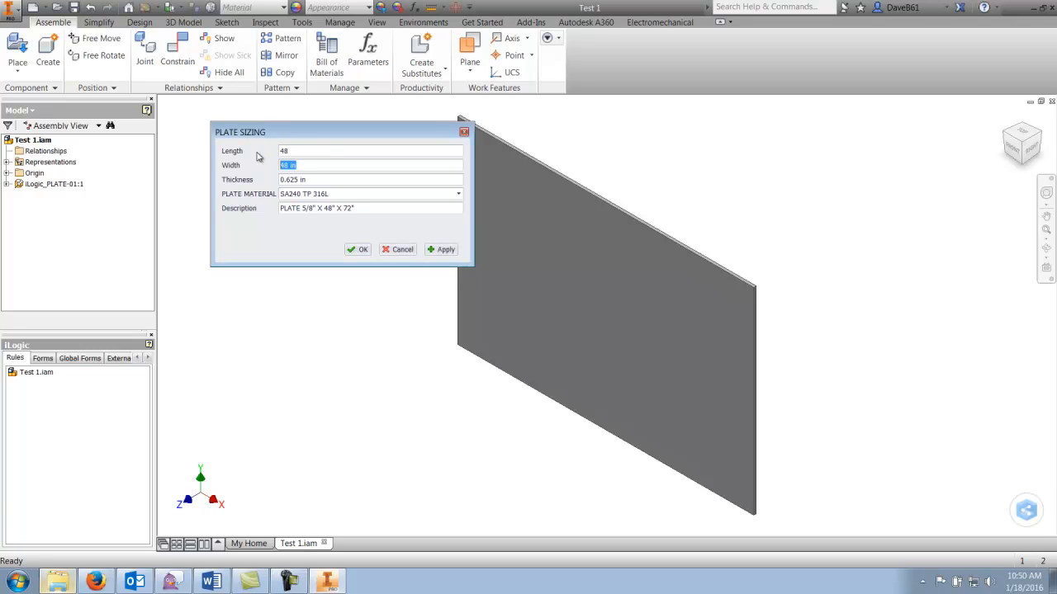
{"action": "type", "text": "12"}
{"action": "left_click", "coordinate": [371, 179]}
{"action": "type", "text": ".5"}
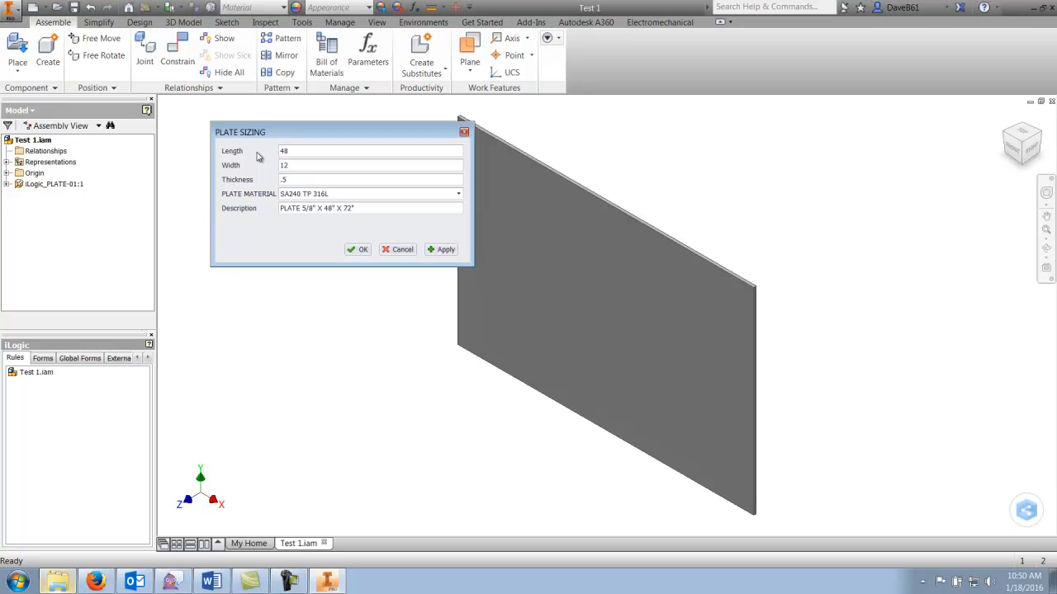
{"action": "left_click", "coordinate": [458, 193]}
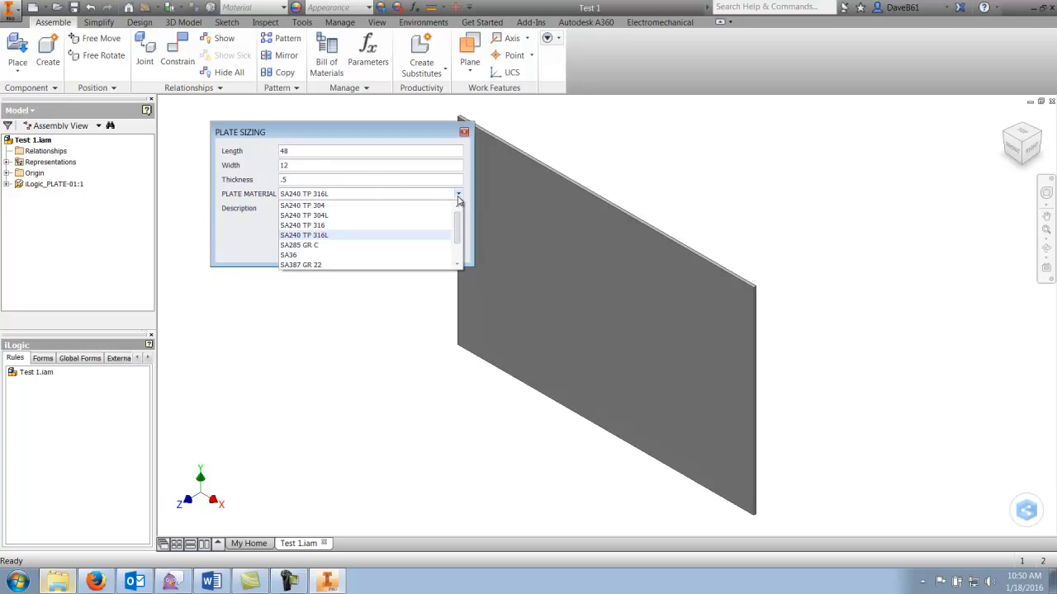
{"action": "left_click", "coordinate": [302, 204]}
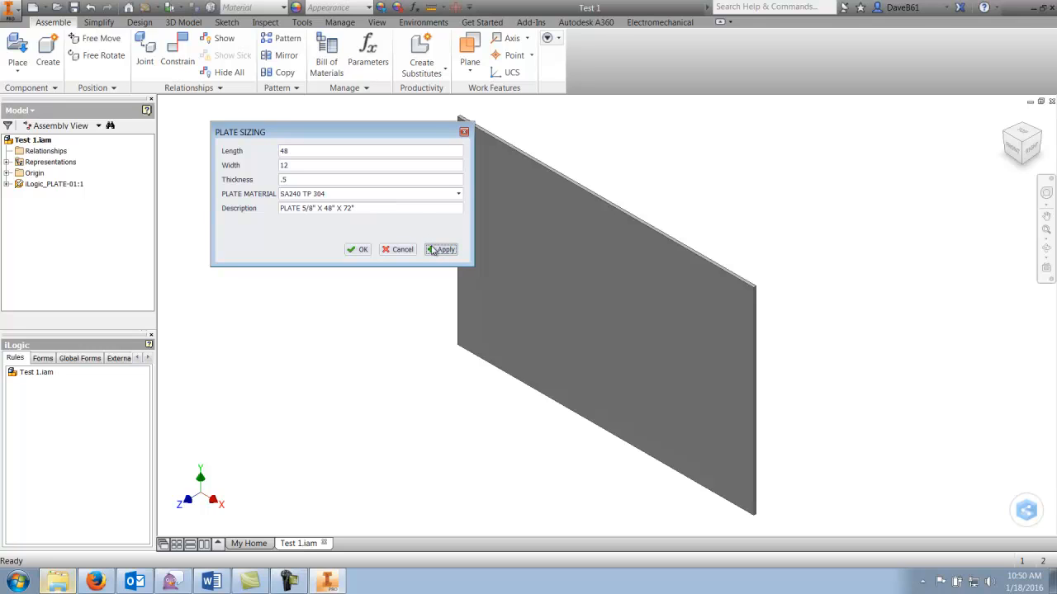
{"action": "left_click", "coordinate": [441, 249]}
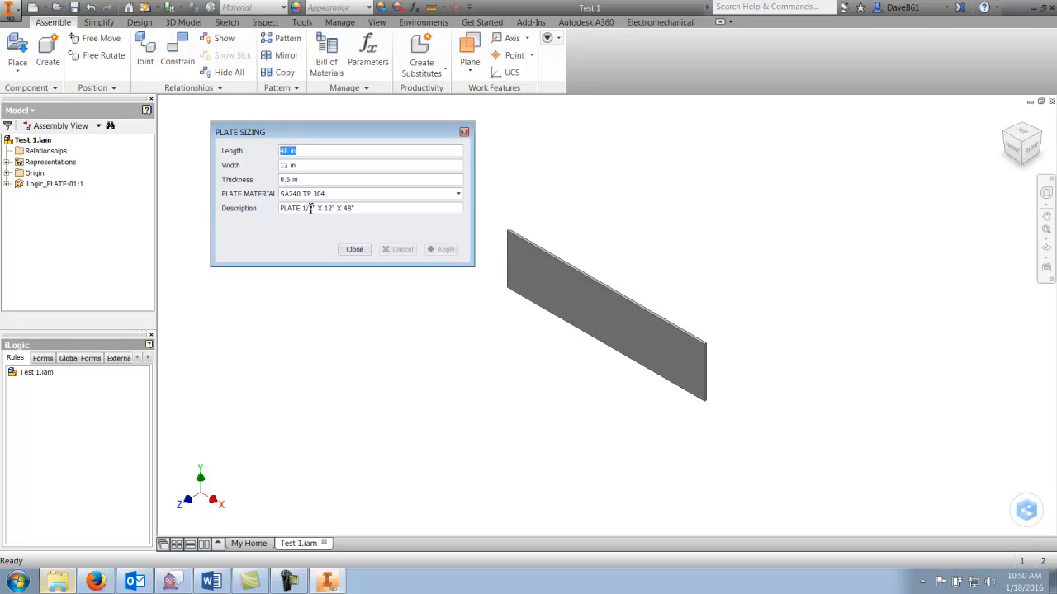
{"action": "mouse_move", "coordinate": [293, 220]}
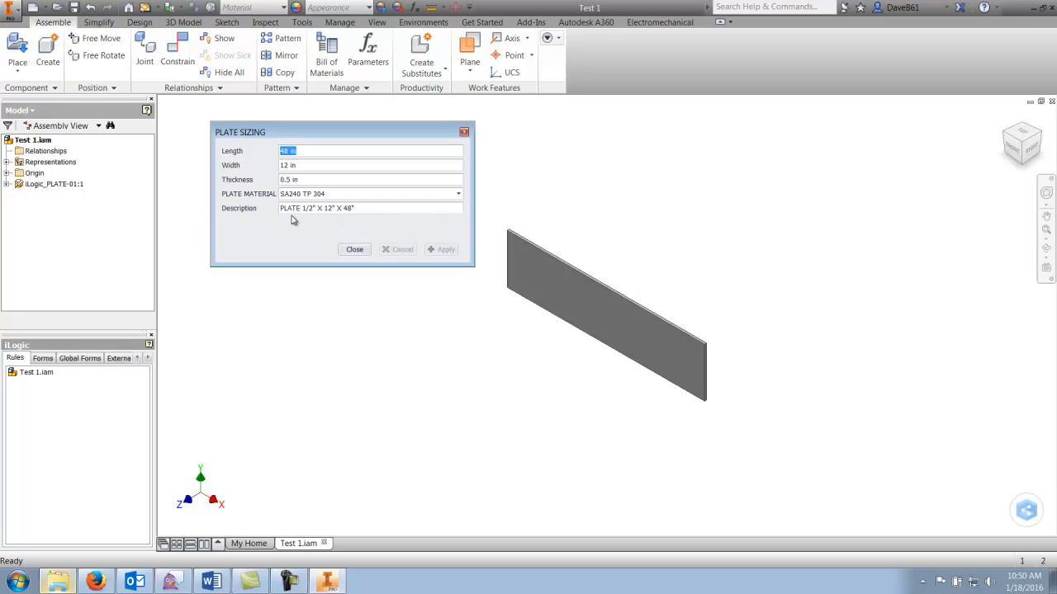
{"action": "mouse_move", "coordinate": [361, 212]}
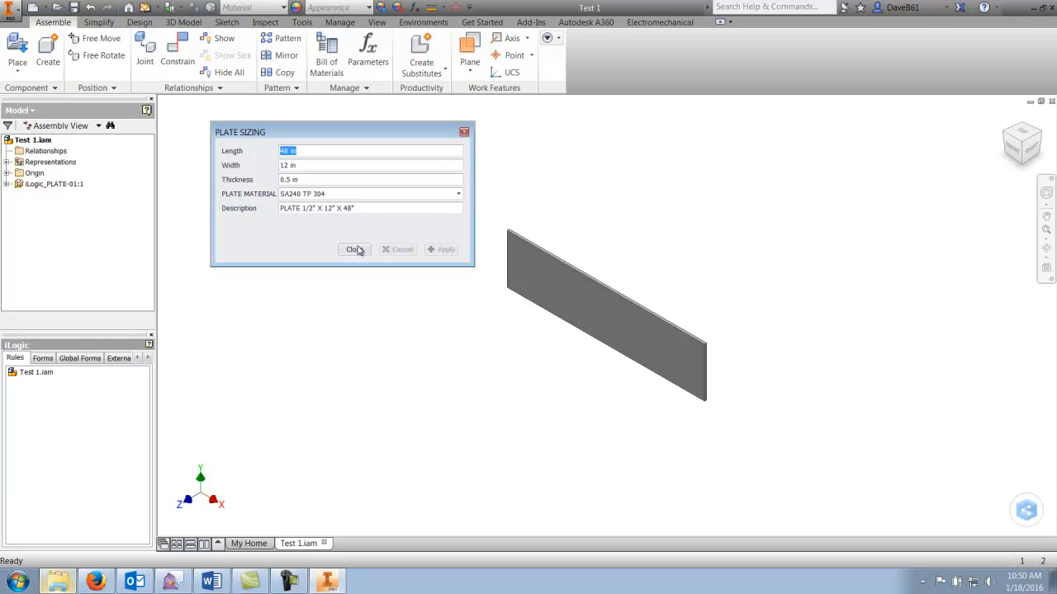
{"action": "left_click", "coordinate": [355, 249]}
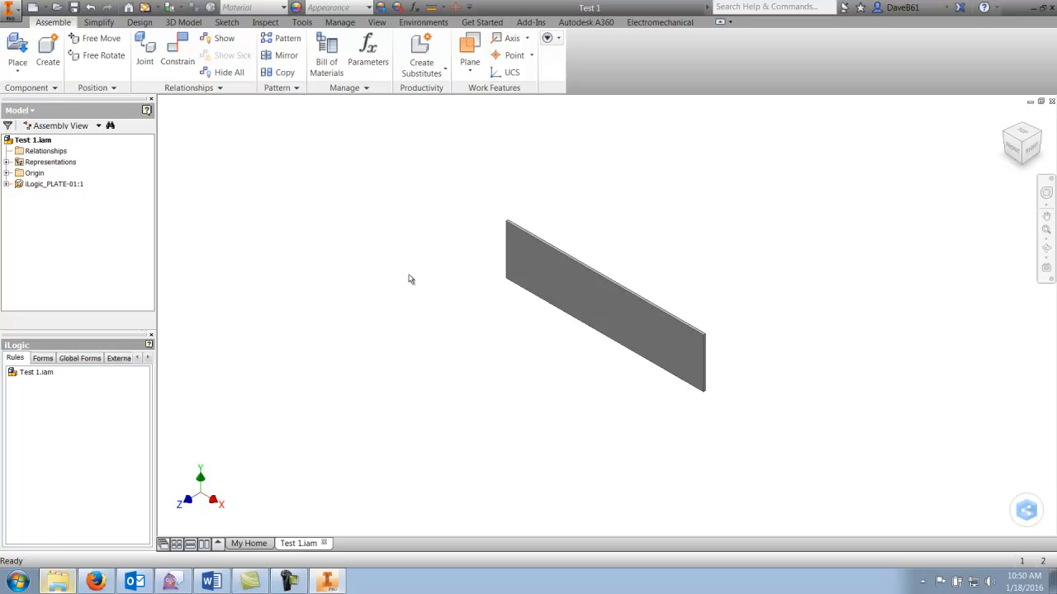
{"action": "left_click", "coordinate": [53, 184]}
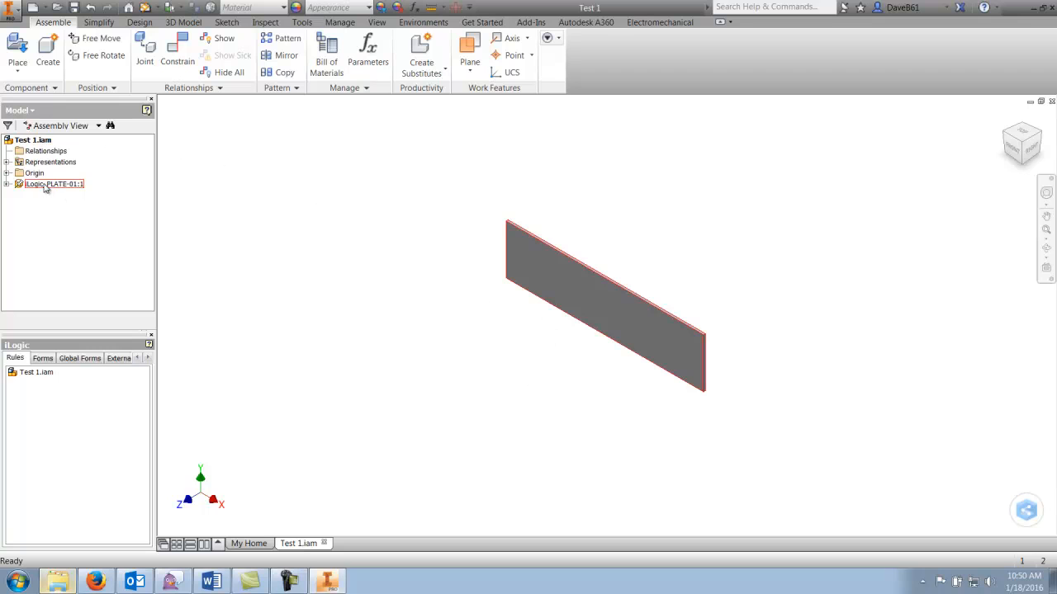
{"action": "right_click", "coordinate": [54, 184]}
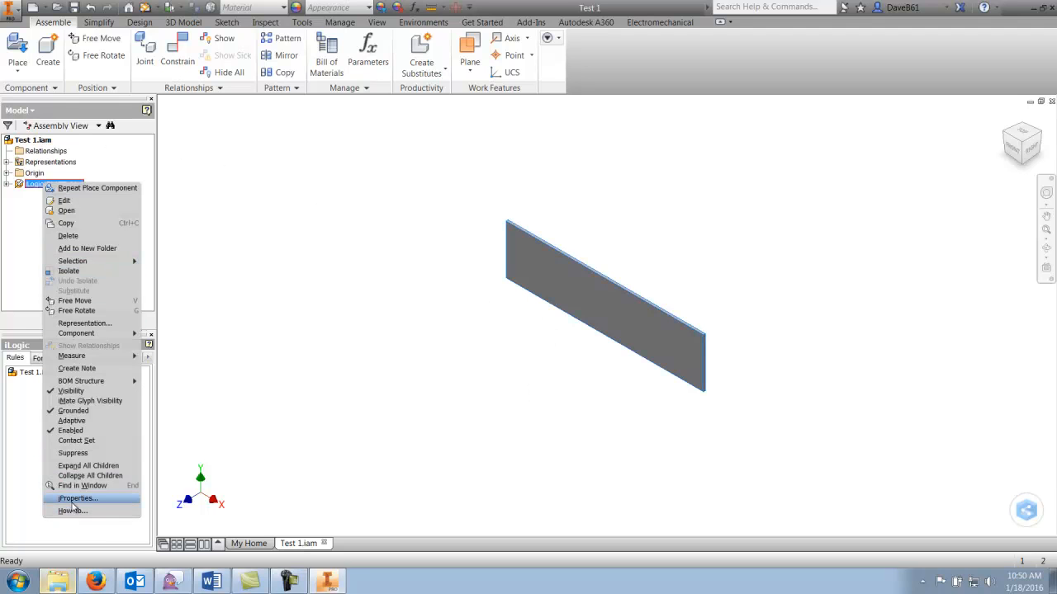
{"action": "left_click", "coordinate": [76, 498]}
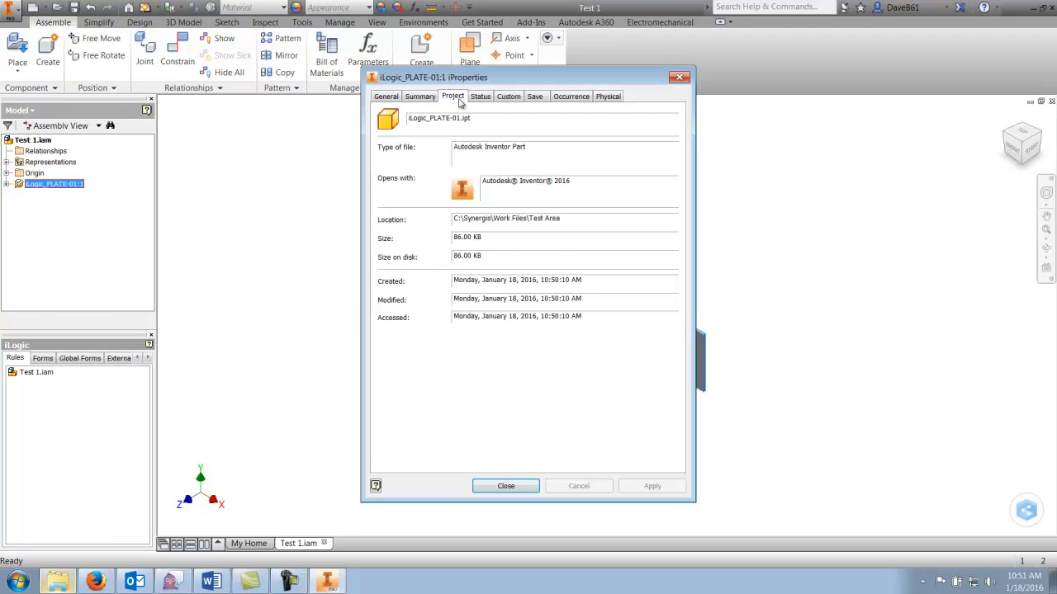
{"action": "left_click", "coordinate": [453, 96]}
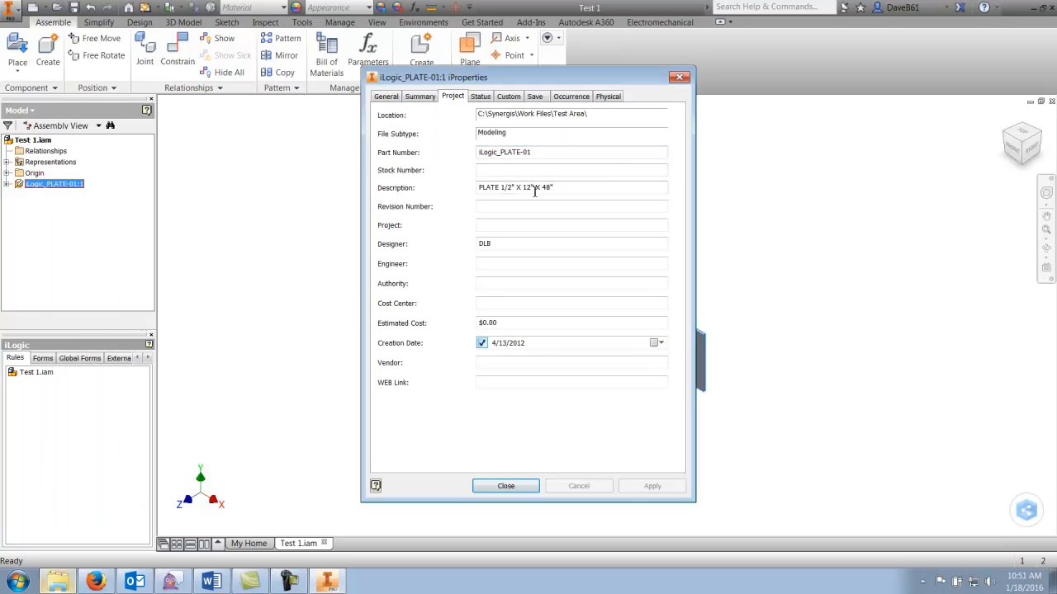
{"action": "left_click", "coordinate": [609, 96]}
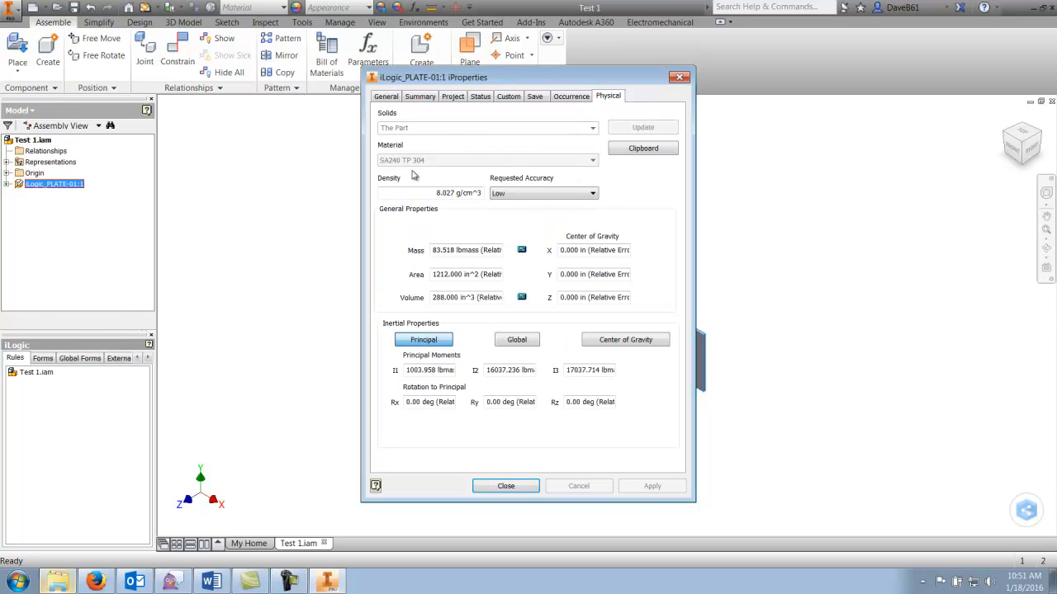
{"action": "left_click", "coordinate": [506, 486]}
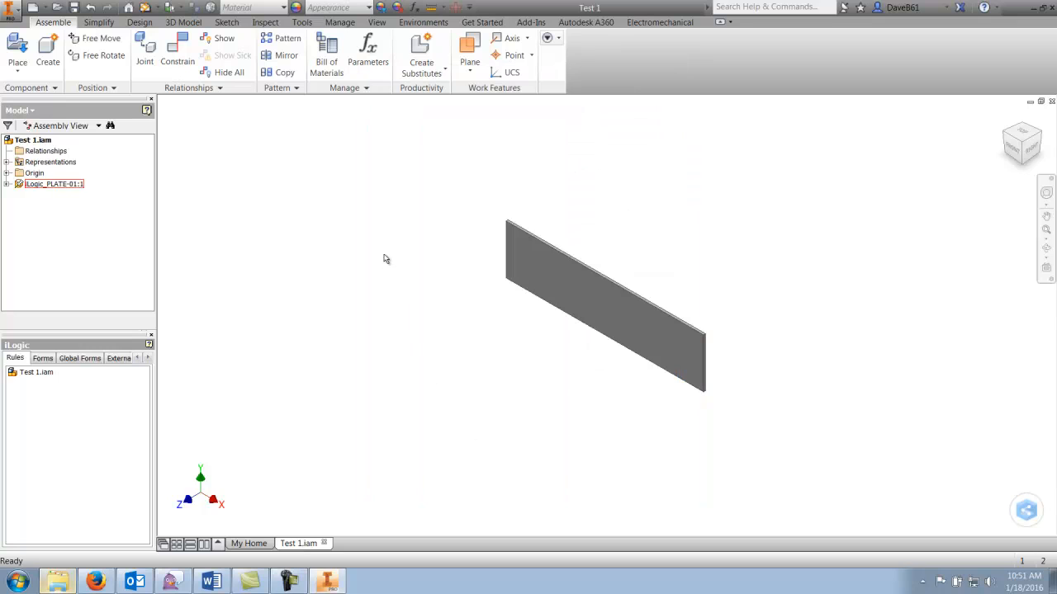
- Open the plate part, browse PLATE_MATERIAL options keeping SA240 TP 304, and close Parameters
{"action": "left_click", "coordinate": [54, 184]}
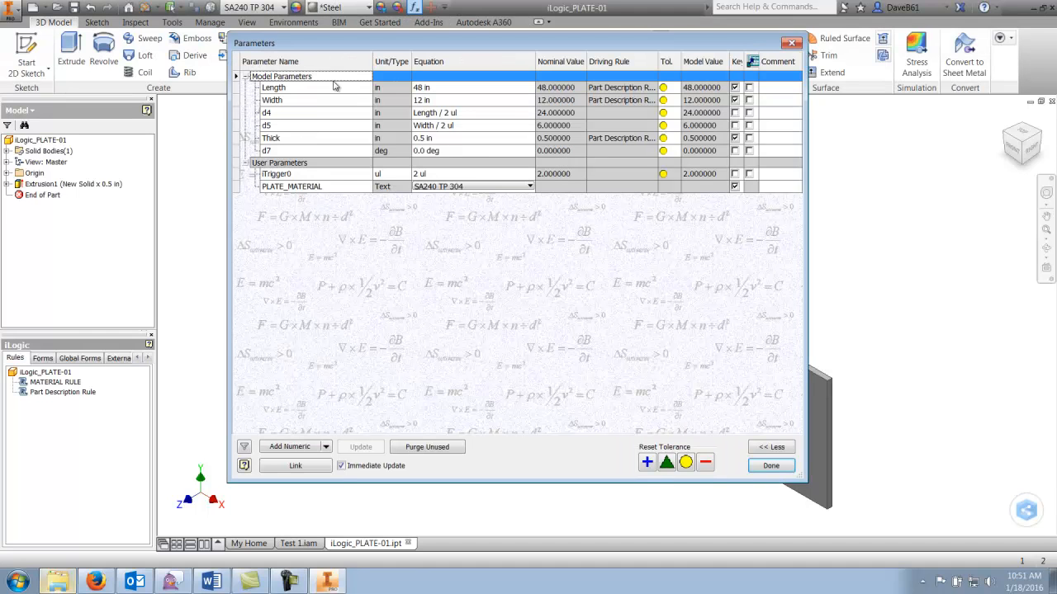
{"action": "mouse_move", "coordinate": [294, 90]}
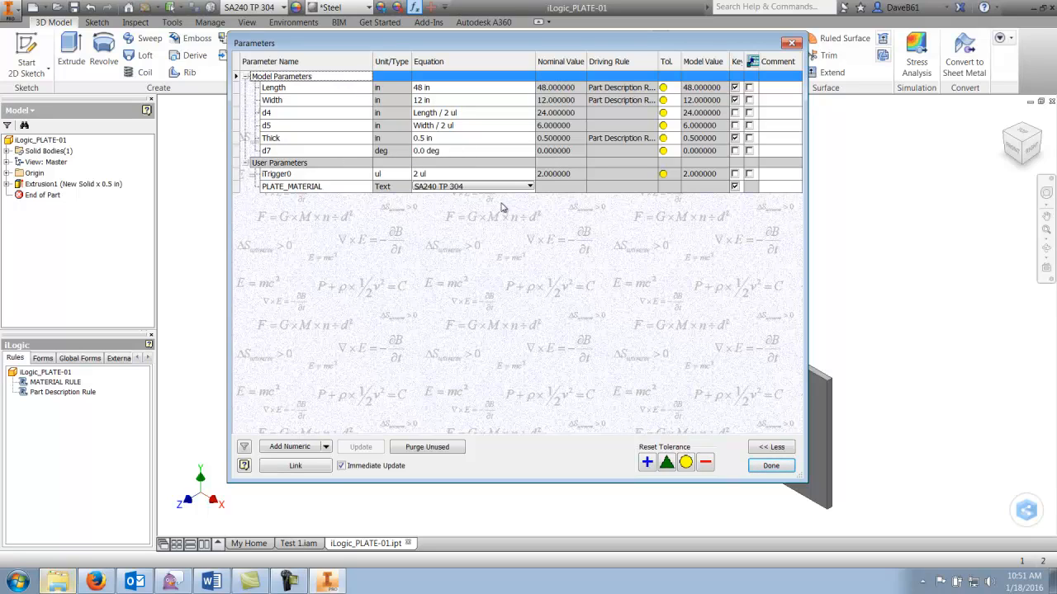
{"action": "left_click", "coordinate": [529, 186]}
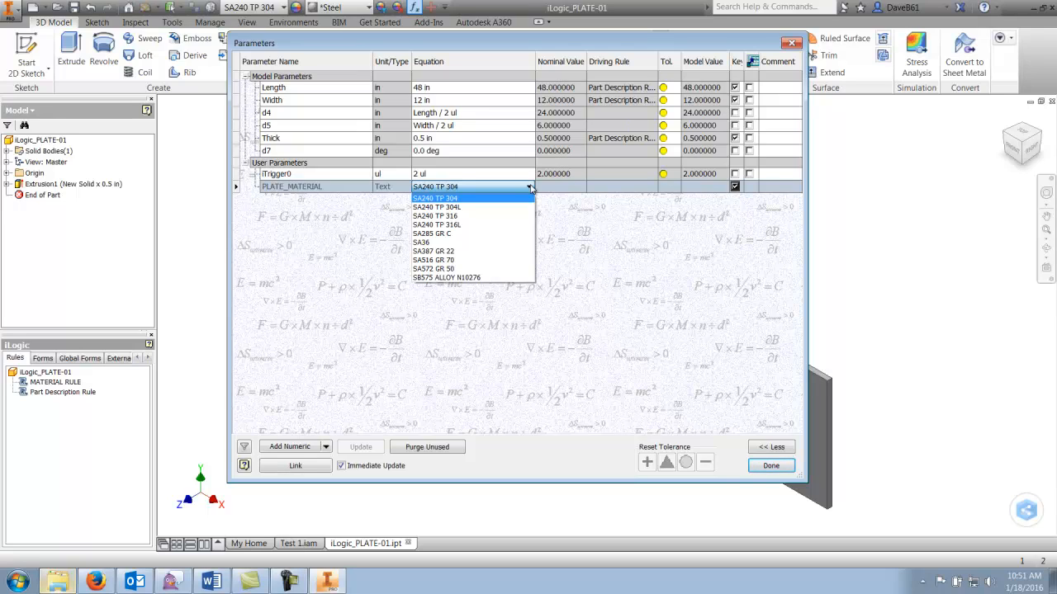
{"action": "mouse_move", "coordinate": [509, 203]}
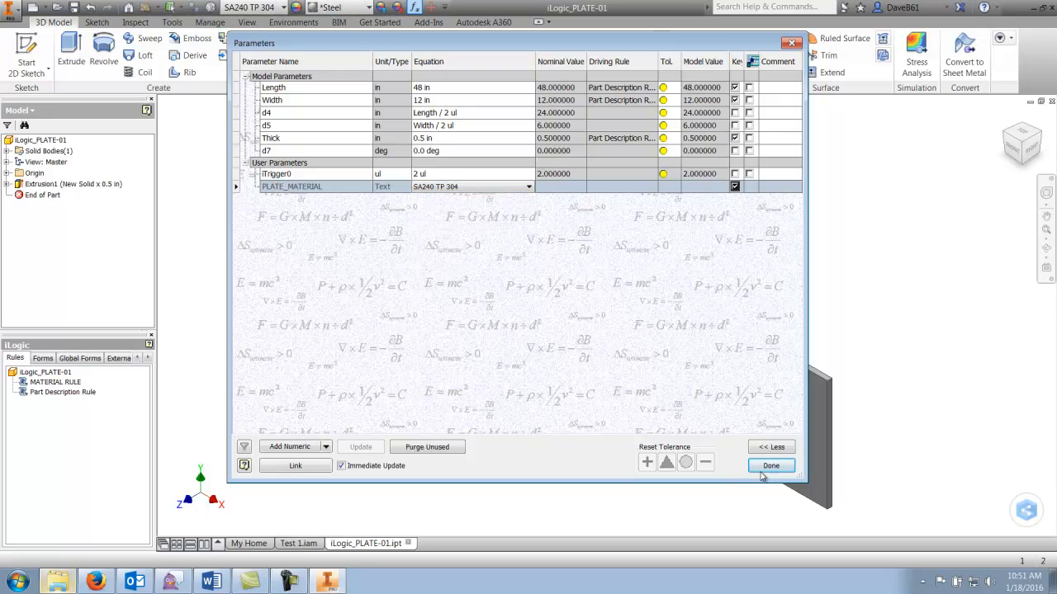
{"action": "left_click", "coordinate": [769, 465]}
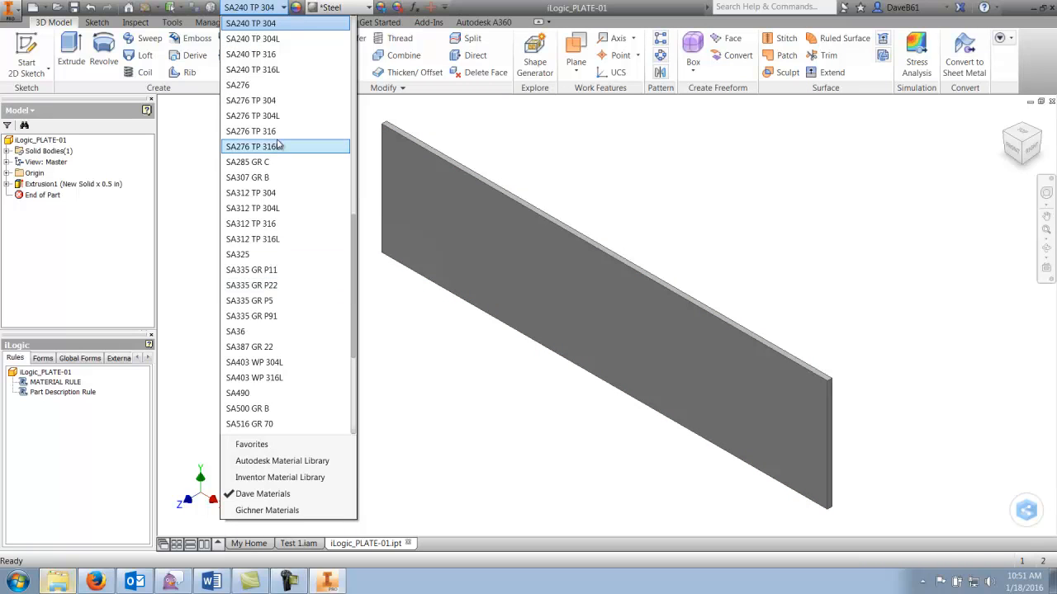
{"action": "mouse_move", "coordinate": [250, 131]}
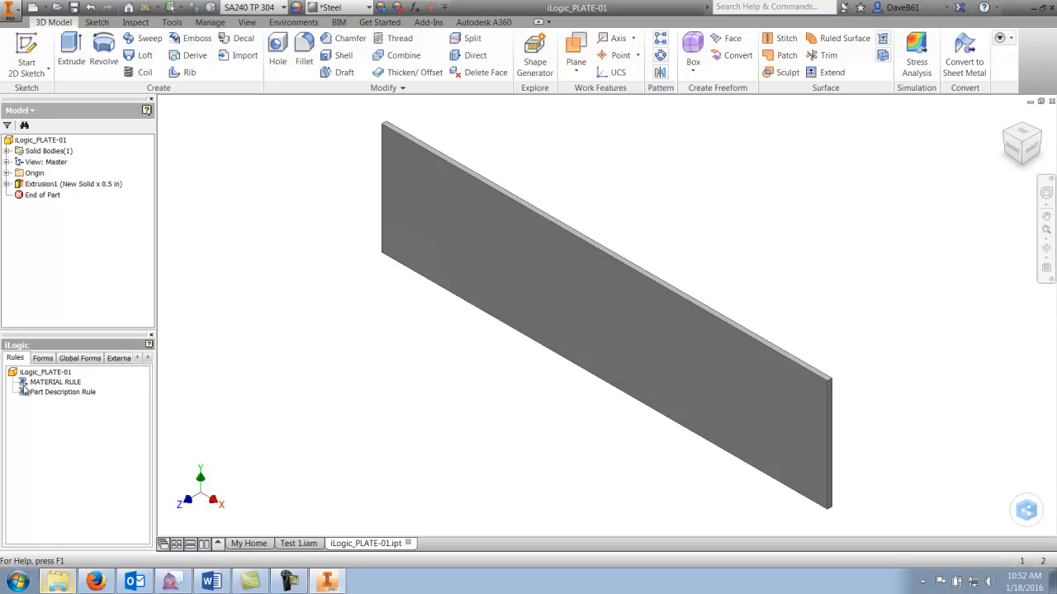
{"action": "left_click", "coordinate": [63, 391]}
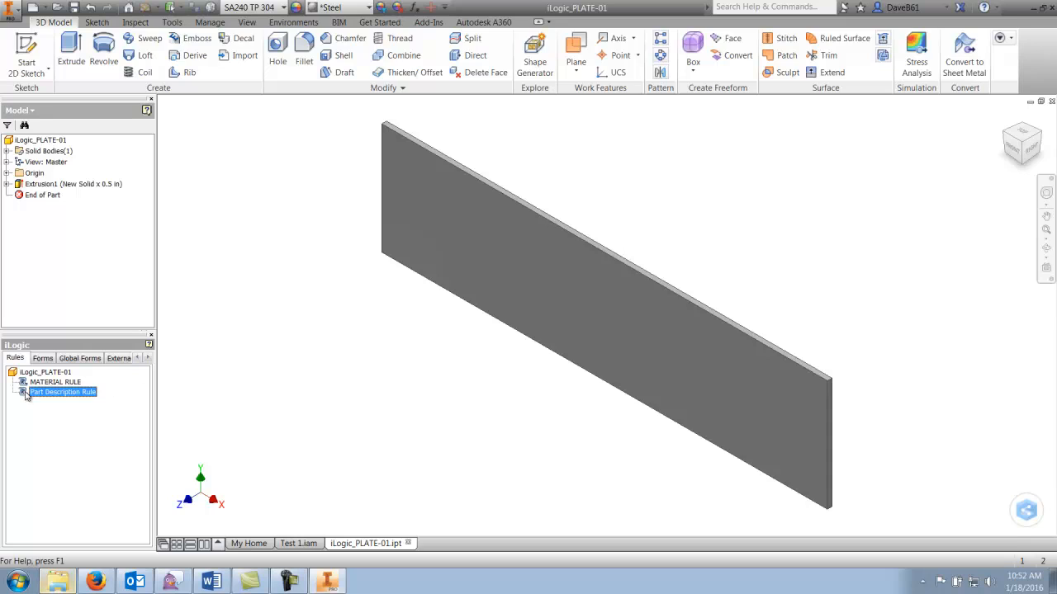
{"action": "double_click", "coordinate": [63, 392]}
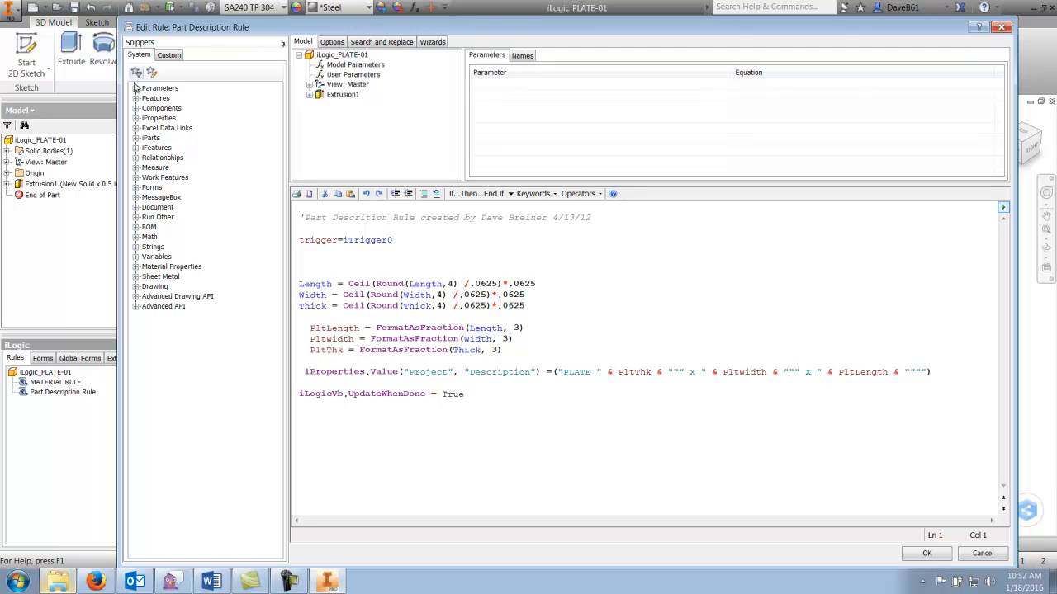
{"action": "left_click", "coordinate": [136, 118]}
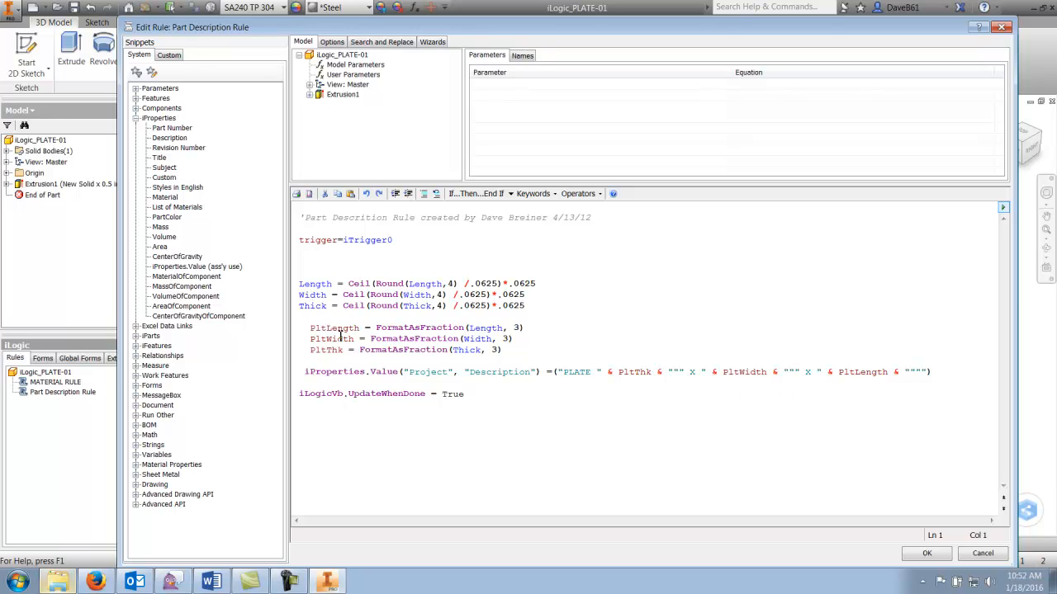
{"action": "mouse_move", "coordinate": [686, 378]}
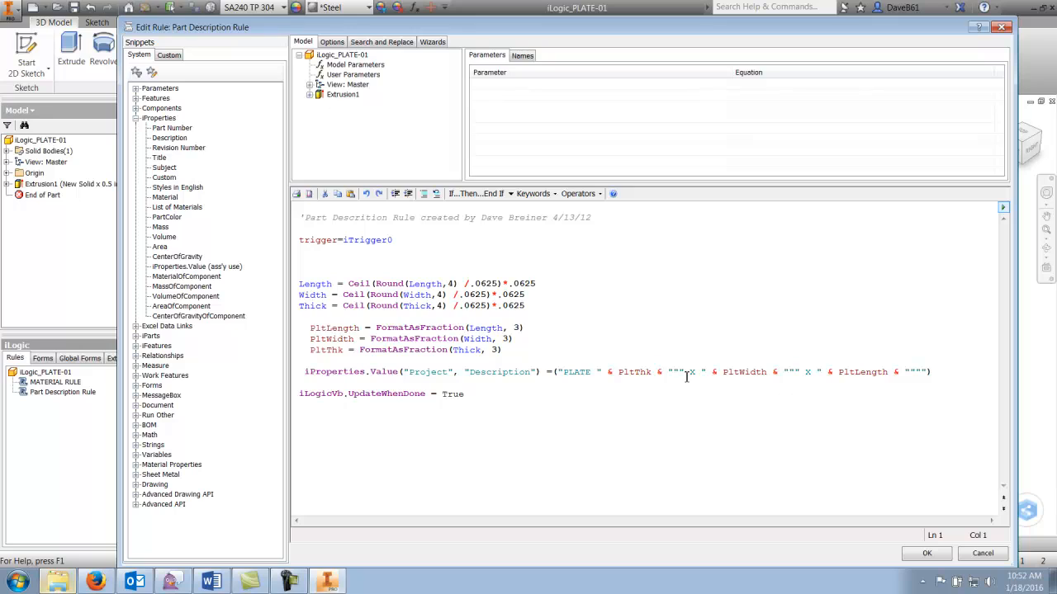
{"action": "mouse_move", "coordinate": [840, 377]}
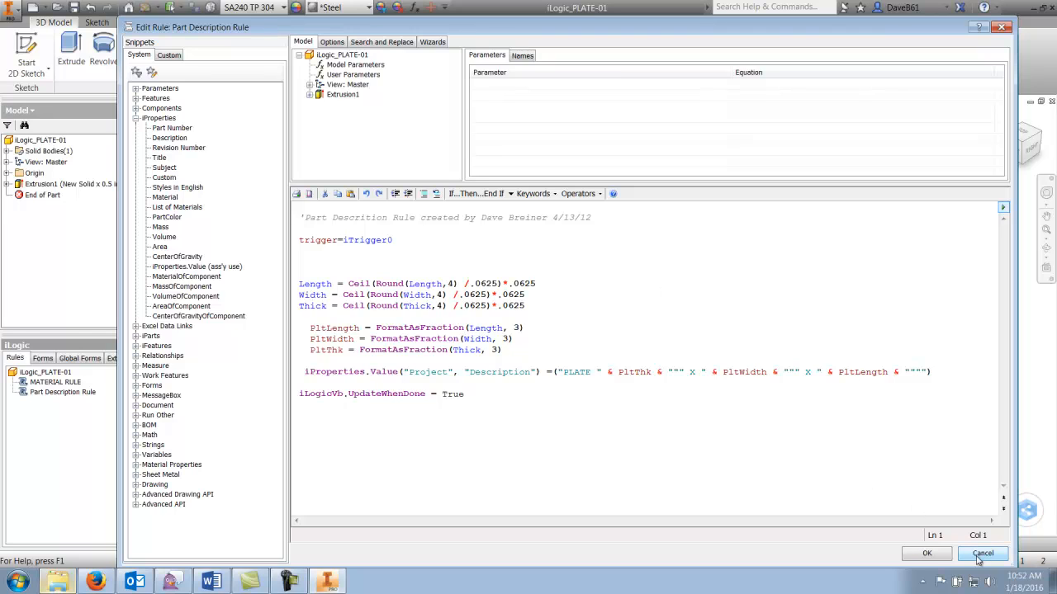
{"action": "left_click", "coordinate": [982, 553]}
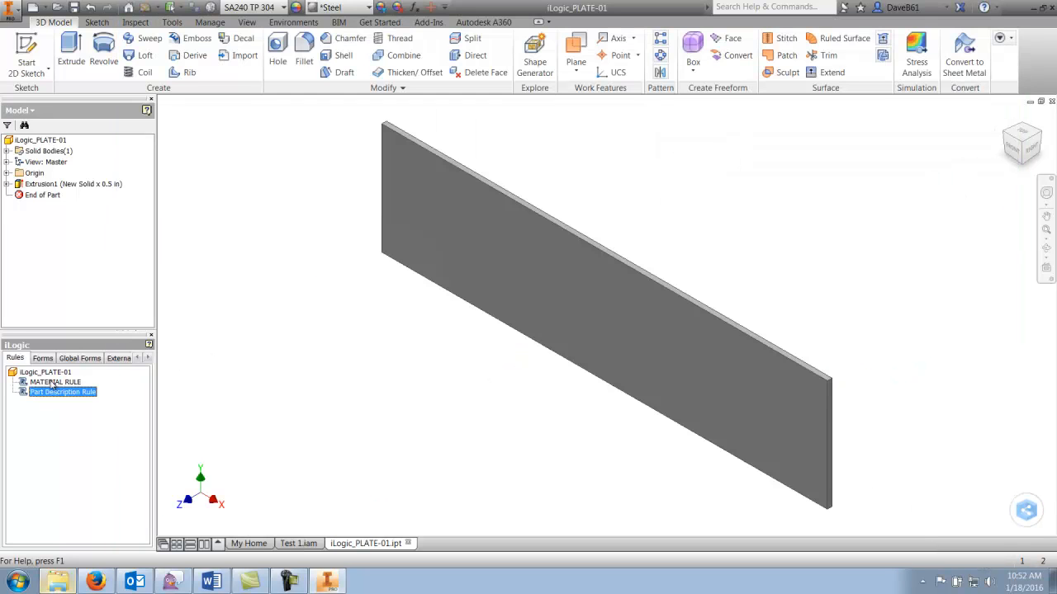
- View the plate's MATERIAL RULE code, then close the rule editor
{"action": "double_click", "coordinate": [55, 381]}
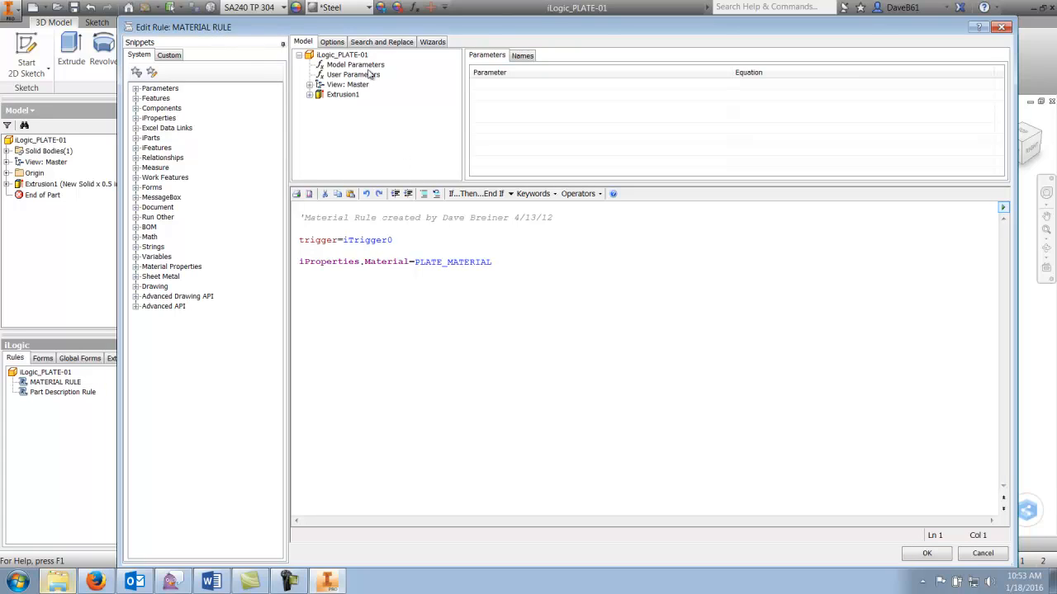
{"action": "left_click", "coordinate": [353, 74]}
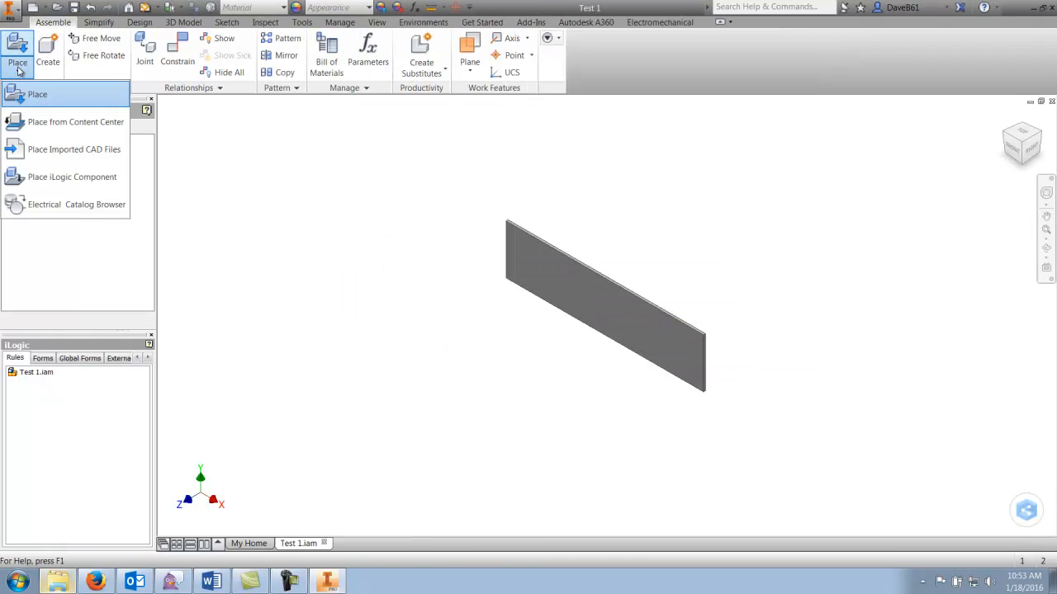
- Place STRAIGHT_PIPE as an iLogic component in the assembly
{"action": "left_click", "coordinate": [73, 177]}
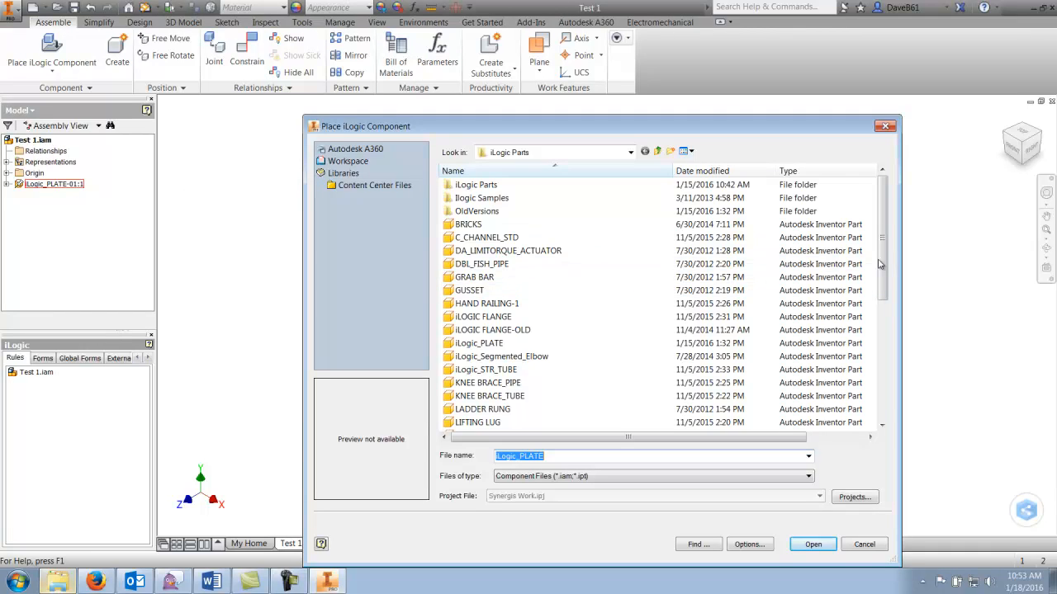
{"action": "scroll", "scroll_direction": "down", "scroll_amount": 3}
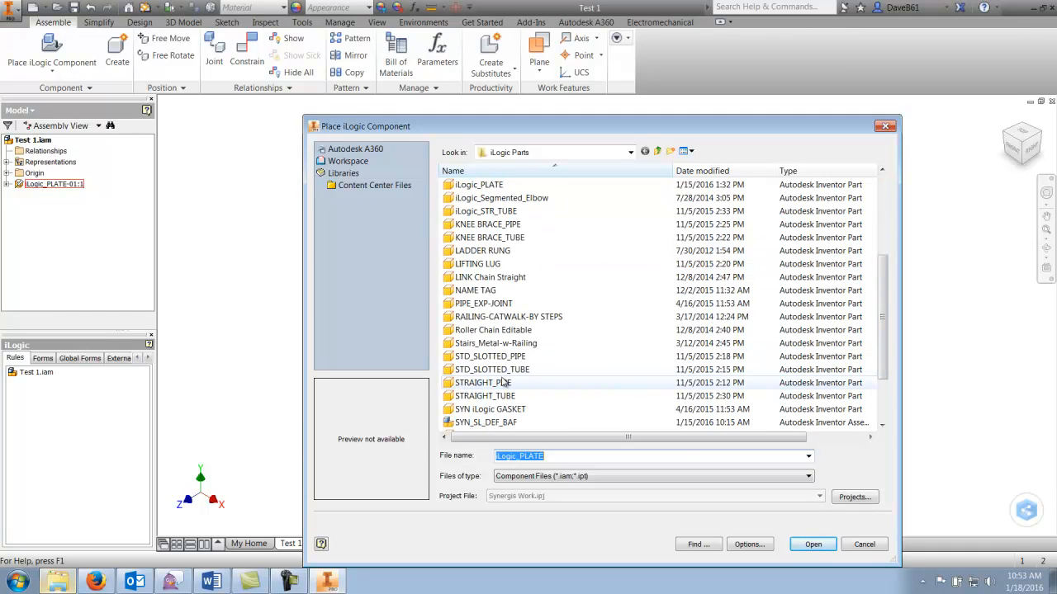
{"action": "left_click", "coordinate": [482, 382]}
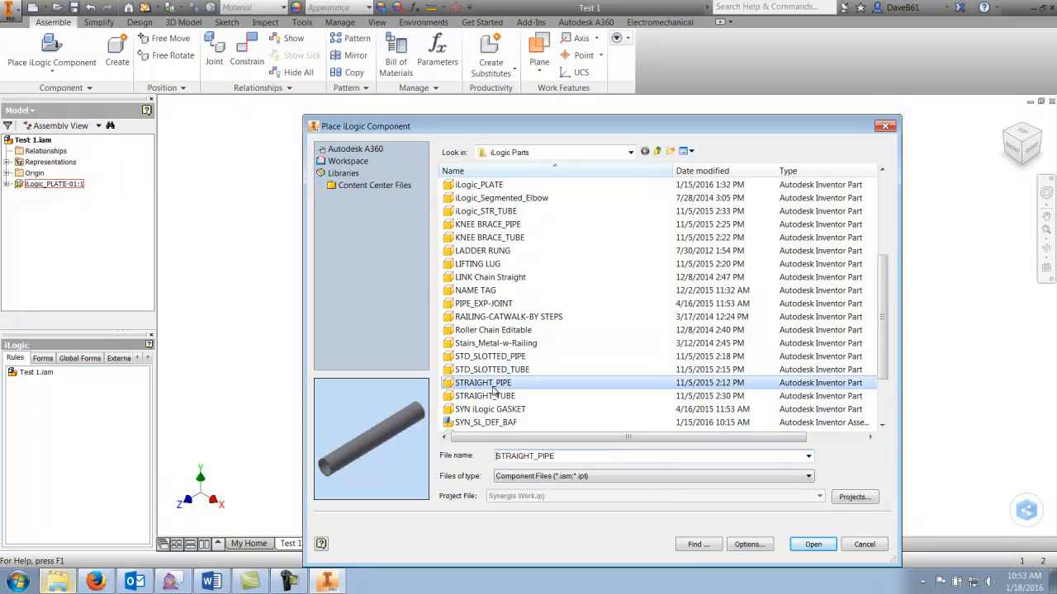
{"action": "left_click", "coordinate": [812, 544]}
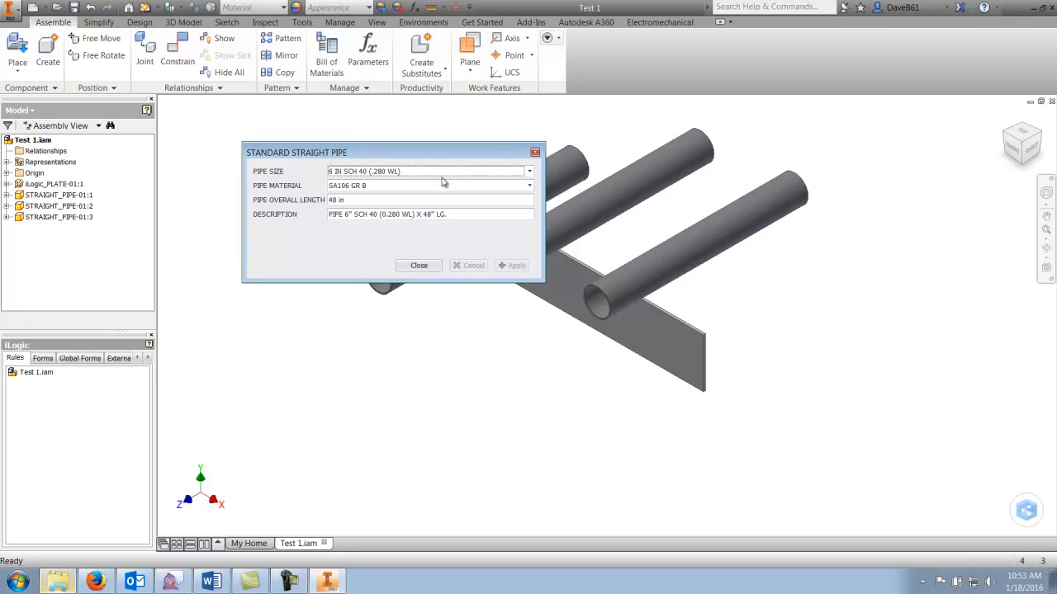
- Set the pipes to 4 IN SCH 40, SA312 TP 304L, 46.5 in long
{"action": "left_click", "coordinate": [528, 170]}
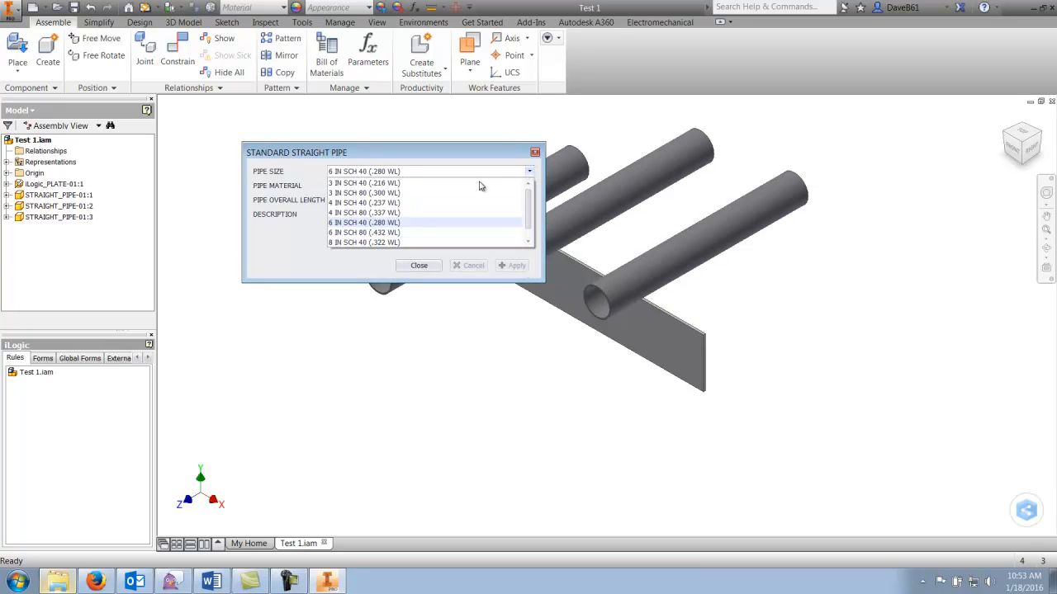
{"action": "left_click", "coordinate": [363, 202]}
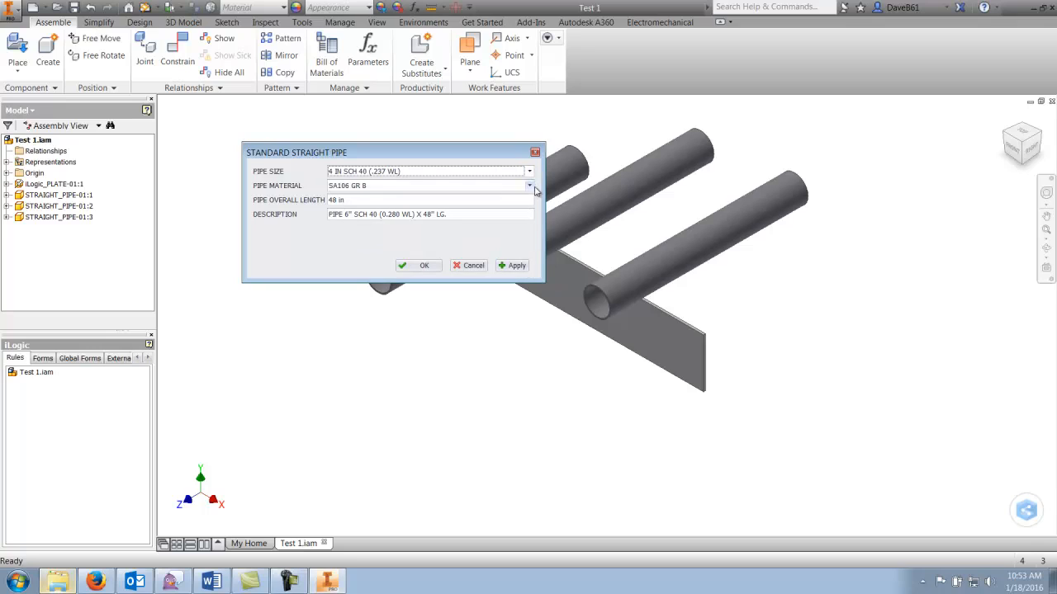
{"action": "left_click", "coordinate": [528, 186]}
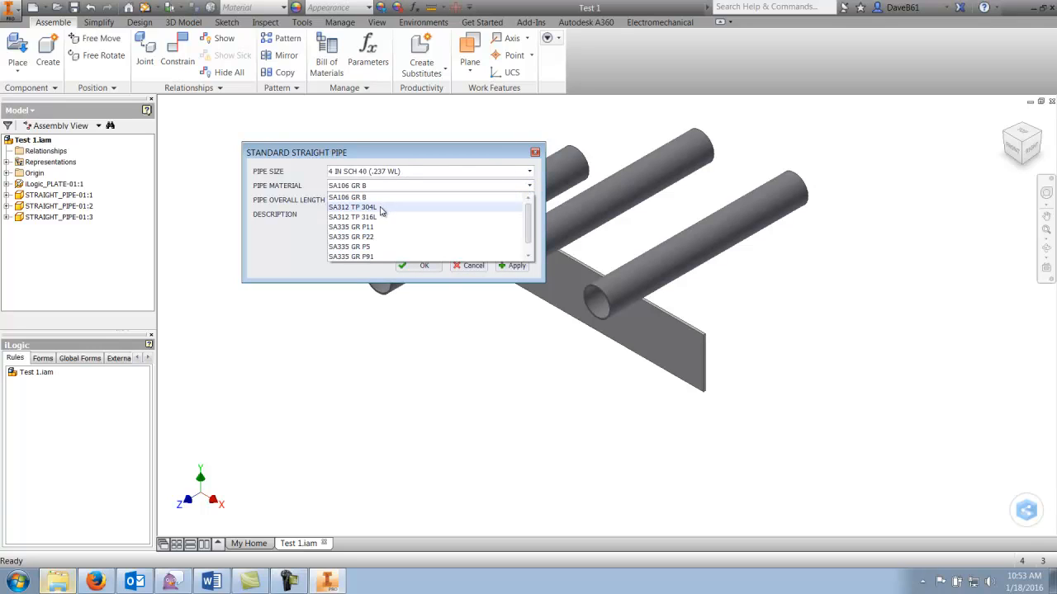
{"action": "left_click", "coordinate": [355, 207]}
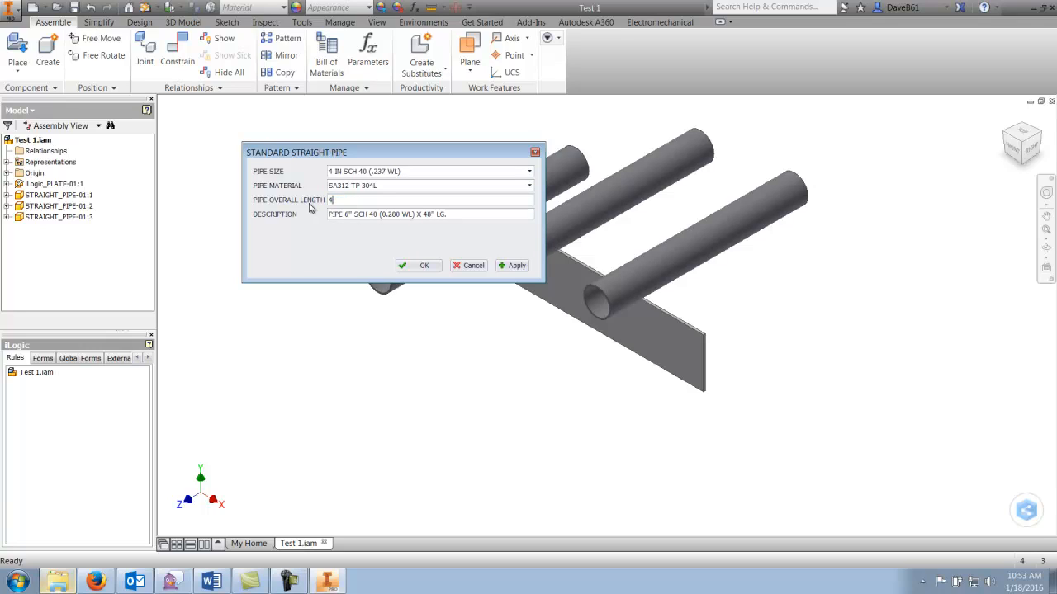
{"action": "type", "text": "6.5"}
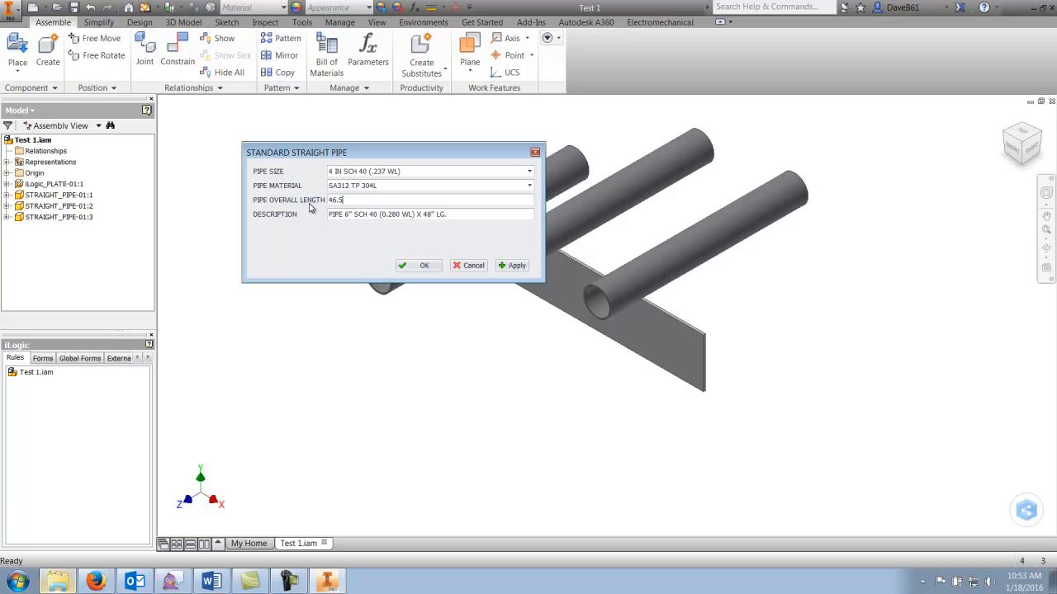
{"action": "left_click", "coordinate": [468, 215]}
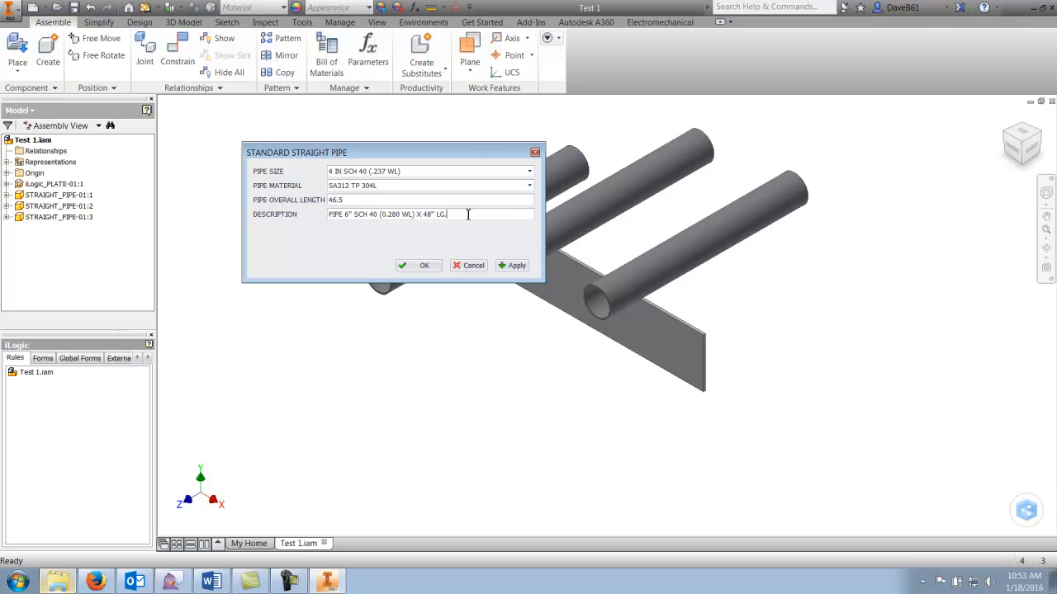
{"action": "left_click", "coordinate": [512, 265]}
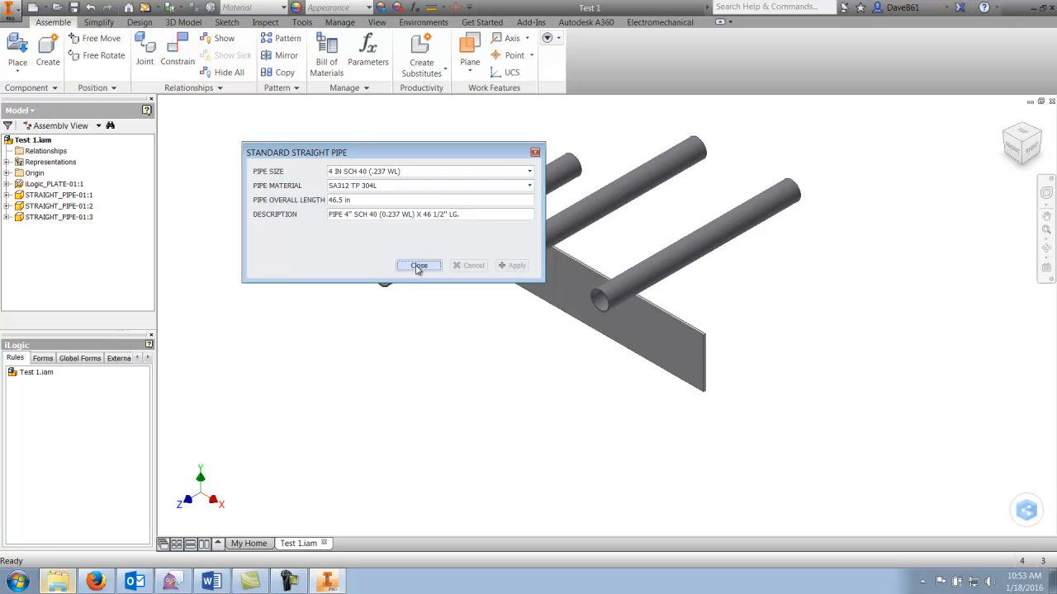
{"action": "left_click", "coordinate": [418, 265]}
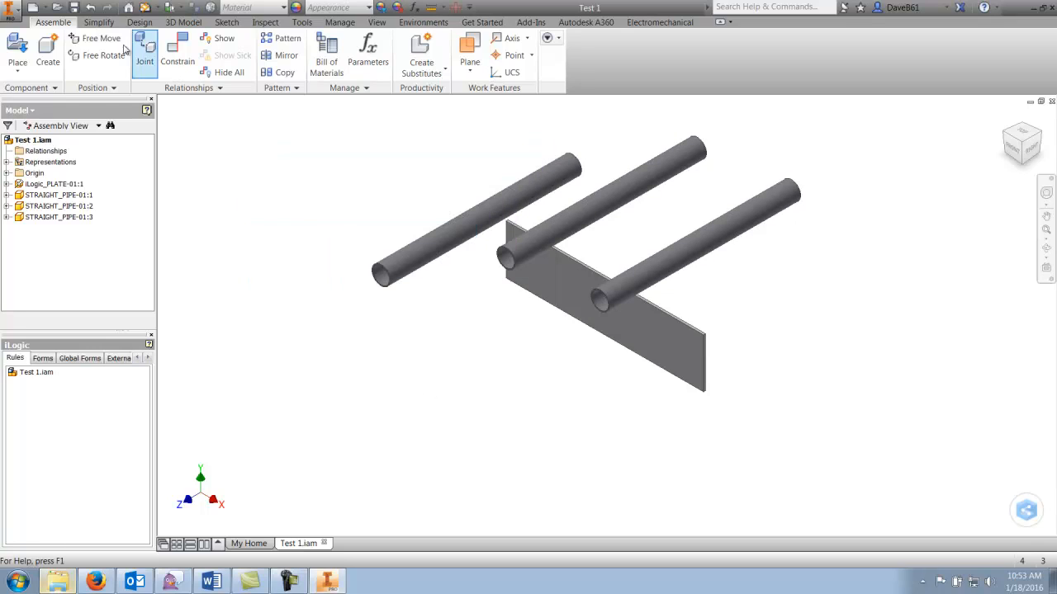
- Place the KNEE BRACE_TUBE iLogic component and load its Knee Brace Form
{"action": "left_click", "coordinate": [18, 53]}
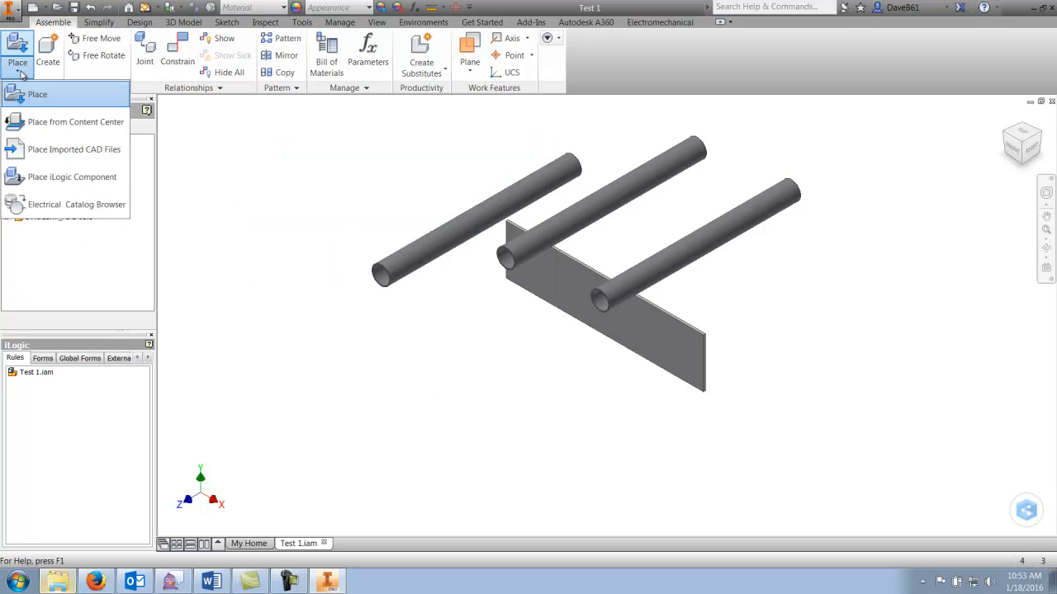
{"action": "left_click", "coordinate": [72, 177]}
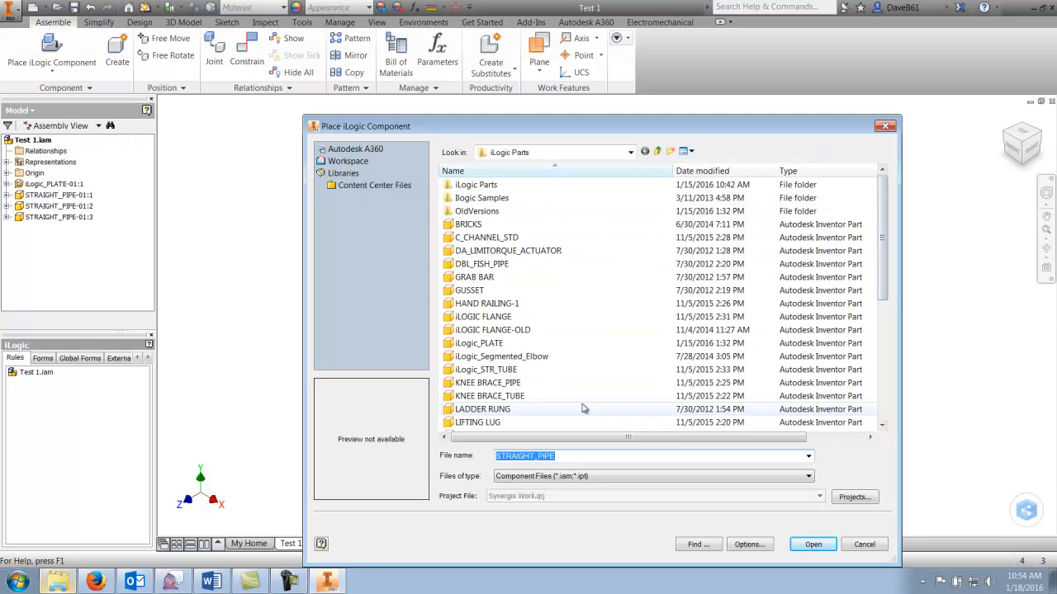
{"action": "left_click", "coordinate": [488, 396]}
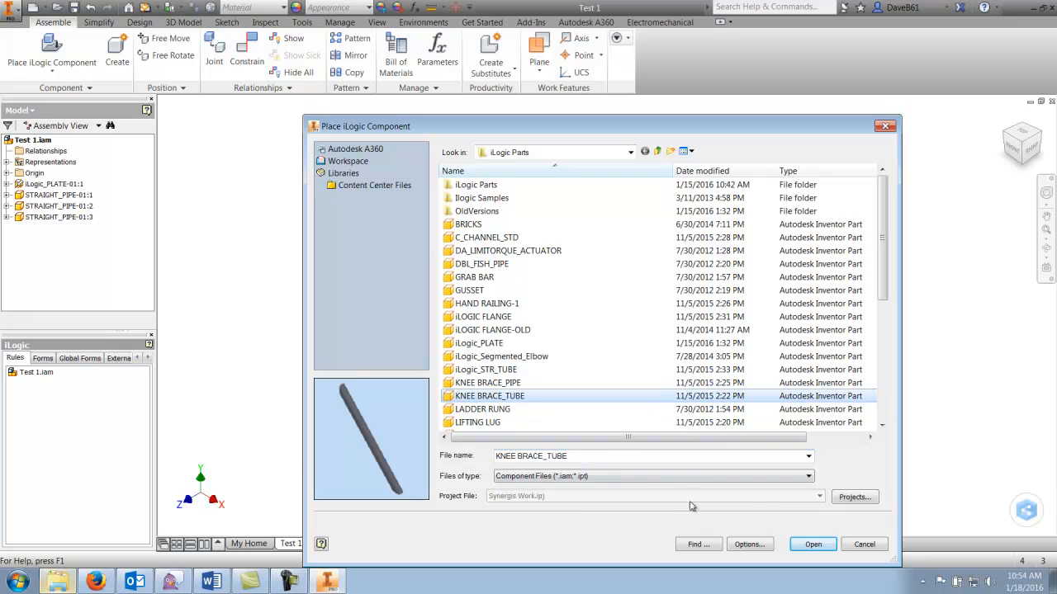
{"action": "left_click", "coordinate": [812, 544]}
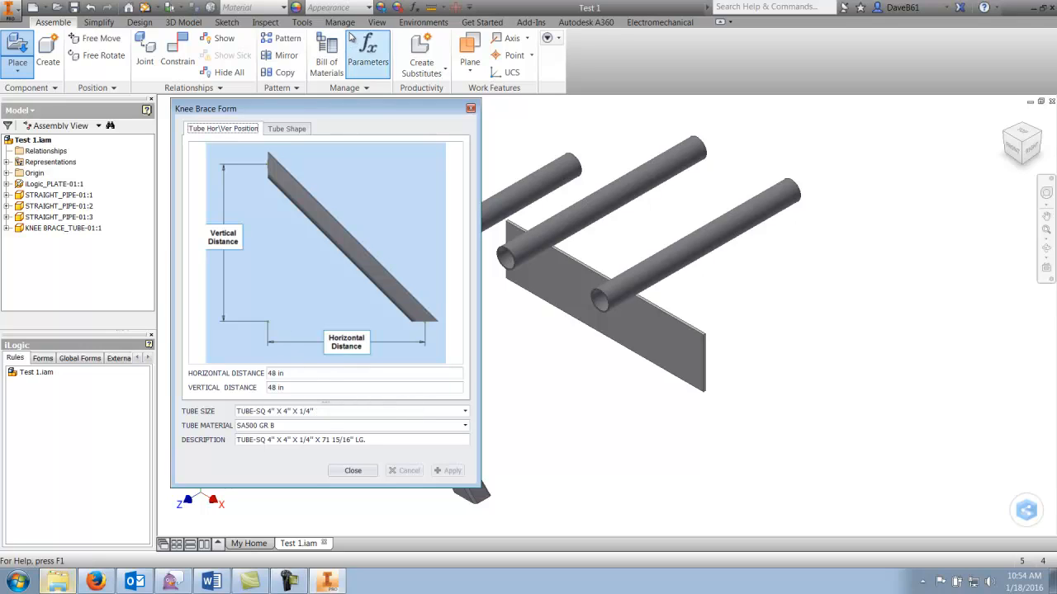
{"action": "mouse_move", "coordinate": [301, 383]}
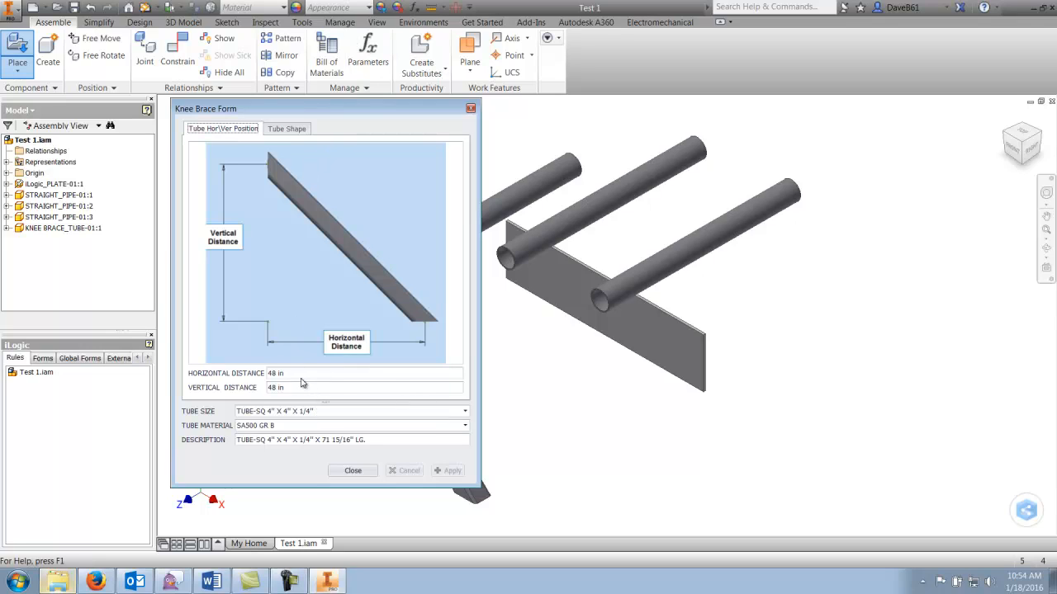
{"action": "mouse_move", "coordinate": [295, 377]}
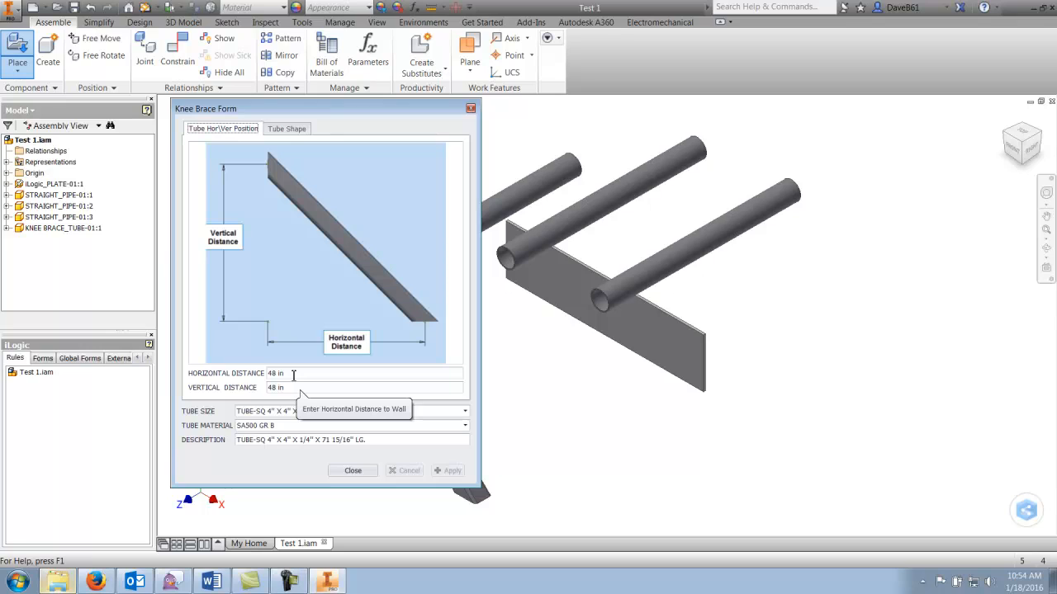
- Set knee brace distances to 40 and 36 in with TUBE-SQ 4" X 4" X 3/8" size
{"action": "triple_click", "coordinate": [276, 373]}
{"action": "type", "text": "40"}
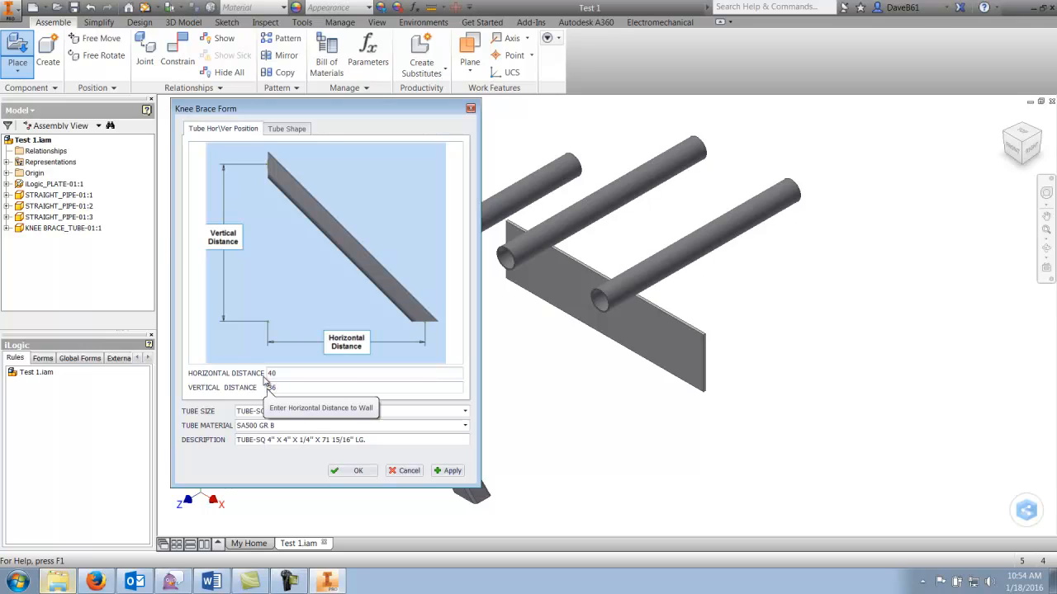
{"action": "left_click", "coordinate": [465, 411]}
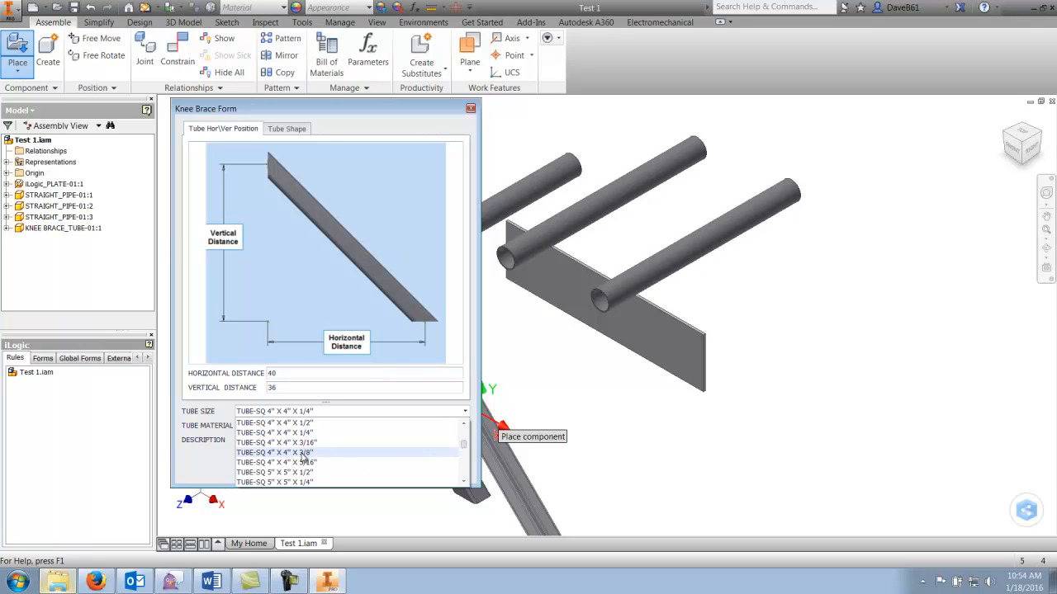
{"action": "left_click", "coordinate": [298, 452]}
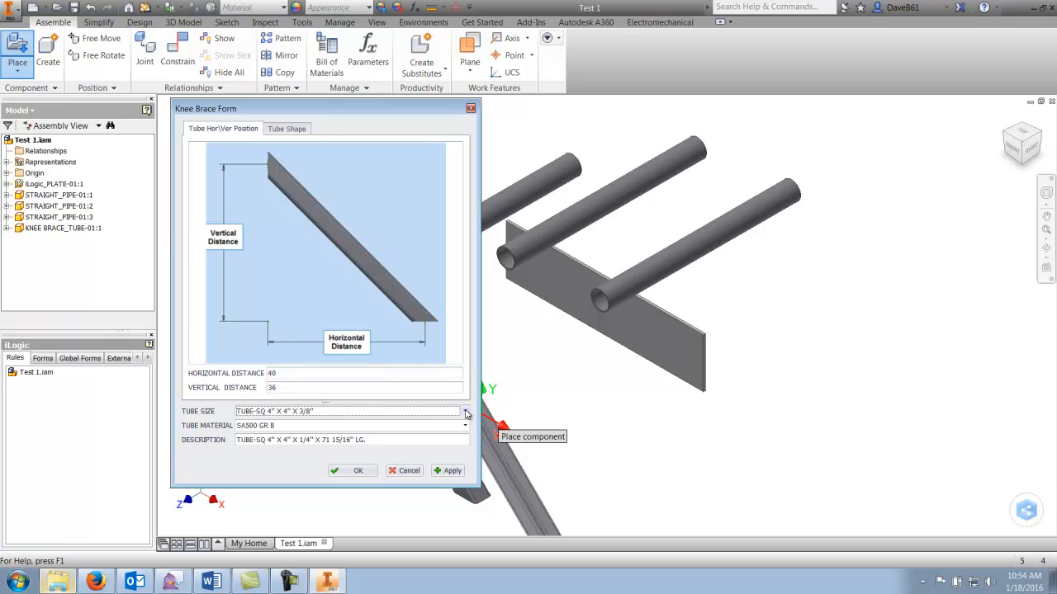
{"action": "left_click", "coordinate": [466, 412]}
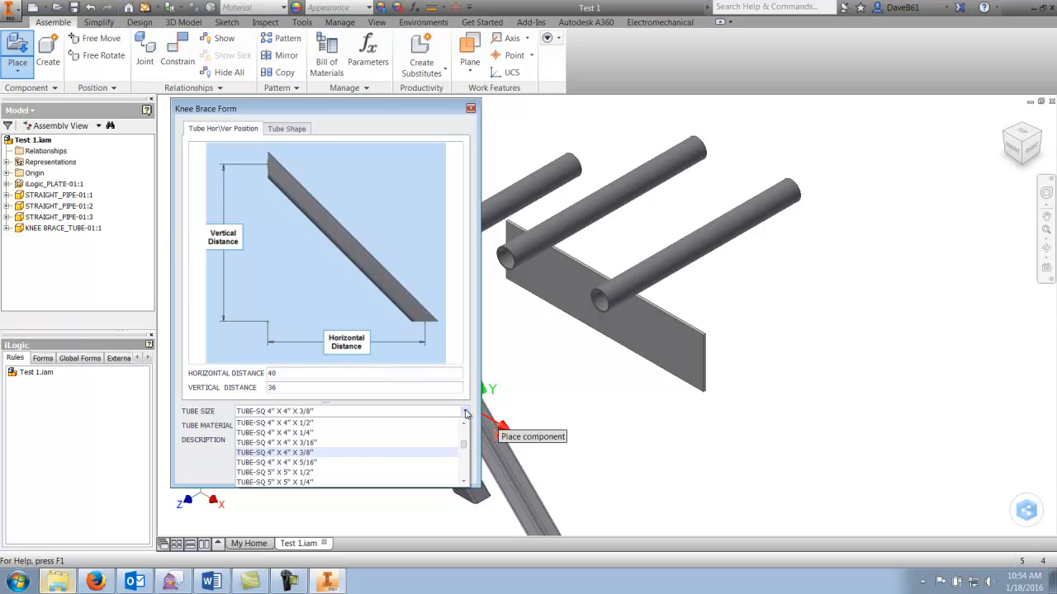
{"action": "mouse_move", "coordinate": [415, 423]}
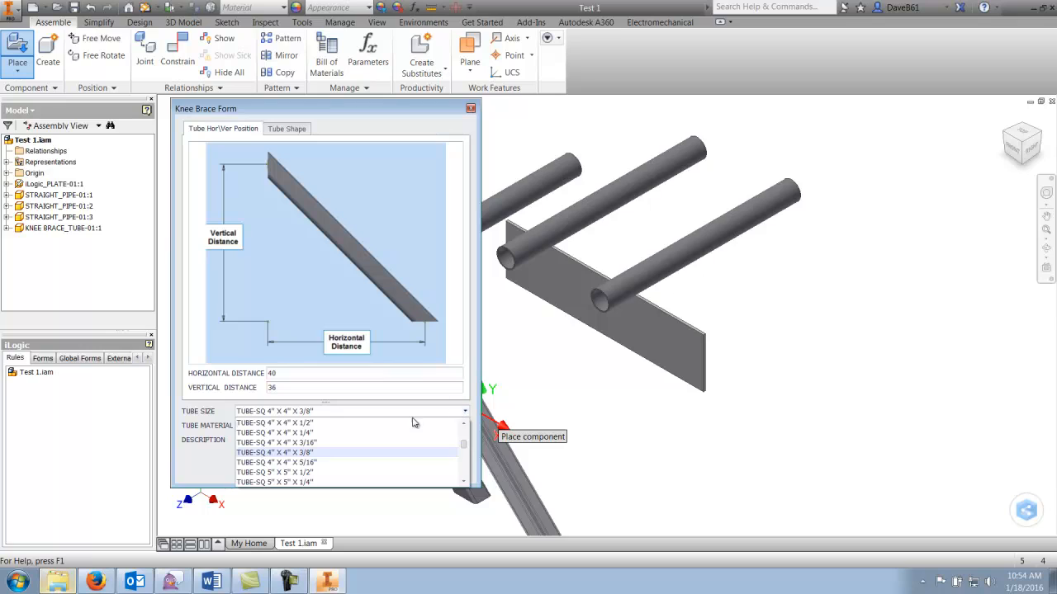
{"action": "mouse_move", "coordinate": [266, 461]}
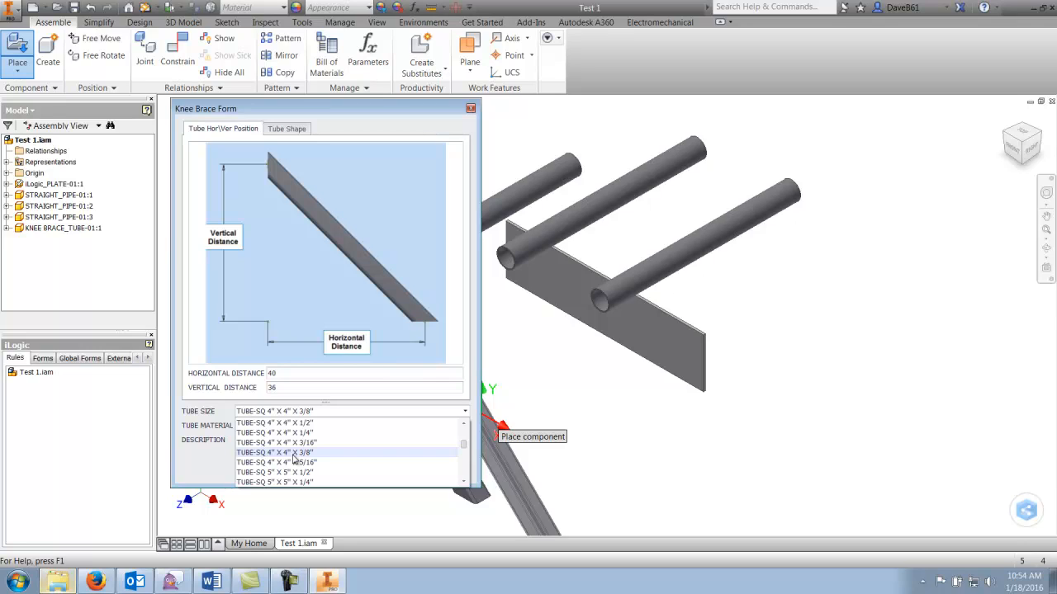
{"action": "mouse_move", "coordinate": [310, 432]}
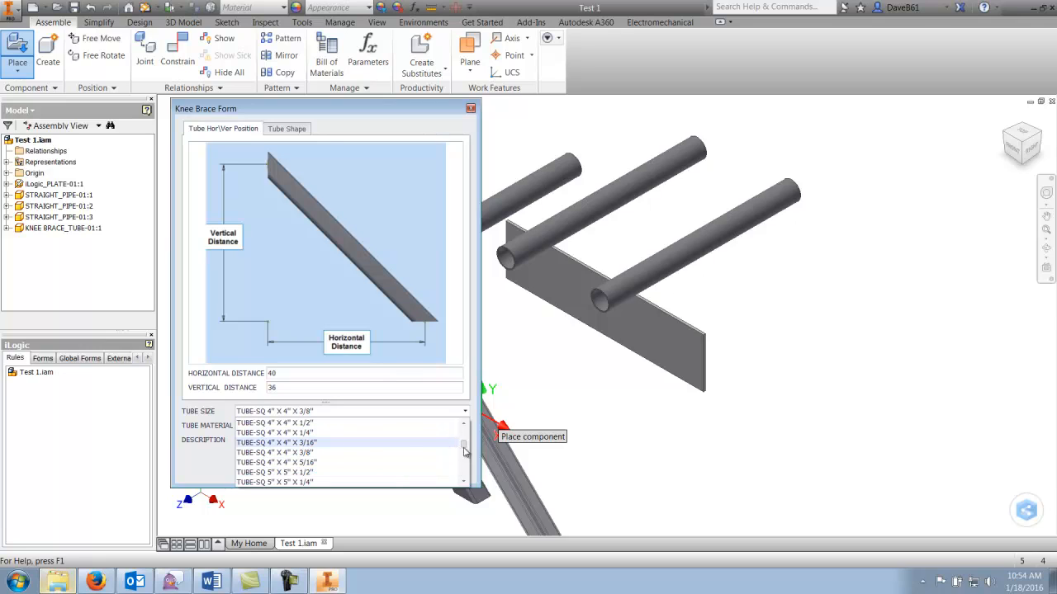
{"action": "scroll", "scroll_direction": "down", "scroll_amount": 3}
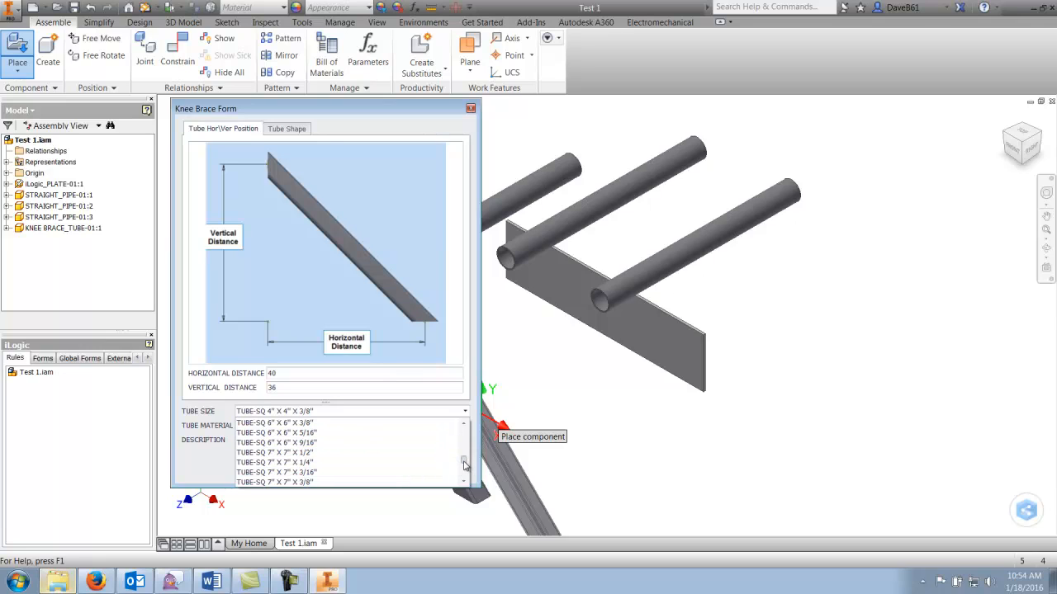
{"action": "scroll", "scroll_direction": "up", "scroll_amount": 3}
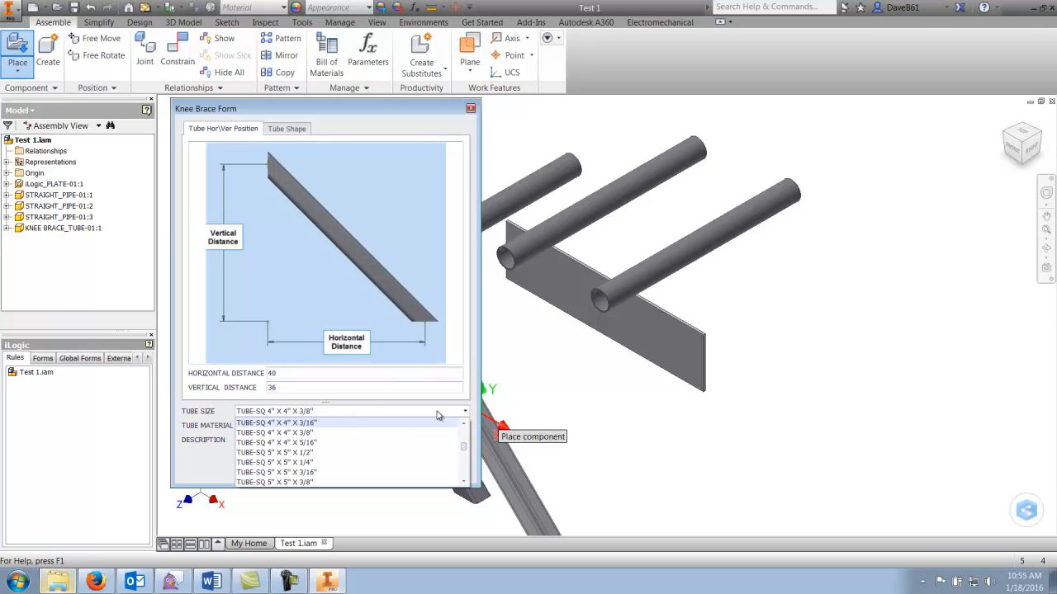
{"action": "left_click", "coordinate": [277, 423]}
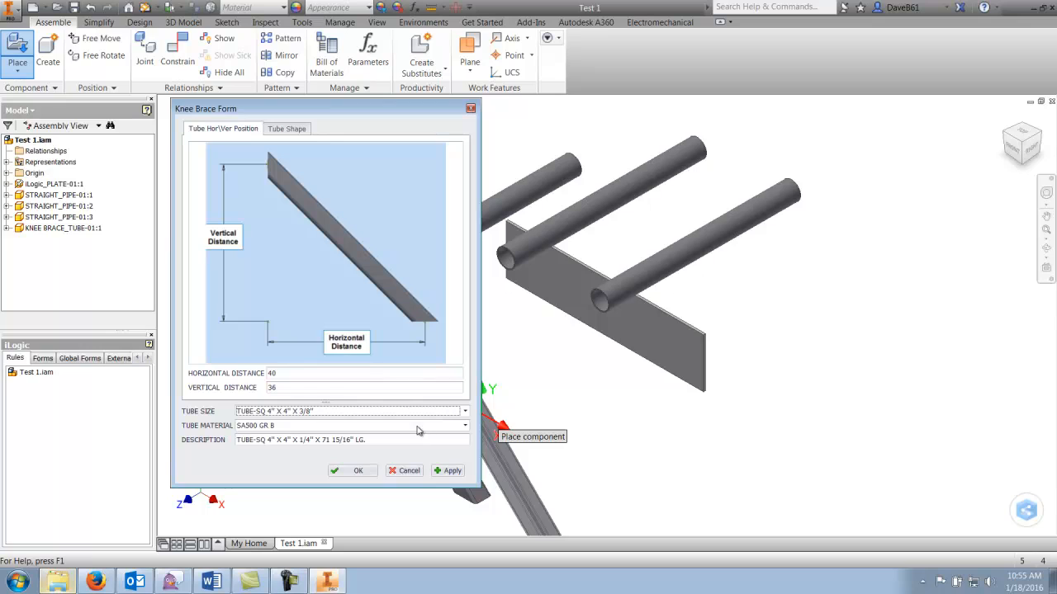
- Set the tube material to SA554 MT304, apply, and close the form
{"action": "left_click", "coordinate": [465, 425]}
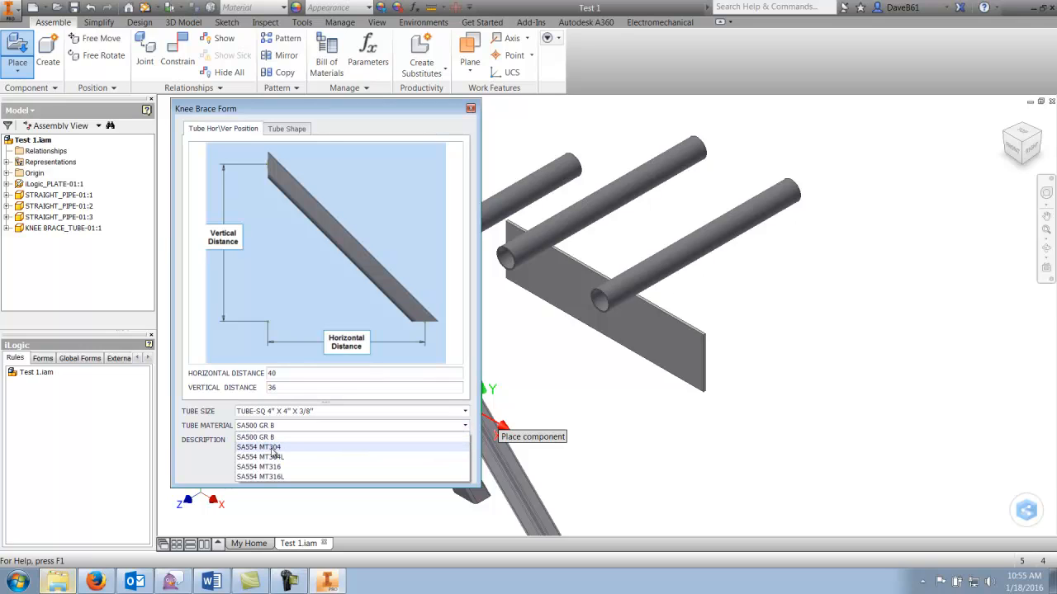
{"action": "left_click", "coordinate": [259, 446]}
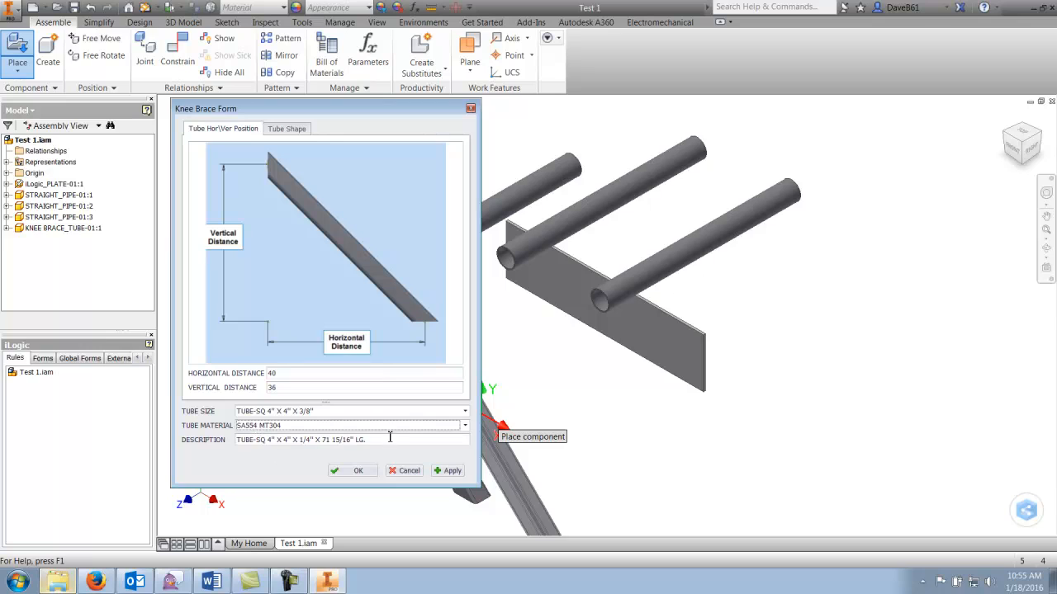
{"action": "left_click", "coordinate": [452, 469]}
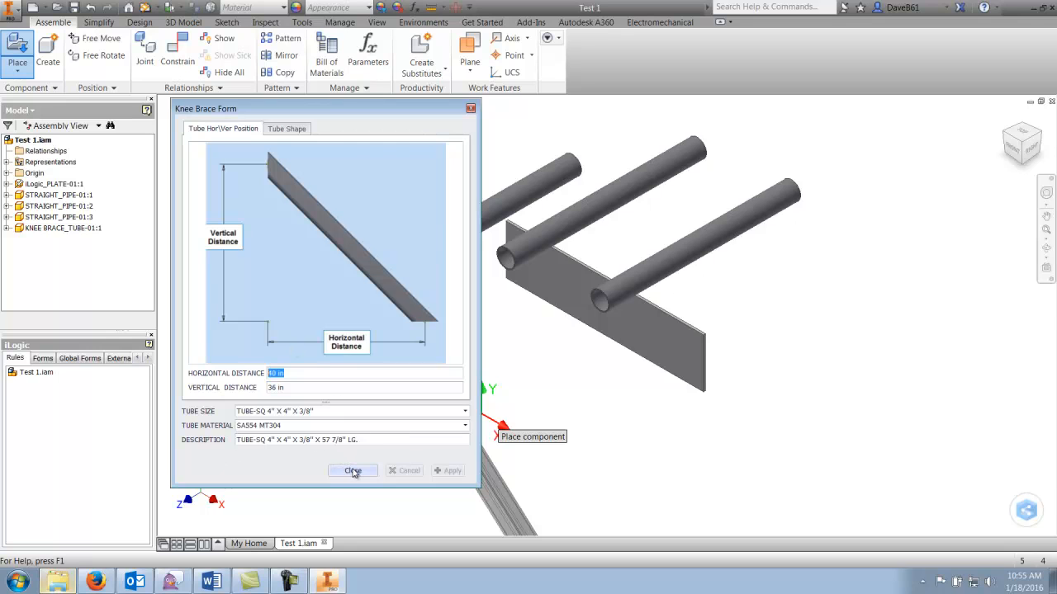
{"action": "left_click", "coordinate": [352, 470]}
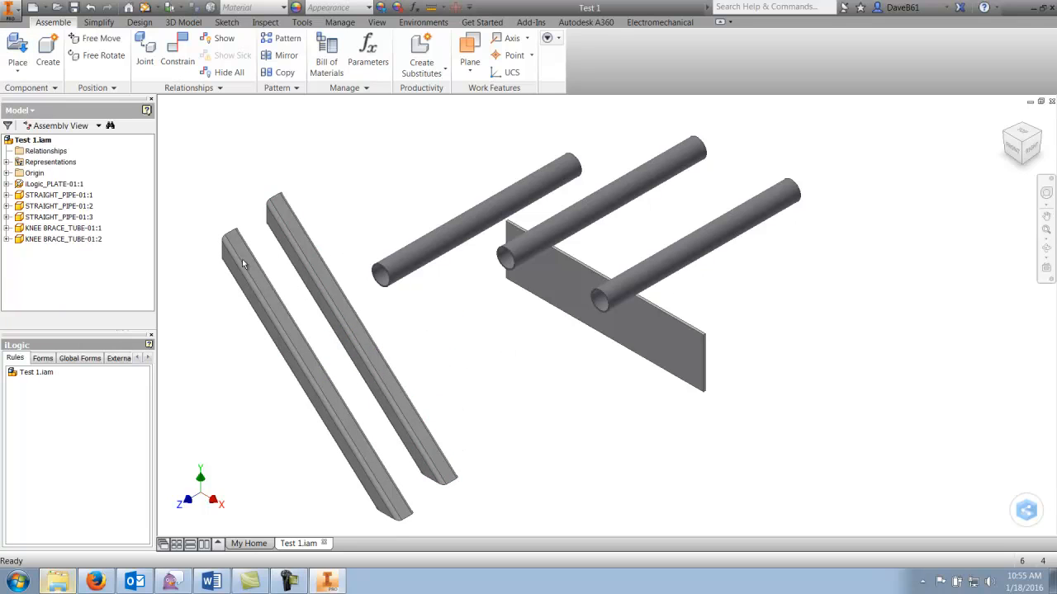
- Select the plate and straight pipes in the Model browser to identify them
{"action": "left_click", "coordinate": [53, 184]}
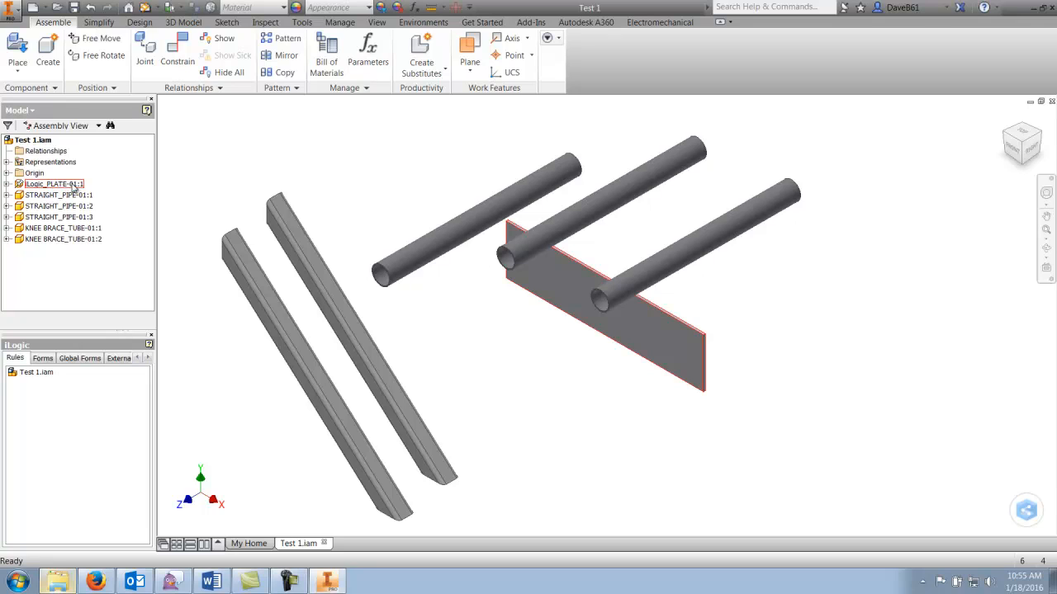
{"action": "left_click", "coordinate": [59, 216]}
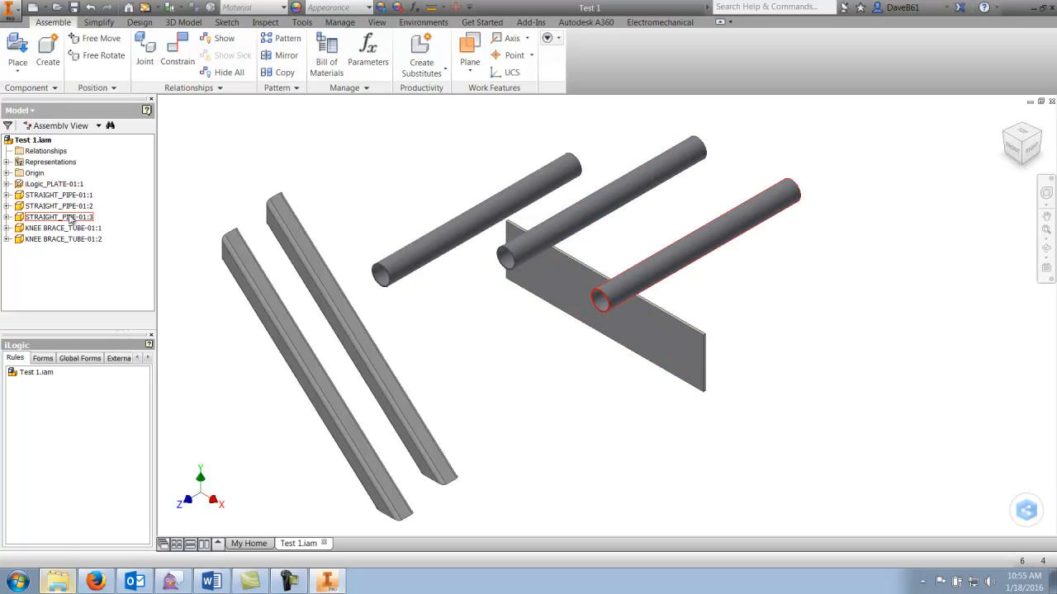
{"action": "left_click", "coordinate": [59, 195]}
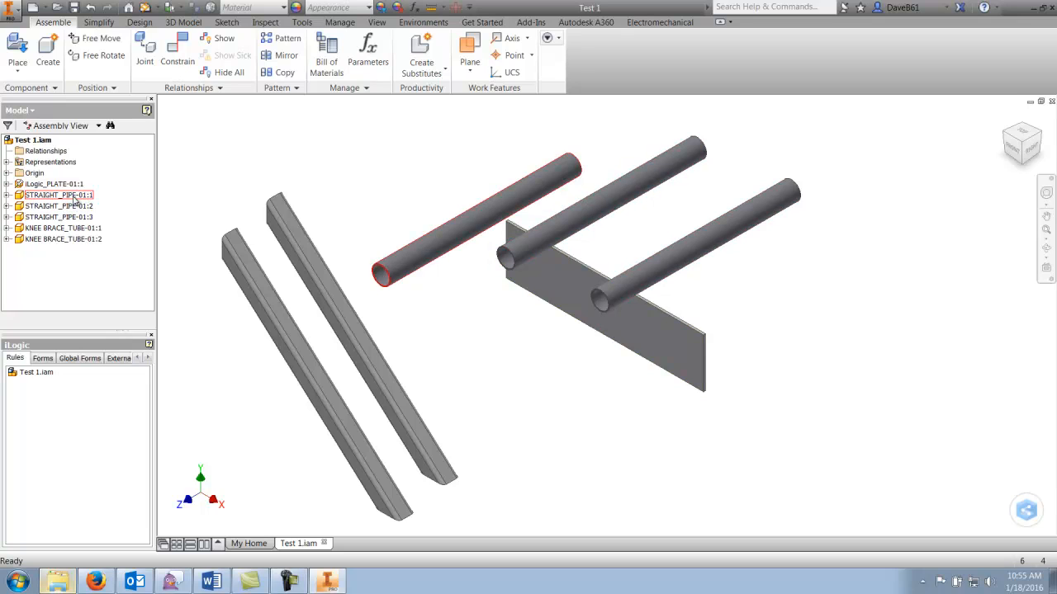
{"action": "left_click", "coordinate": [59, 217]}
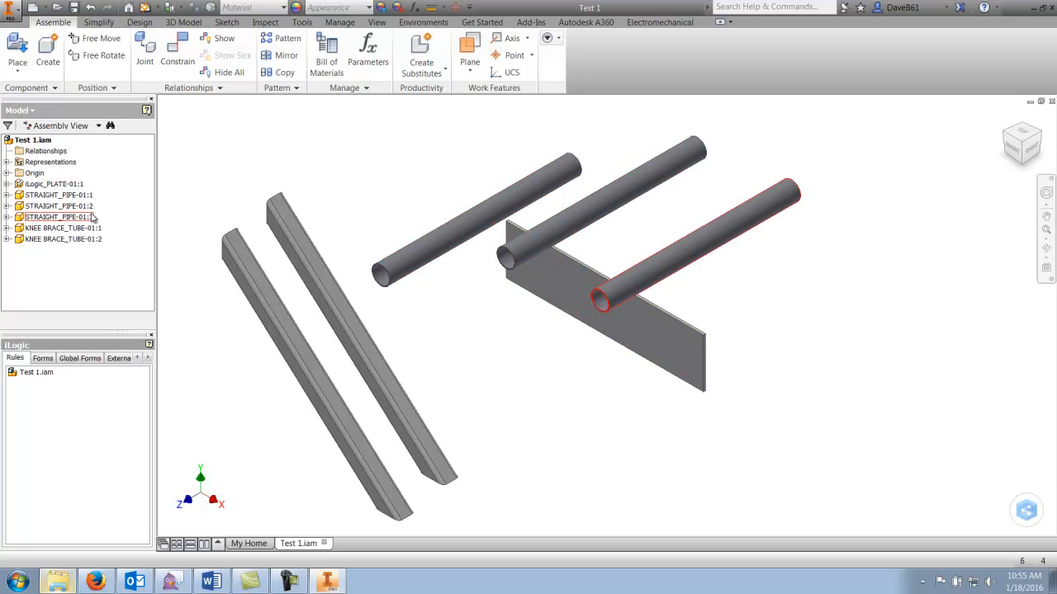
{"action": "left_click", "coordinate": [64, 228]}
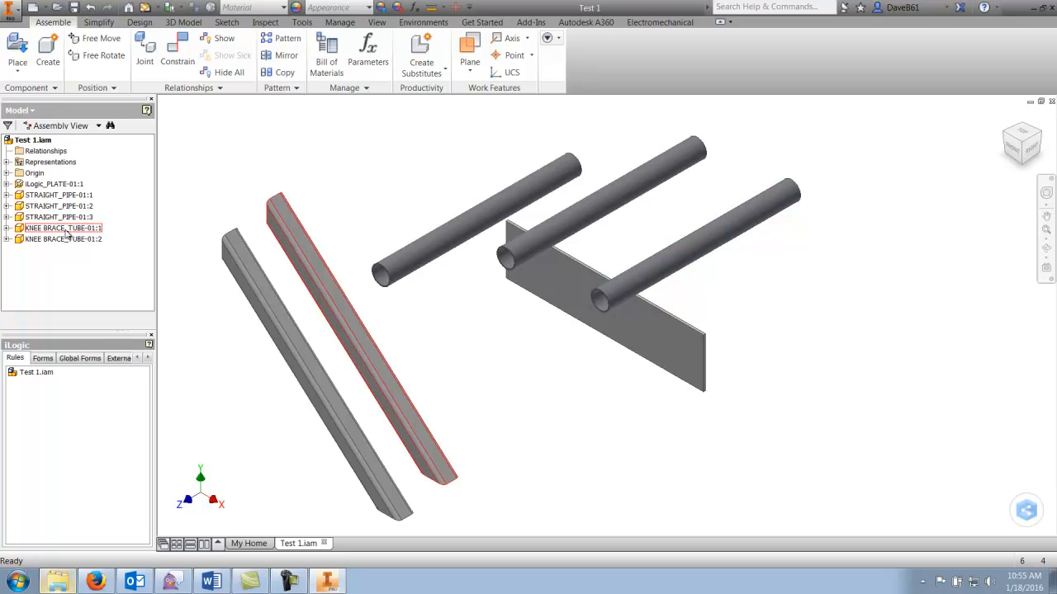
{"action": "left_click", "coordinate": [54, 183]}
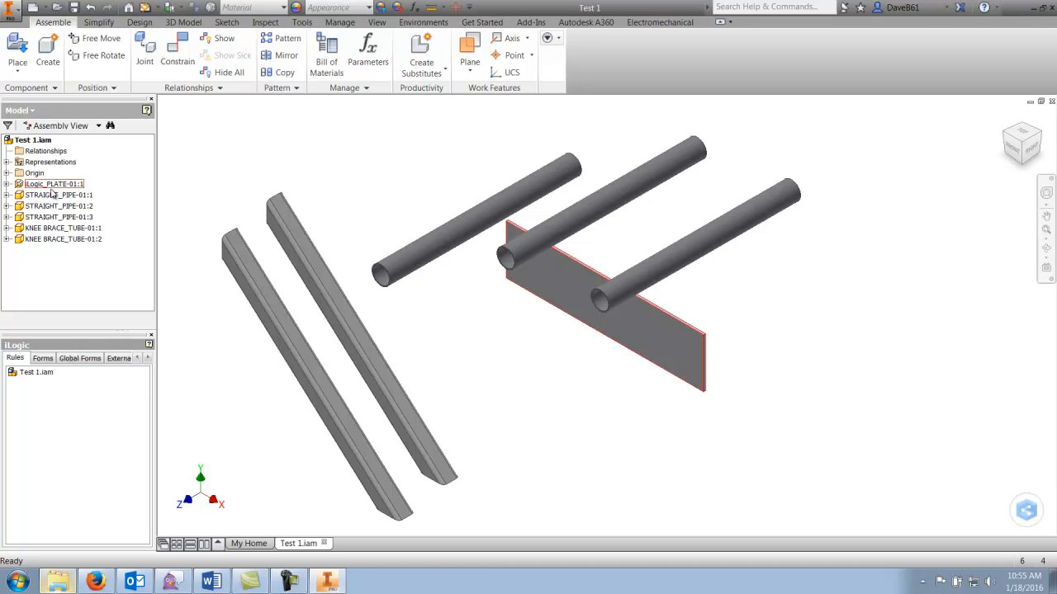
- Select each knee brace tube to confirm its SA554 MT304 material
{"action": "left_click", "coordinate": [536, 371]}
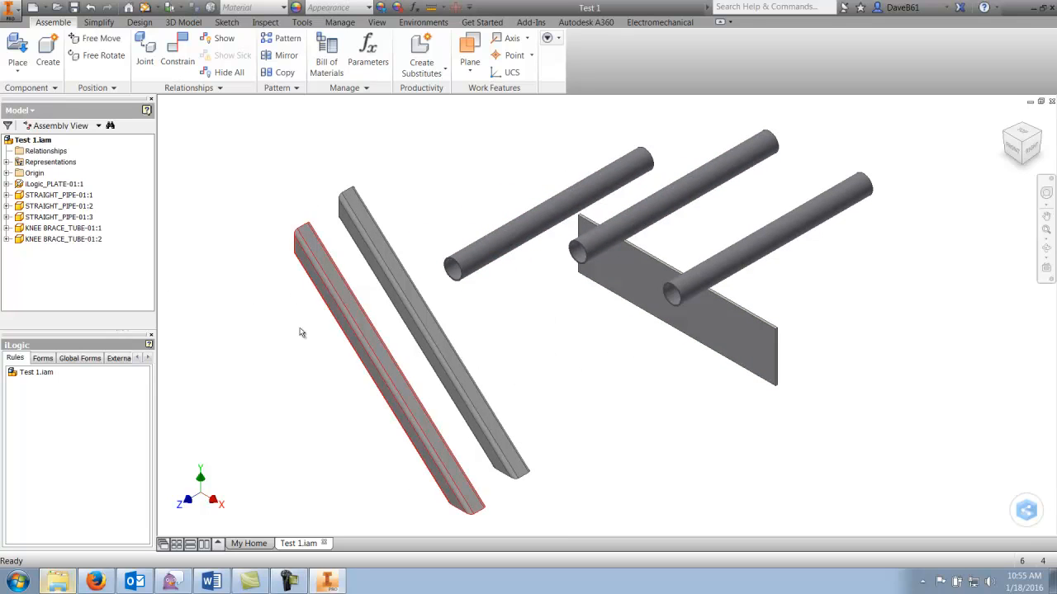
{"action": "left_click", "coordinate": [62, 238]}
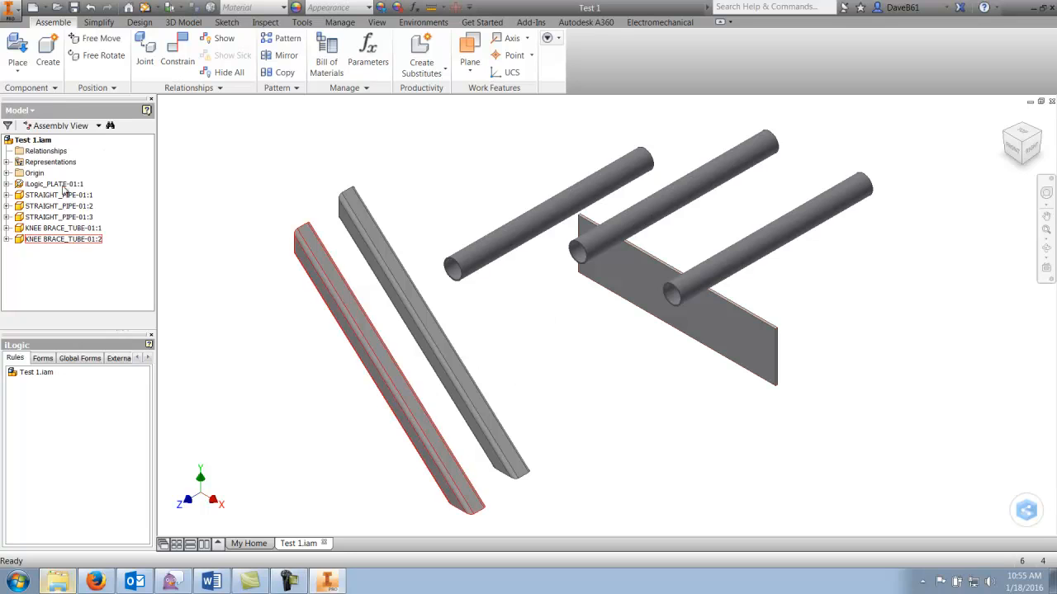
{"action": "left_click", "coordinate": [62, 228]}
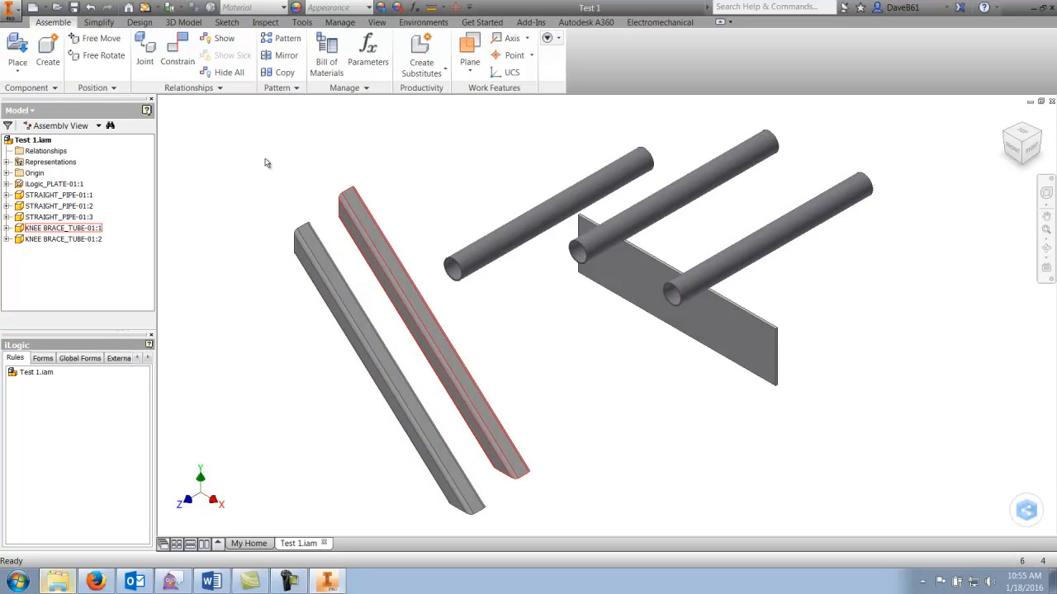
{"action": "left_click", "coordinate": [59, 228]}
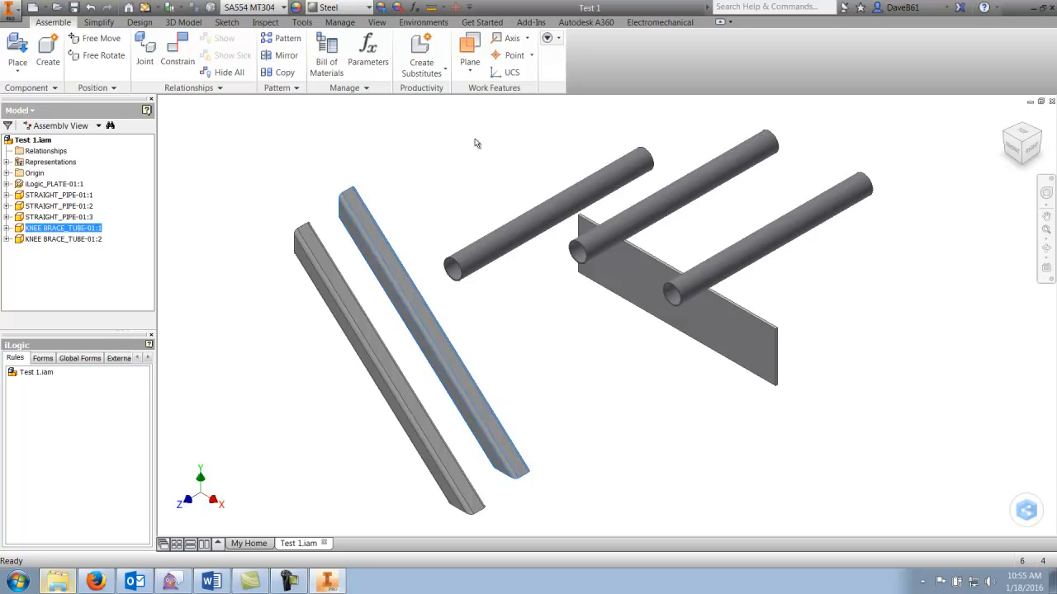
{"action": "left_click", "coordinate": [59, 195]}
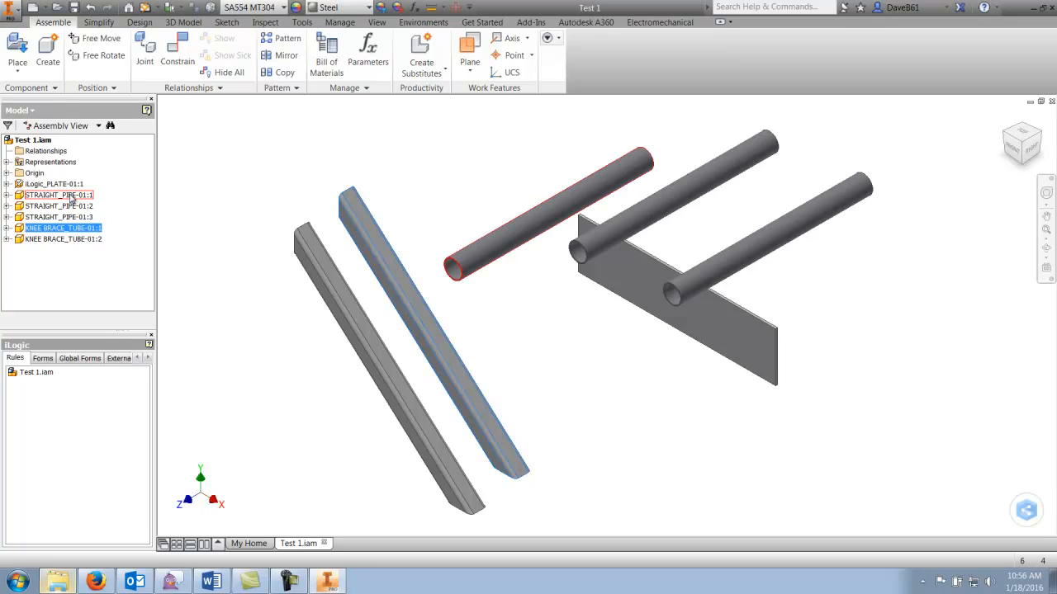
- Open STRAIGHT_PIPE-01 and check its PIPE 4" SCH 40 description and SA312 TP 304L material
{"action": "right_click", "coordinate": [60, 195]}
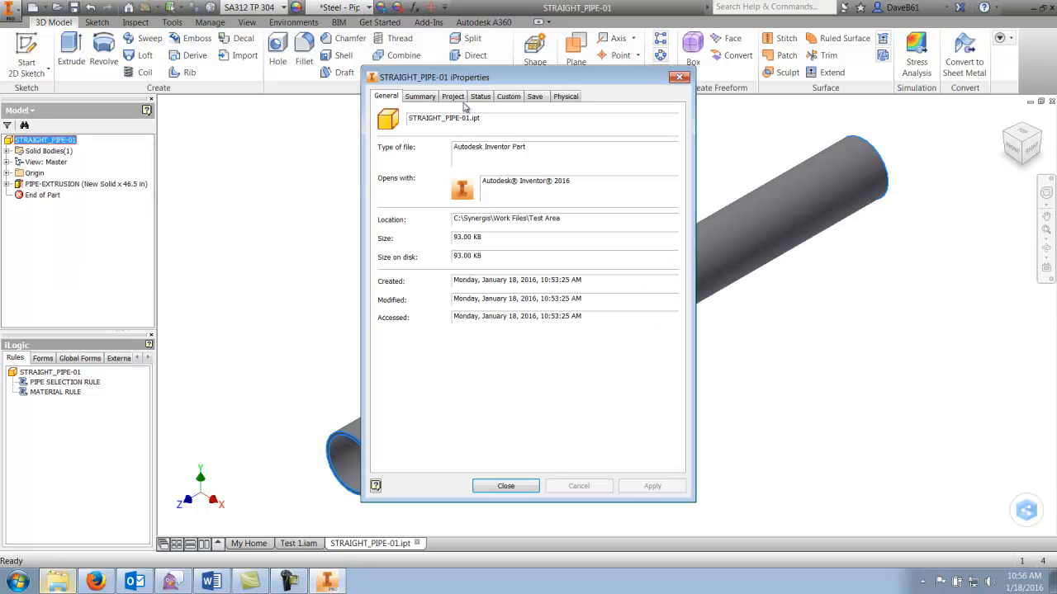
{"action": "left_click", "coordinate": [452, 96]}
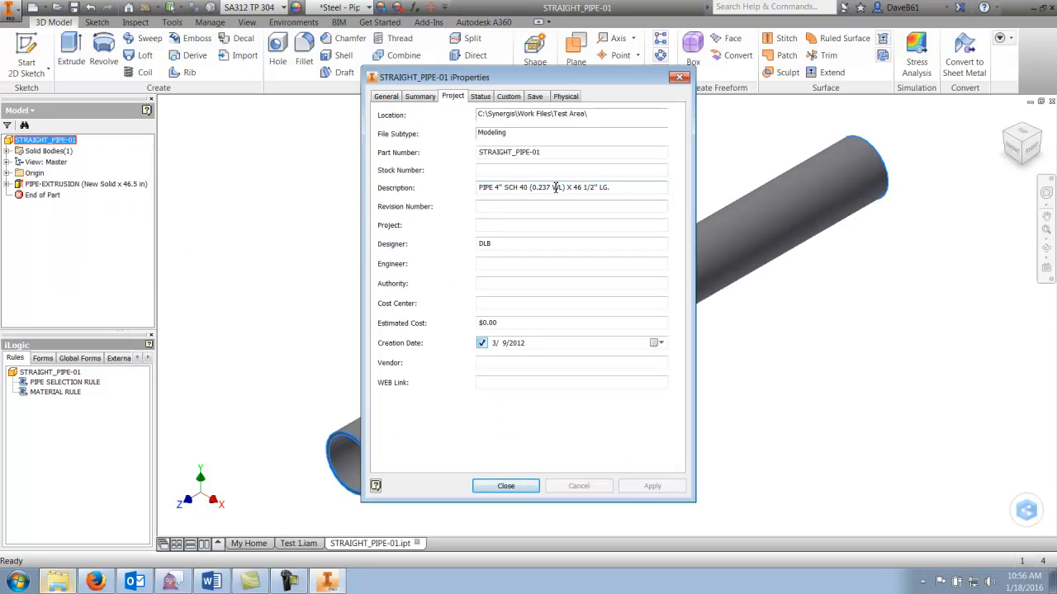
{"action": "left_click", "coordinate": [565, 96]}
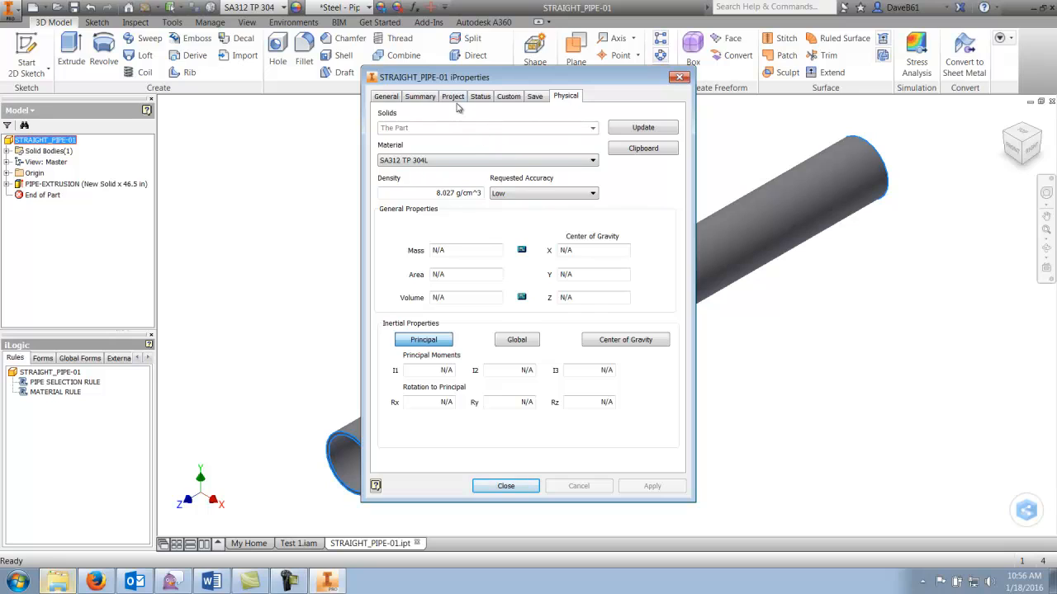
{"action": "left_click", "coordinate": [452, 96]}
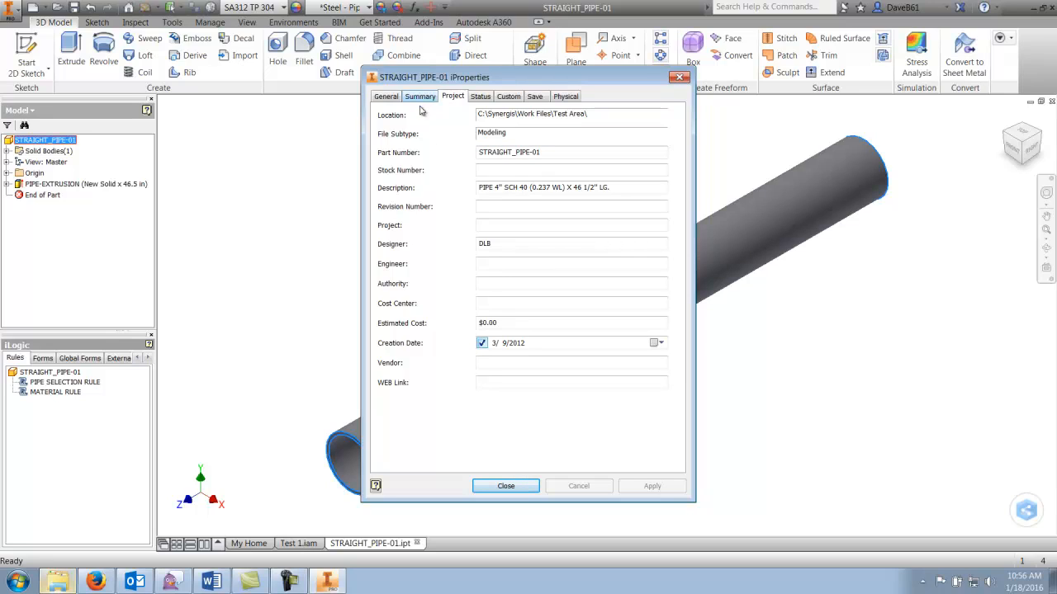
{"action": "mouse_move", "coordinate": [506, 486]}
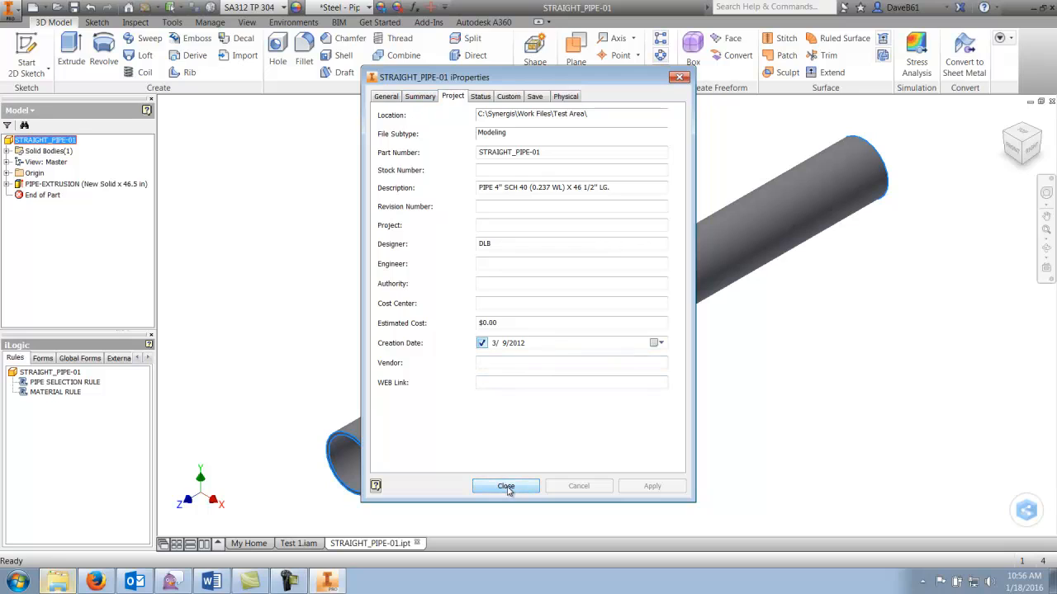
{"action": "left_click", "coordinate": [506, 485]}
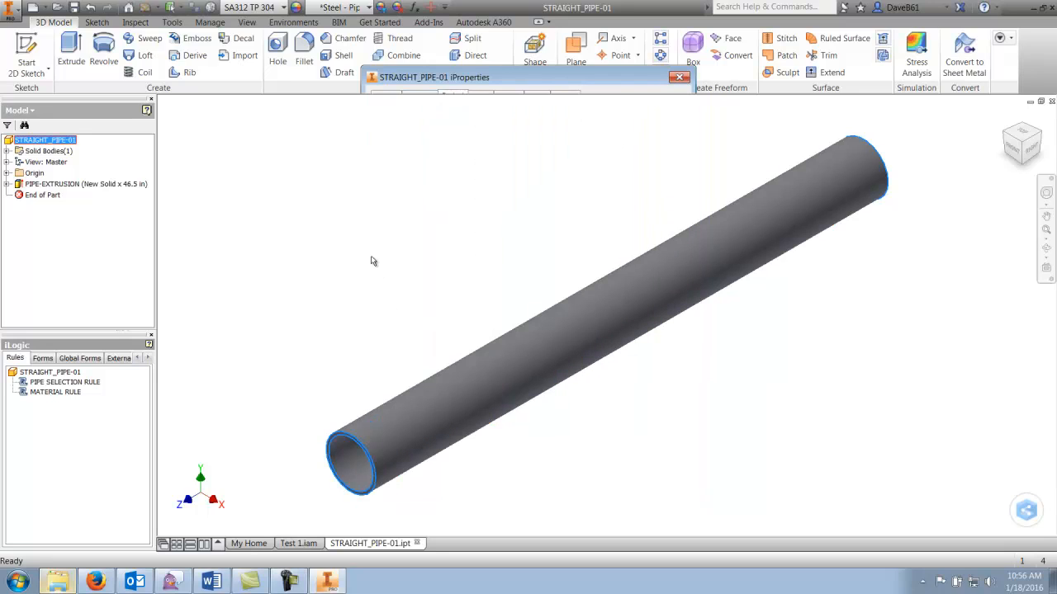
- Open the PIPE SELECTION RULE for editing and list the part's user parameters
{"action": "left_click", "coordinate": [679, 76]}
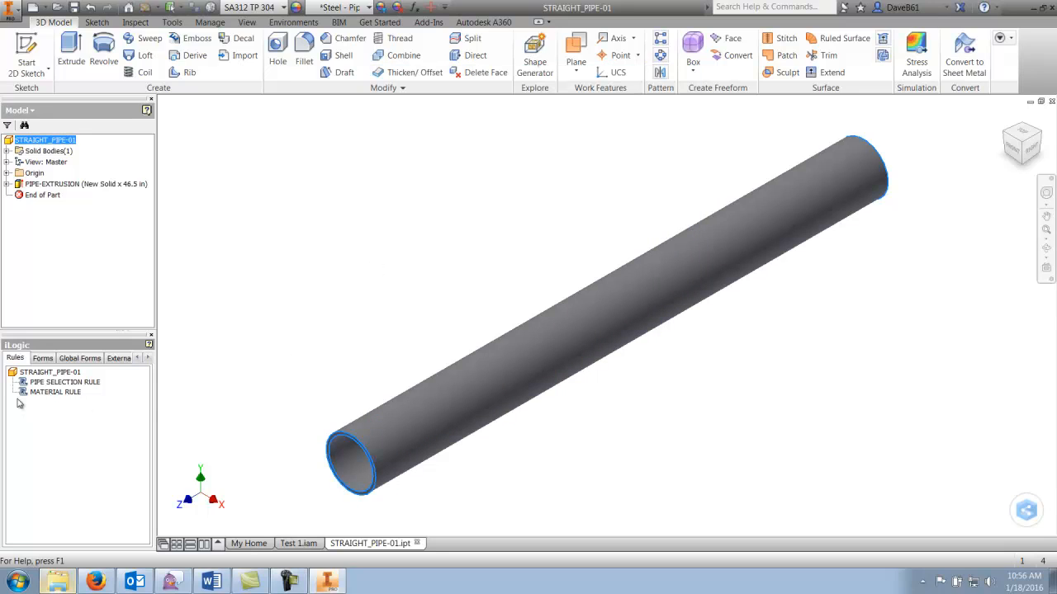
{"action": "left_click", "coordinate": [64, 381]}
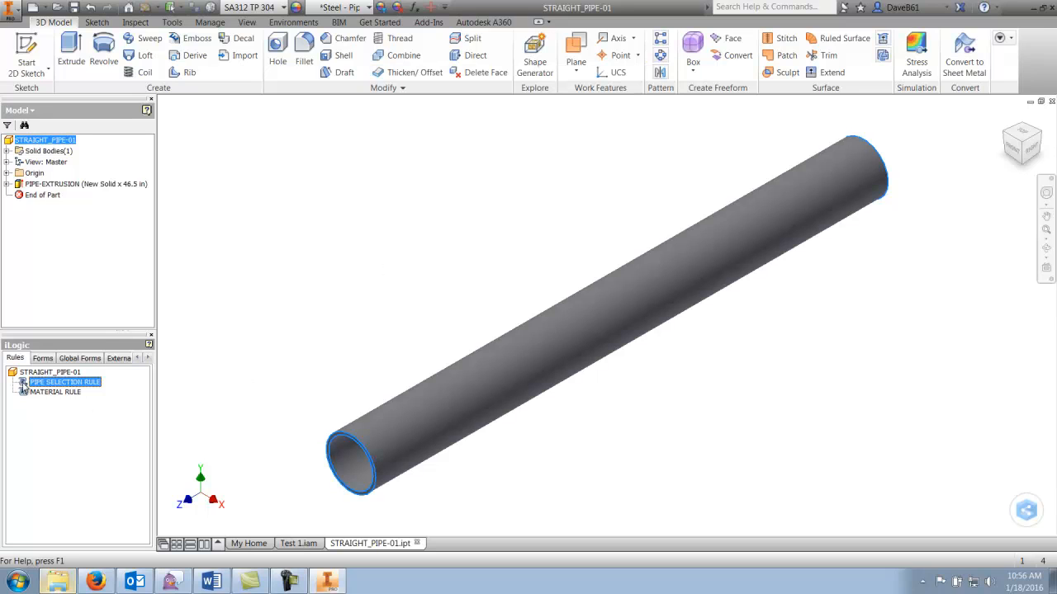
{"action": "double_click", "coordinate": [64, 382]}
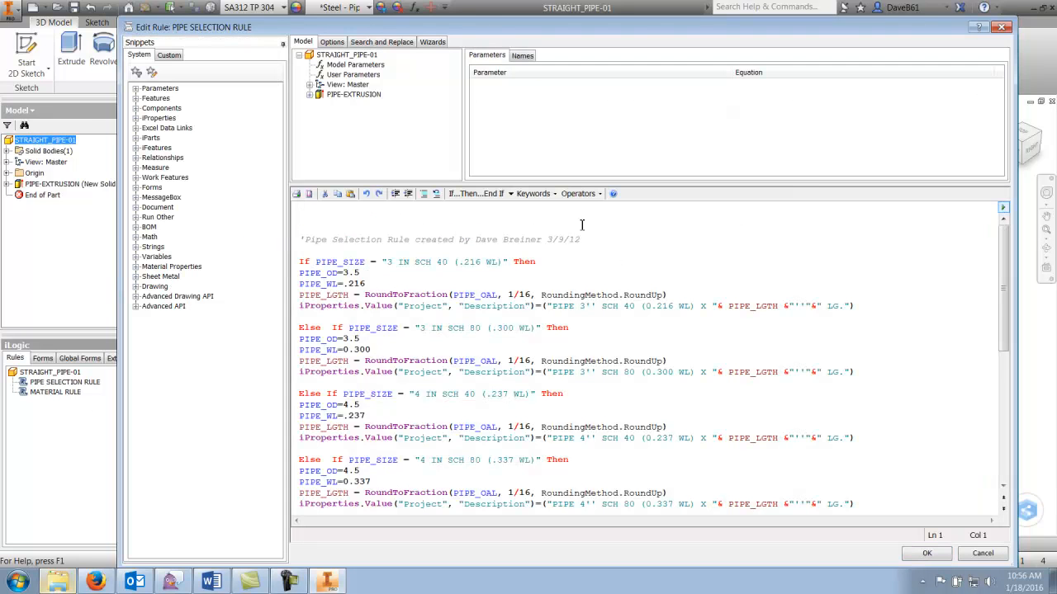
{"action": "mouse_move", "coordinate": [328, 267]}
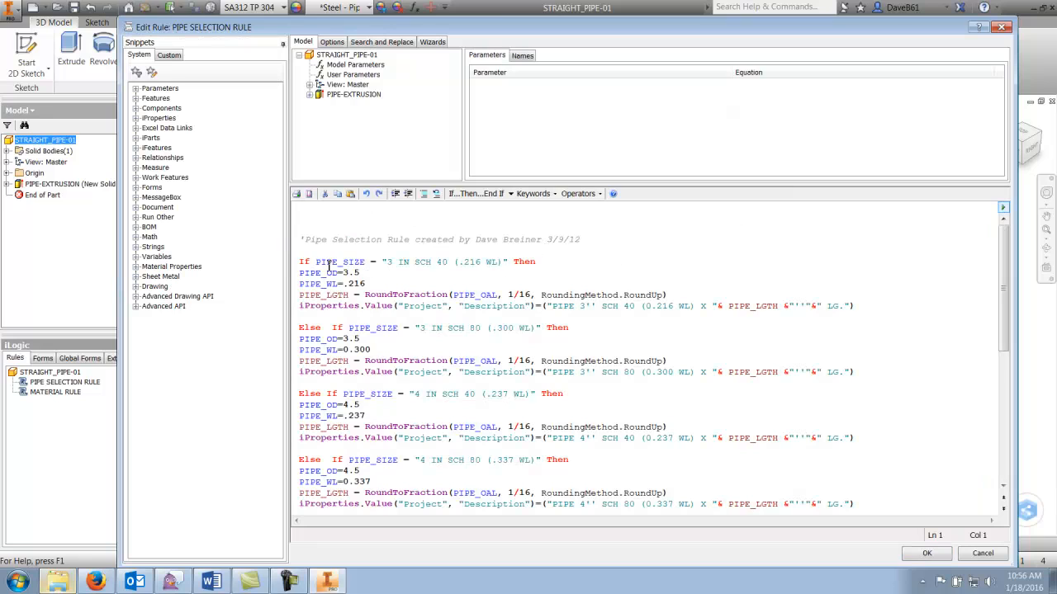
{"action": "mouse_move", "coordinate": [385, 256]}
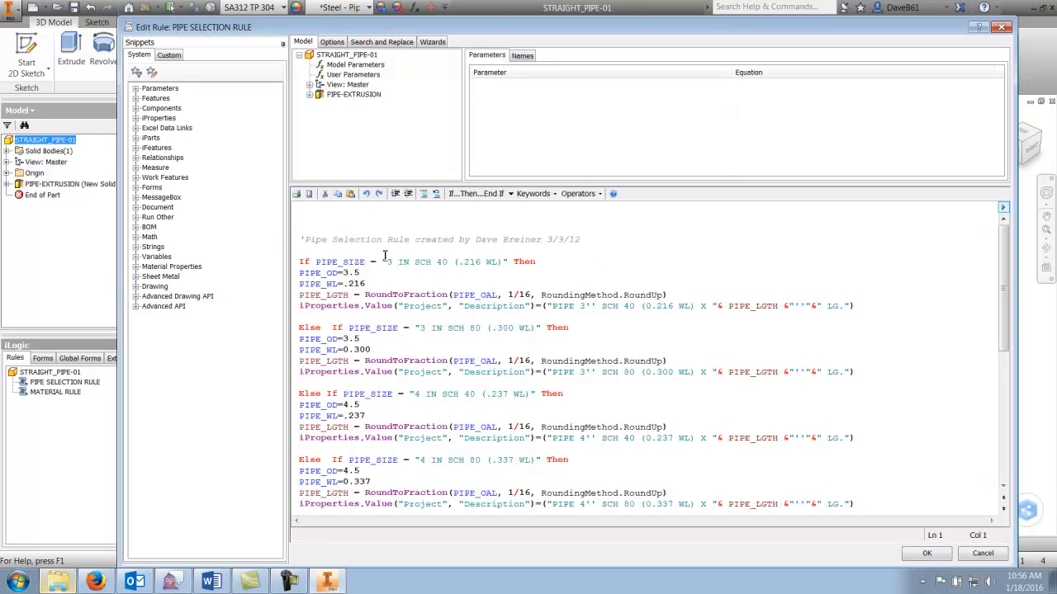
{"action": "left_click", "coordinate": [354, 74]}
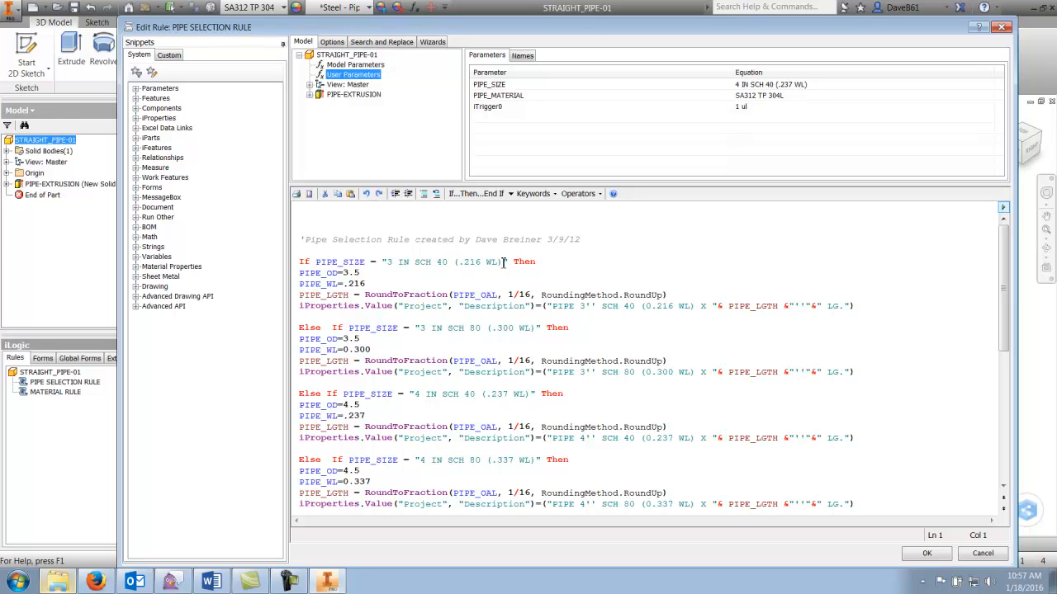
{"action": "mouse_move", "coordinate": [519, 94]}
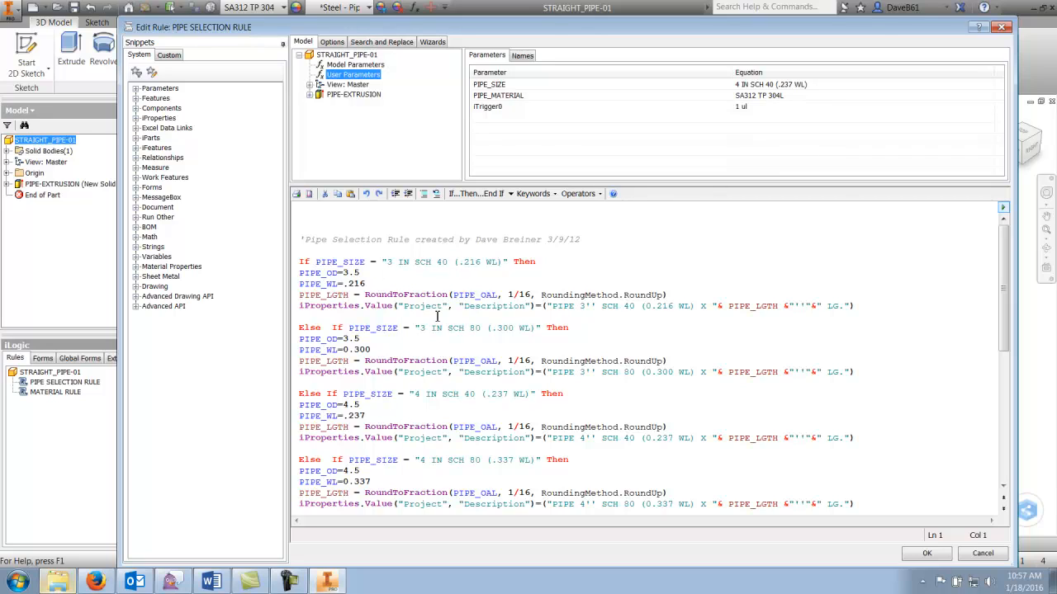
{"action": "mouse_move", "coordinate": [995, 279]}
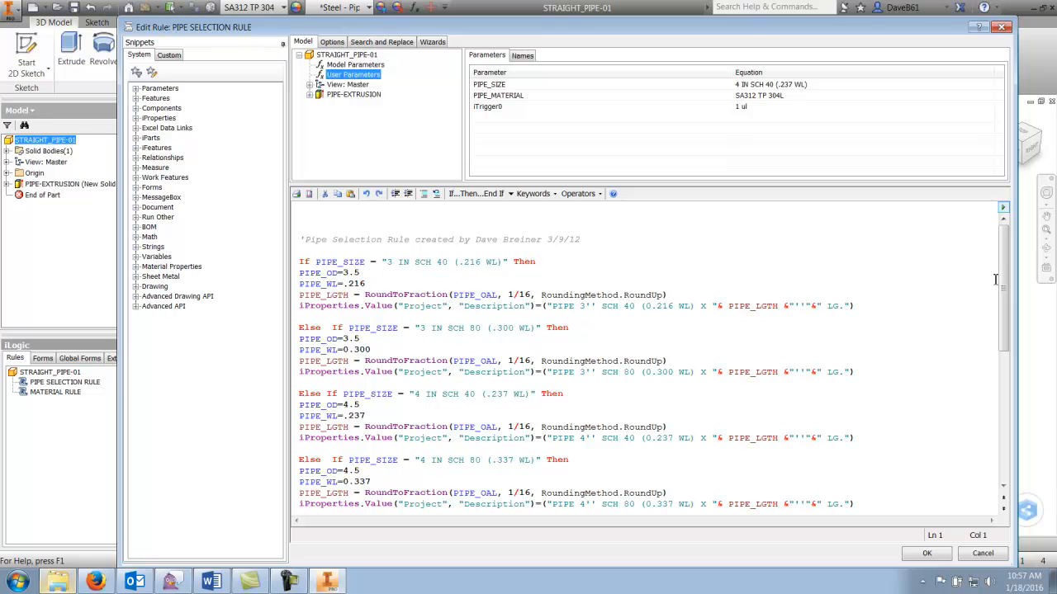
- Scroll through the rule code, highlighting the 4 IN SCH 80 block for review
{"action": "scroll", "scroll_direction": "down", "scroll_amount": 3}
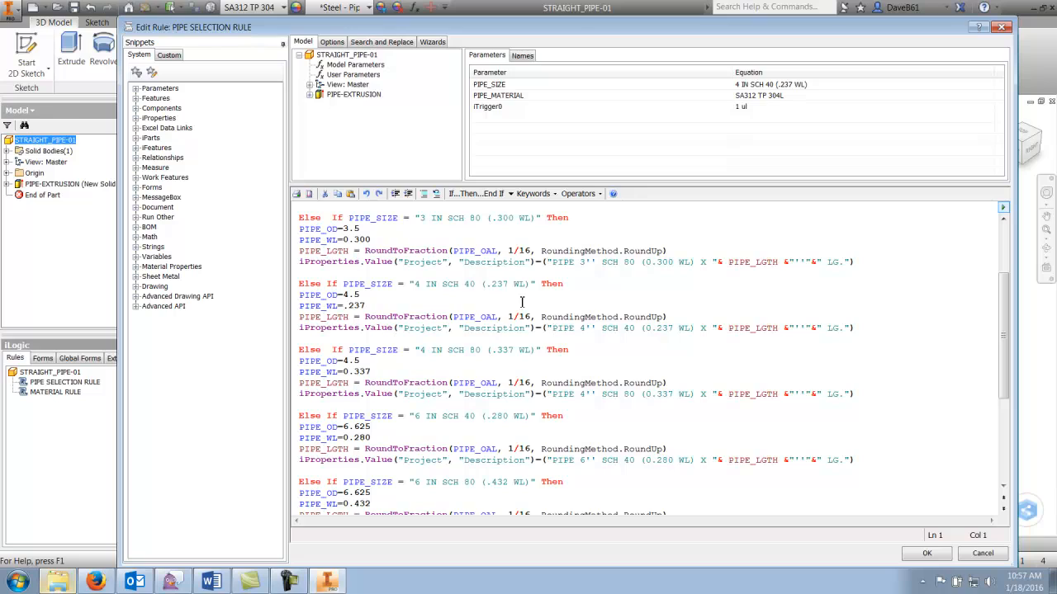
{"action": "mouse_move", "coordinate": [592, 335]}
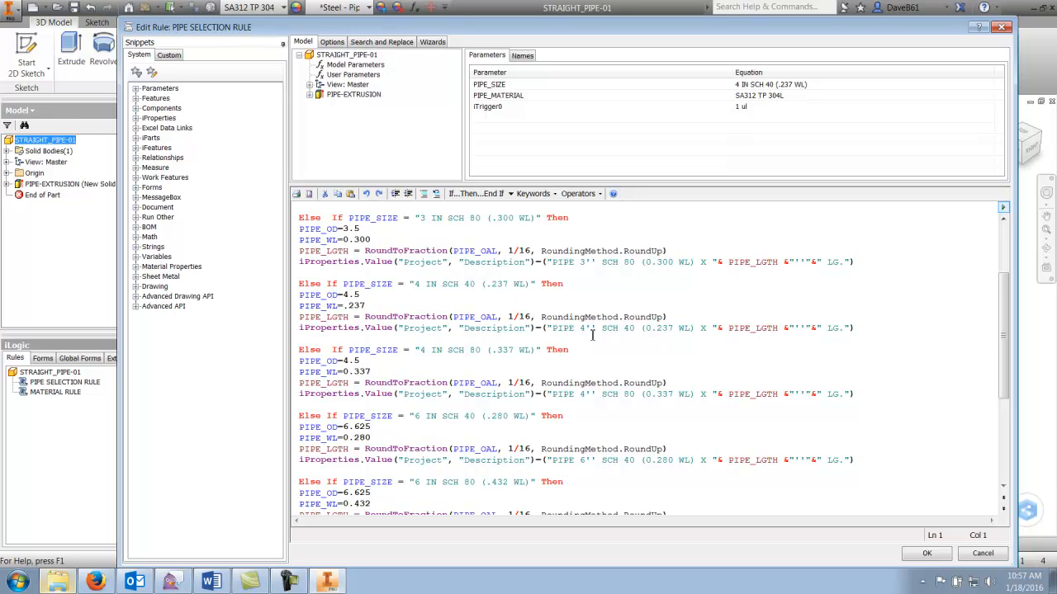
{"action": "mouse_move", "coordinate": [747, 337]}
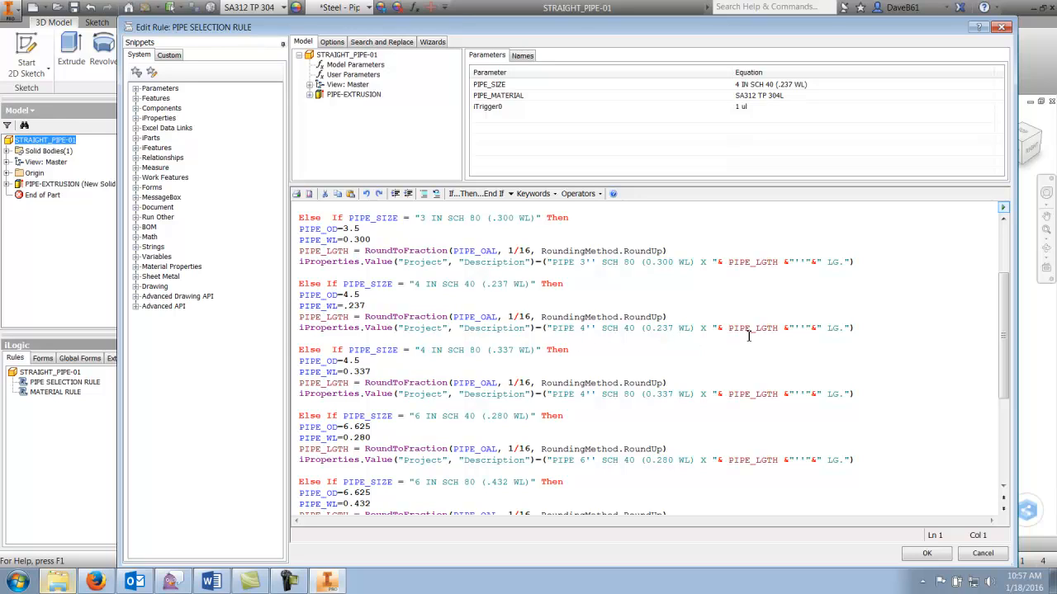
{"action": "mouse_move", "coordinate": [432, 353]}
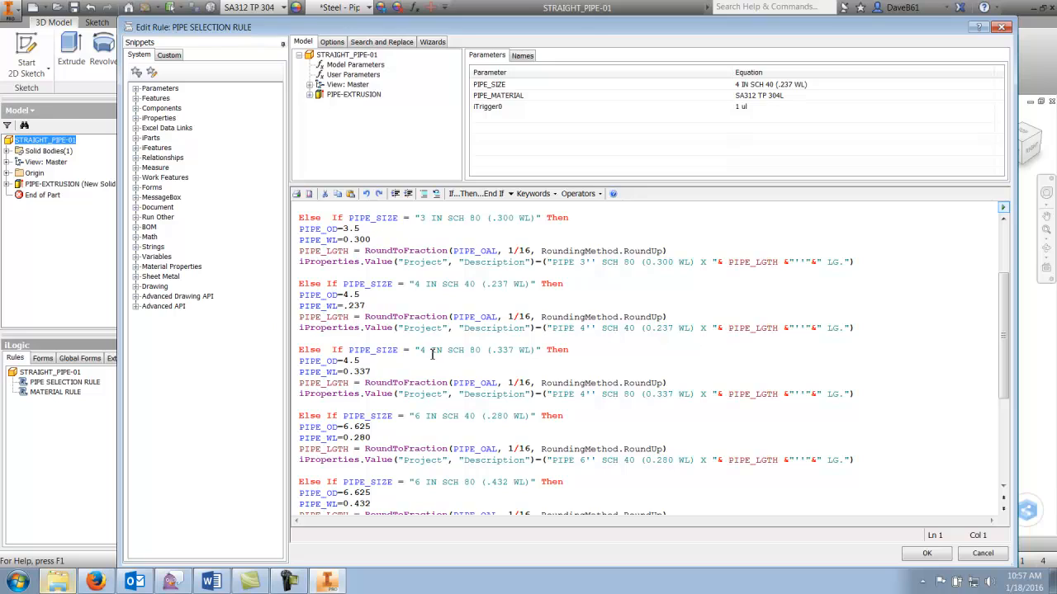
{"action": "mouse_move", "coordinate": [540, 394]}
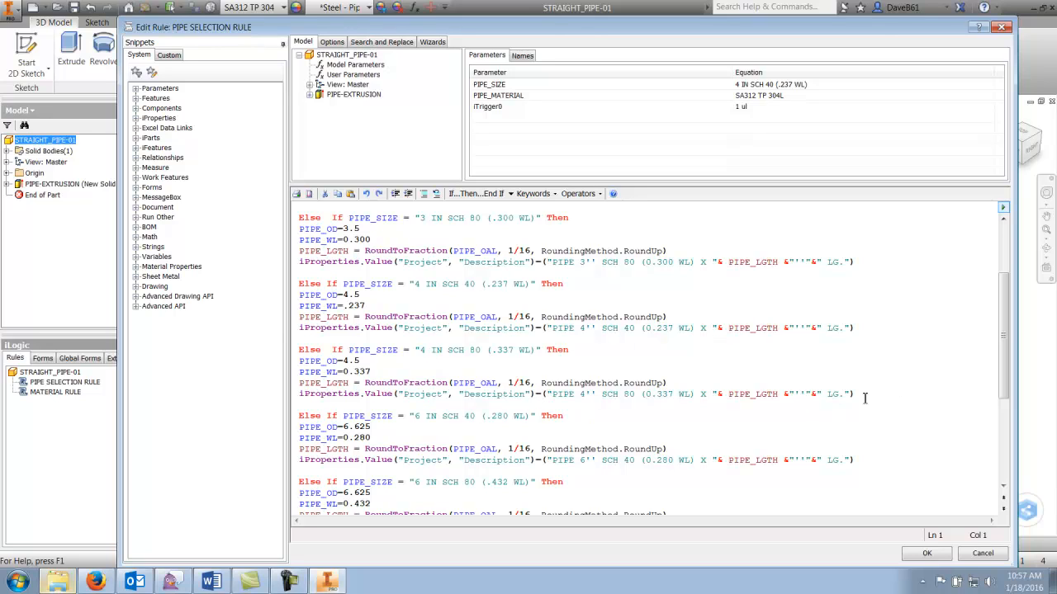
{"action": "left_click_drag", "start_coordinate": [298, 349], "coordinate": [854, 394]}
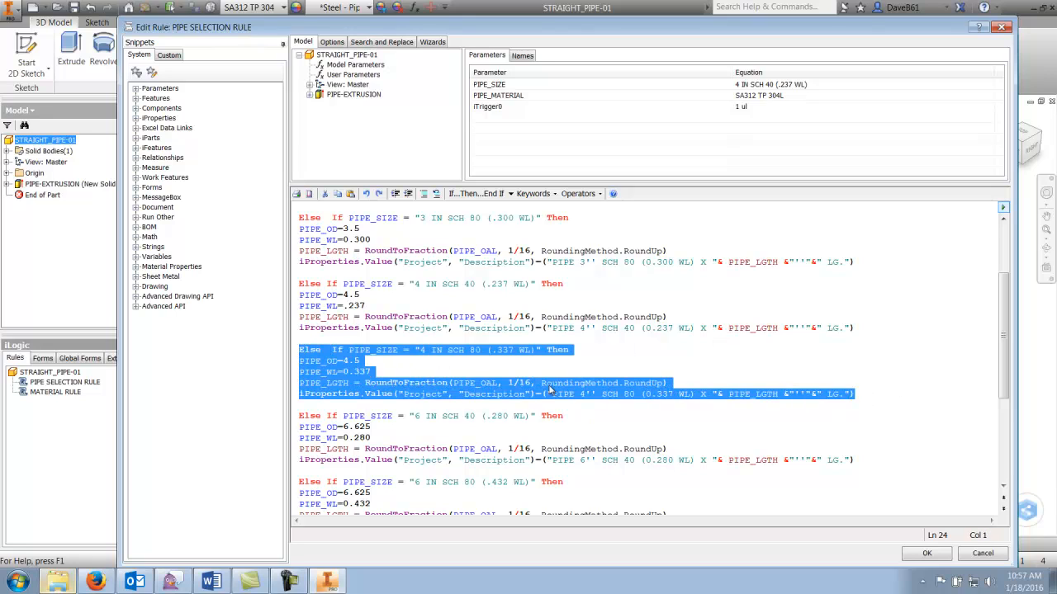
{"action": "mouse_move", "coordinate": [758, 441]}
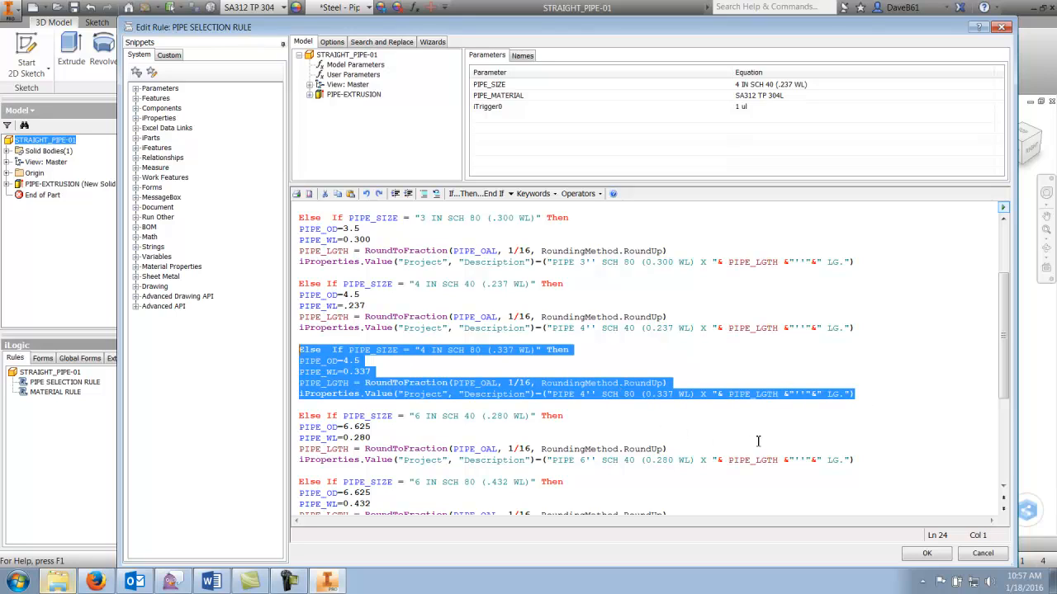
{"action": "left_click", "coordinate": [372, 370]}
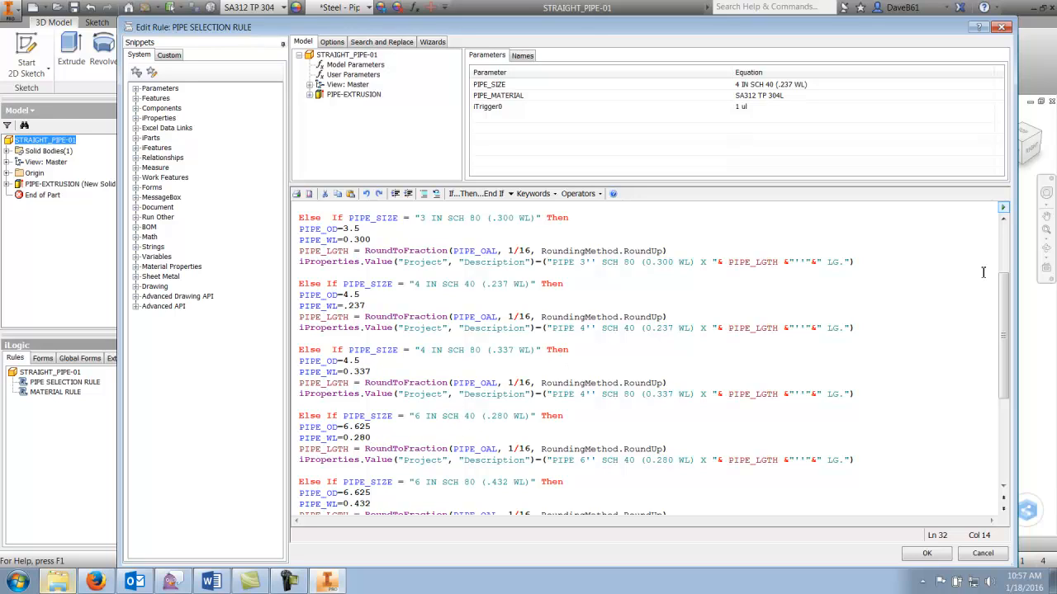
{"action": "scroll", "scroll_direction": "up", "scroll_amount": 3}
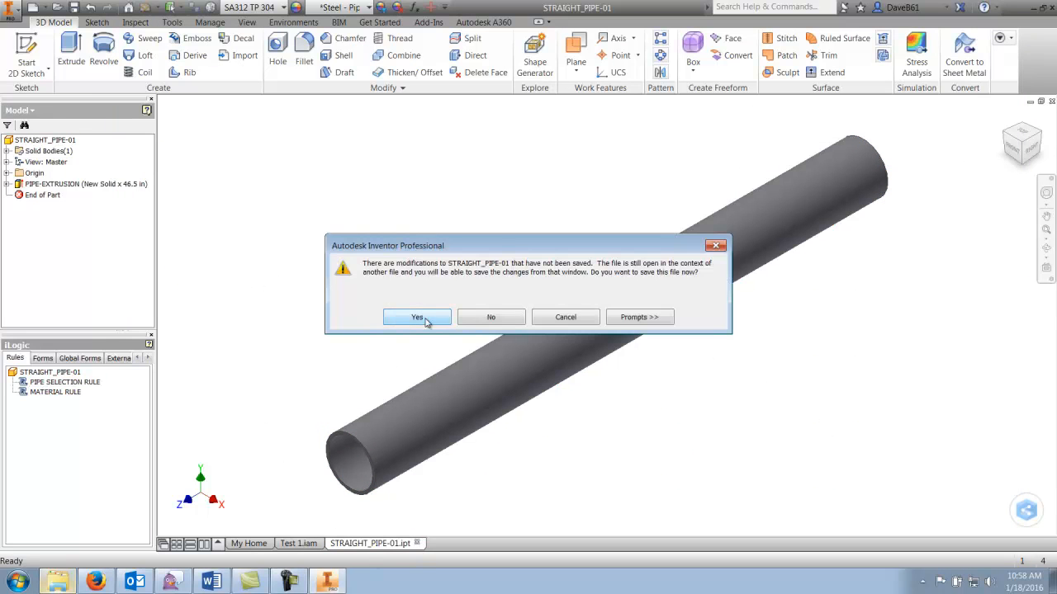
- Save the pipe part's changes and open KNEE BRACE_TUBE-01:1 as its own part
{"action": "left_click", "coordinate": [417, 317]}
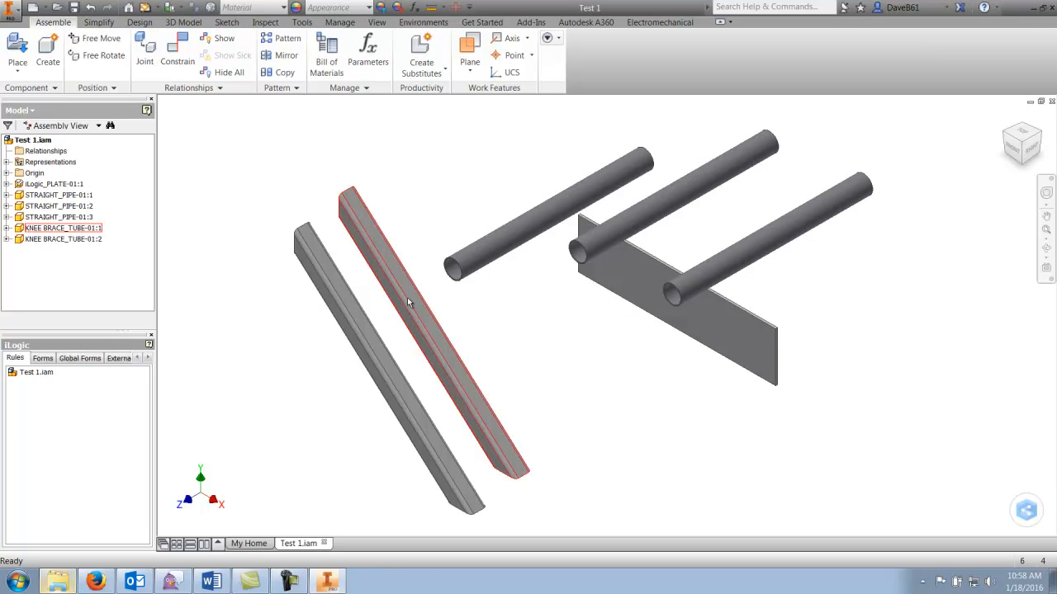
{"action": "left_click", "coordinate": [120, 253]}
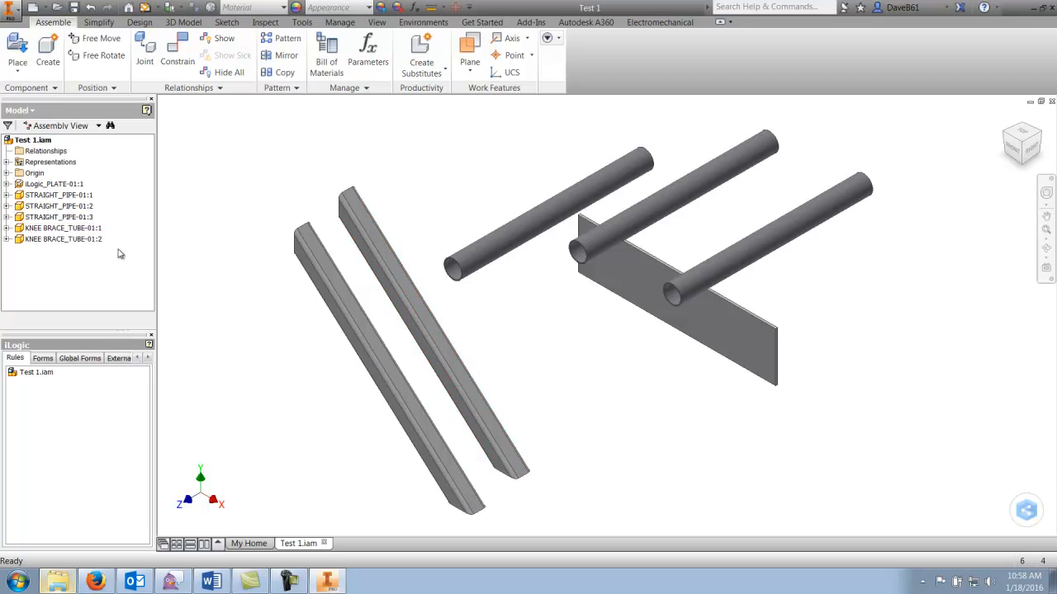
{"action": "right_click", "coordinate": [62, 228]}
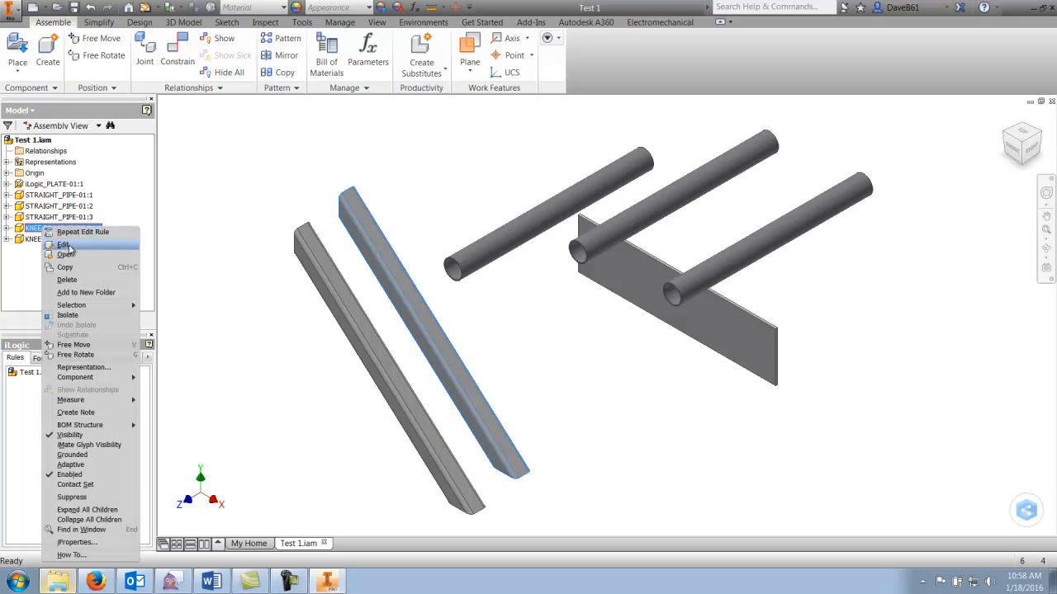
{"action": "left_click", "coordinate": [64, 245]}
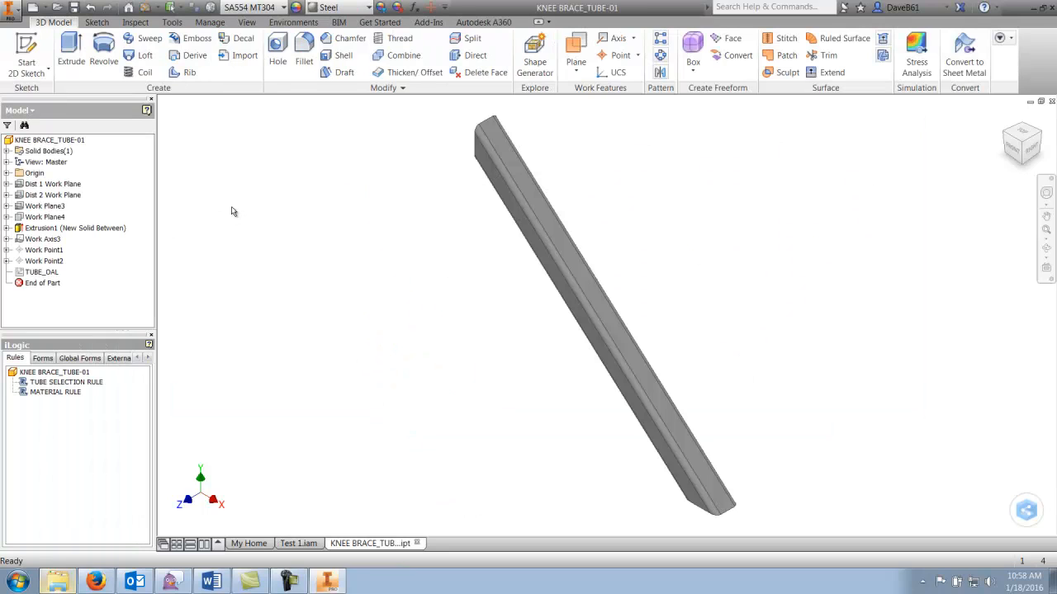
- Review the Knee Brace Form in iLogic Forms, then close the tube part unsaved
{"action": "left_click", "coordinate": [52, 184]}
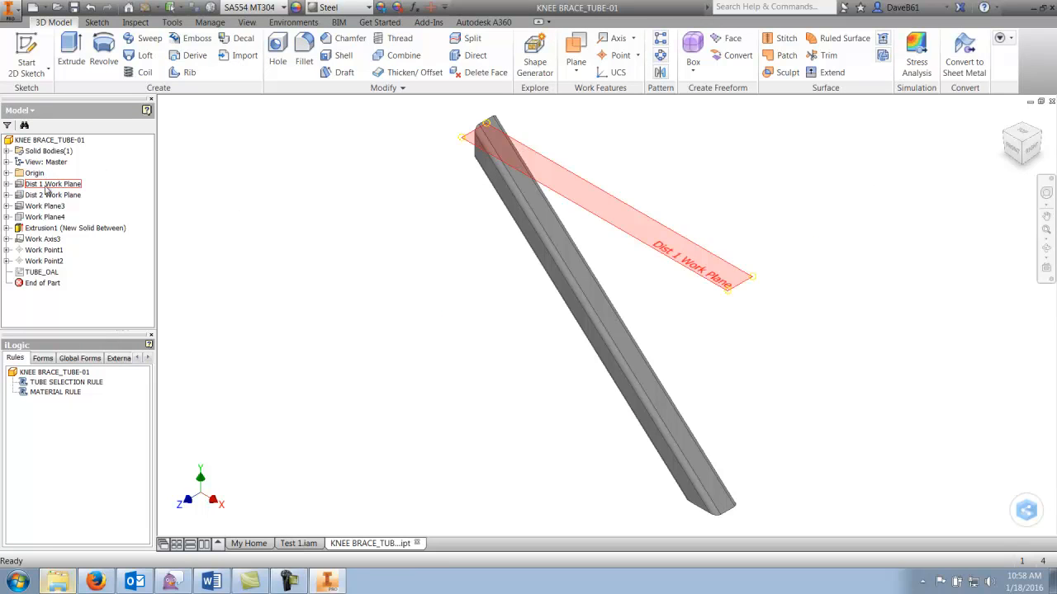
{"action": "left_click", "coordinate": [45, 206]}
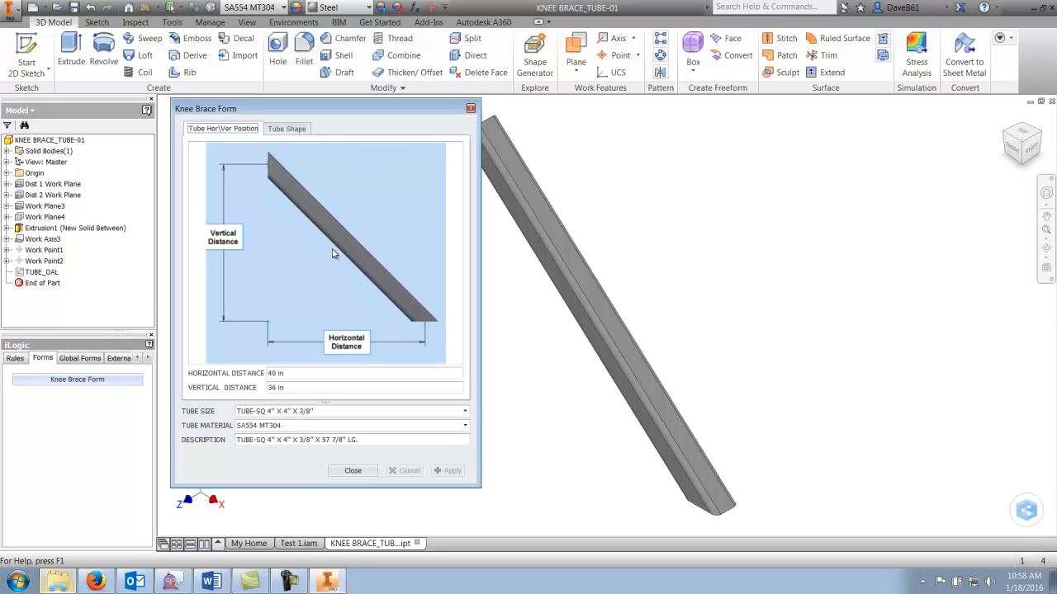
{"action": "mouse_move", "coordinate": [275, 388]}
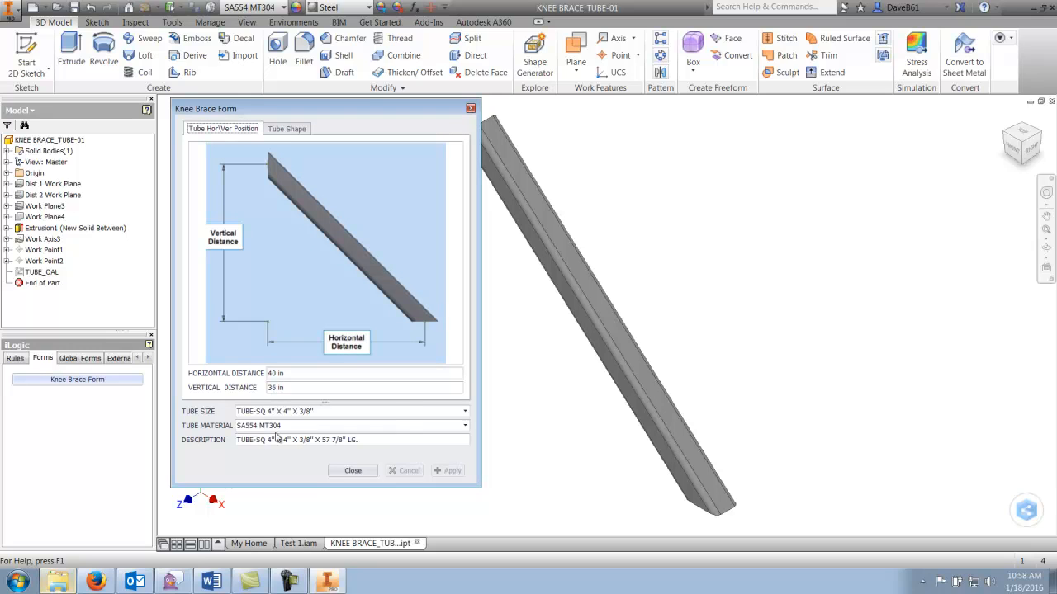
{"action": "left_click", "coordinate": [352, 470]}
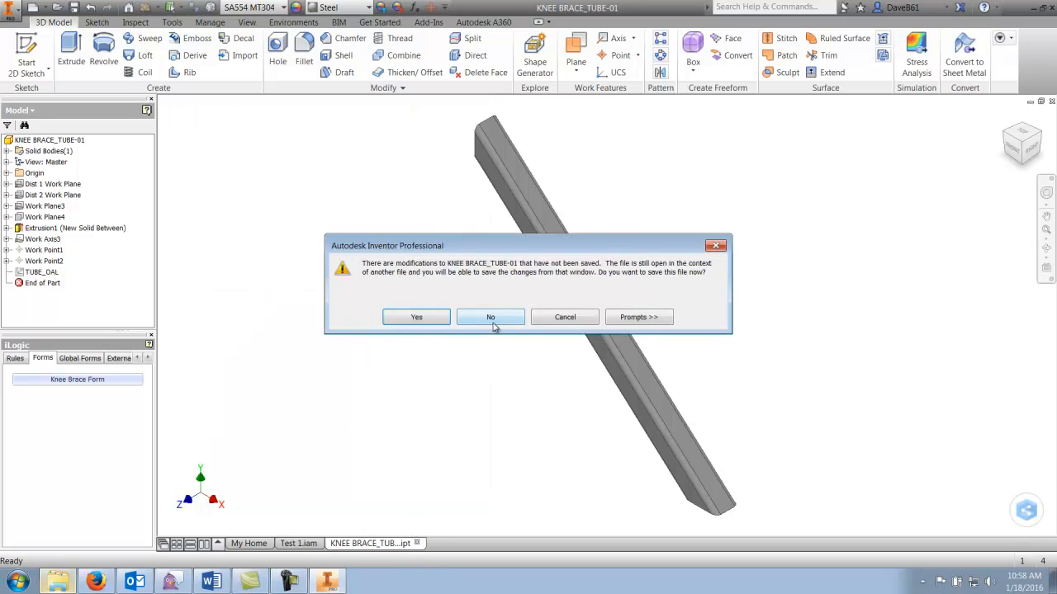
{"action": "left_click", "coordinate": [490, 317]}
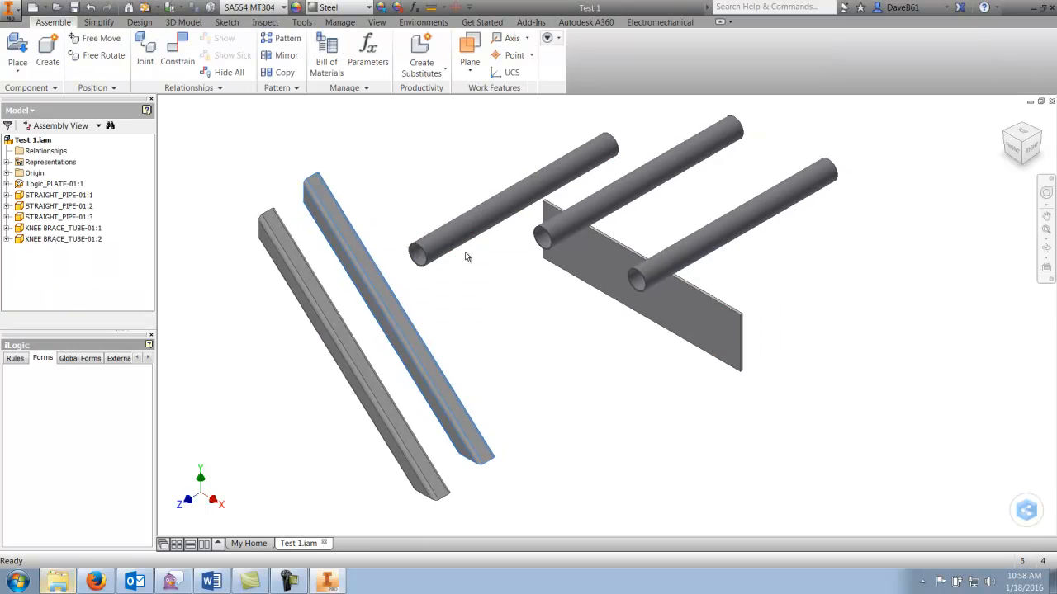
- Create a drawing from the English Synergis C.dwg template and place a Test 1.iam base view
{"action": "left_click", "coordinate": [35, 10]}
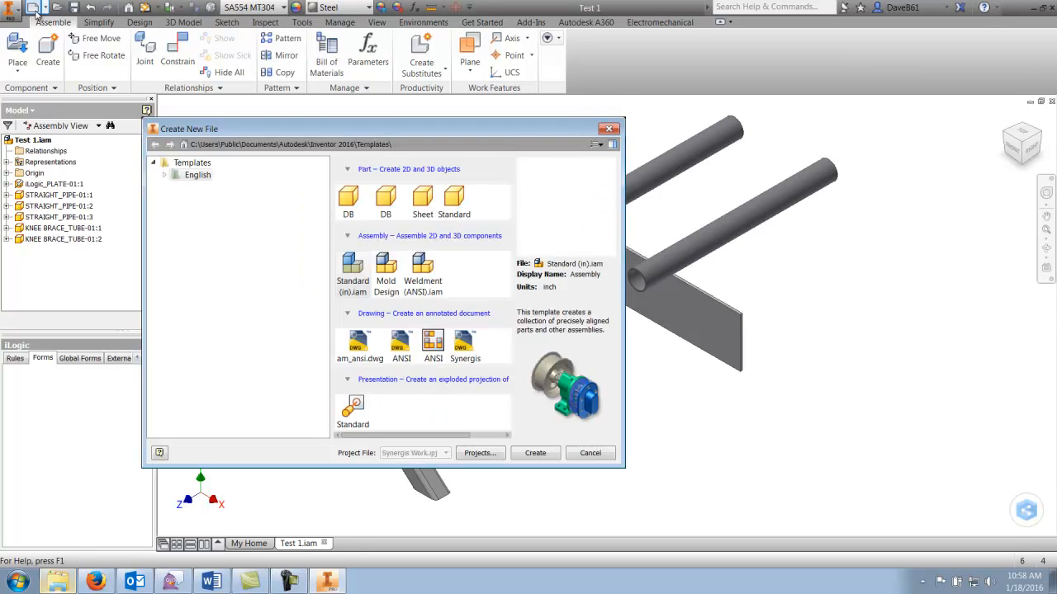
{"action": "left_click", "coordinate": [164, 174]}
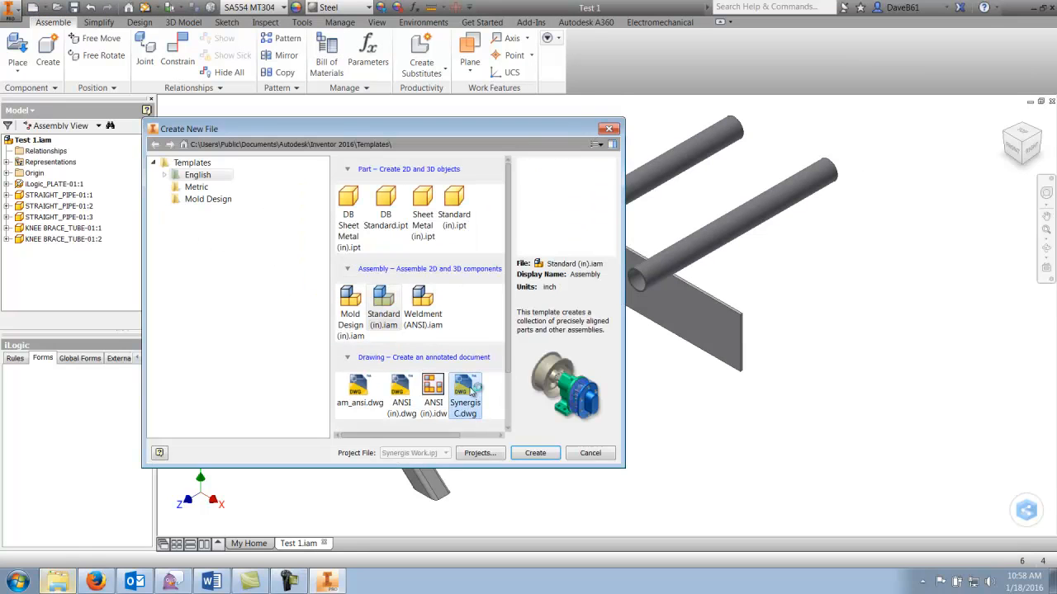
{"action": "left_click", "coordinate": [465, 388]}
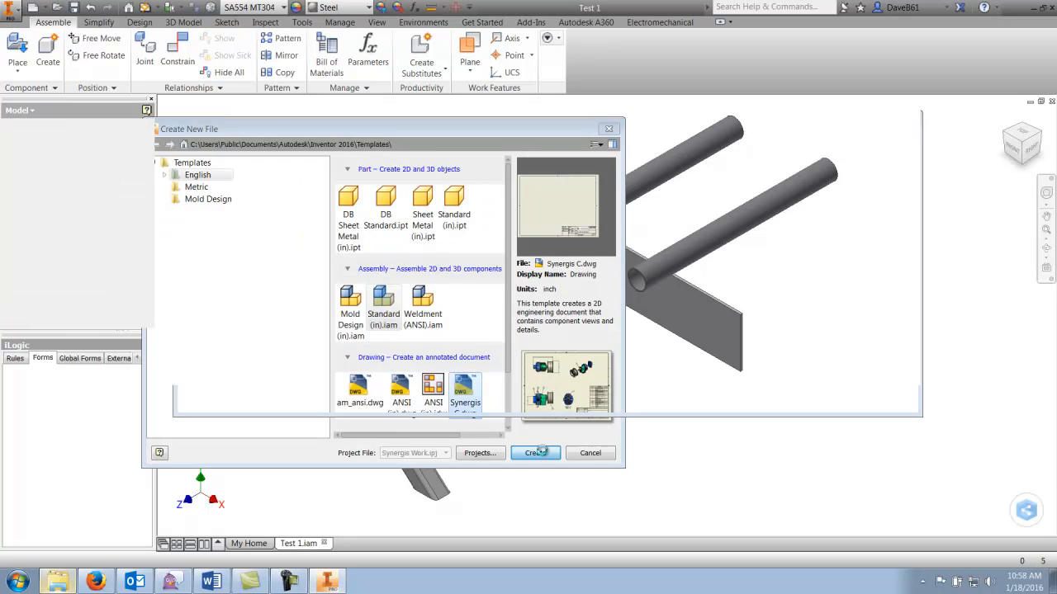
{"action": "left_click", "coordinate": [534, 453]}
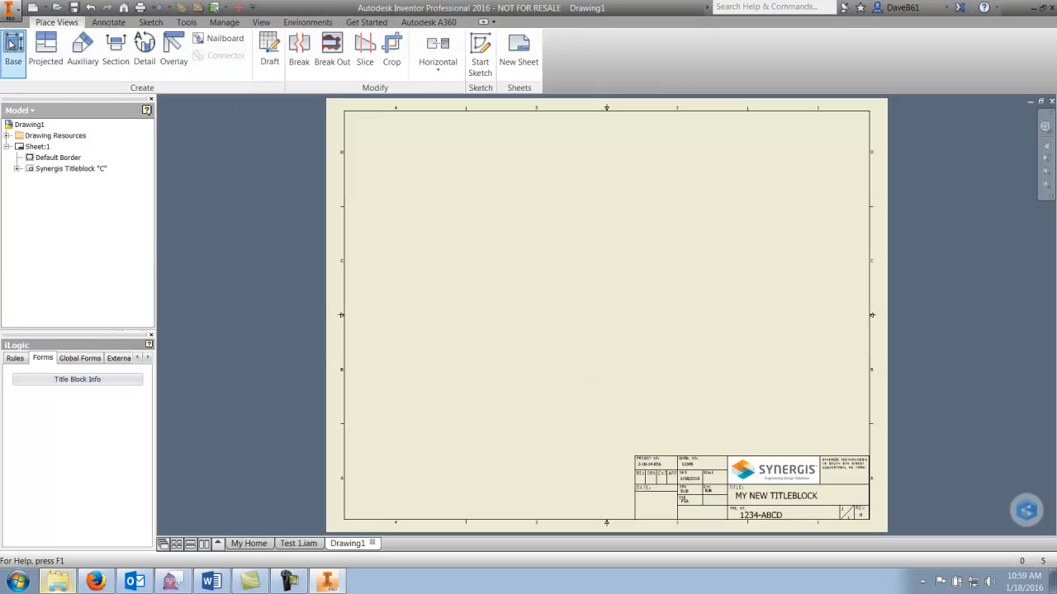
{"action": "left_click", "coordinate": [13, 49]}
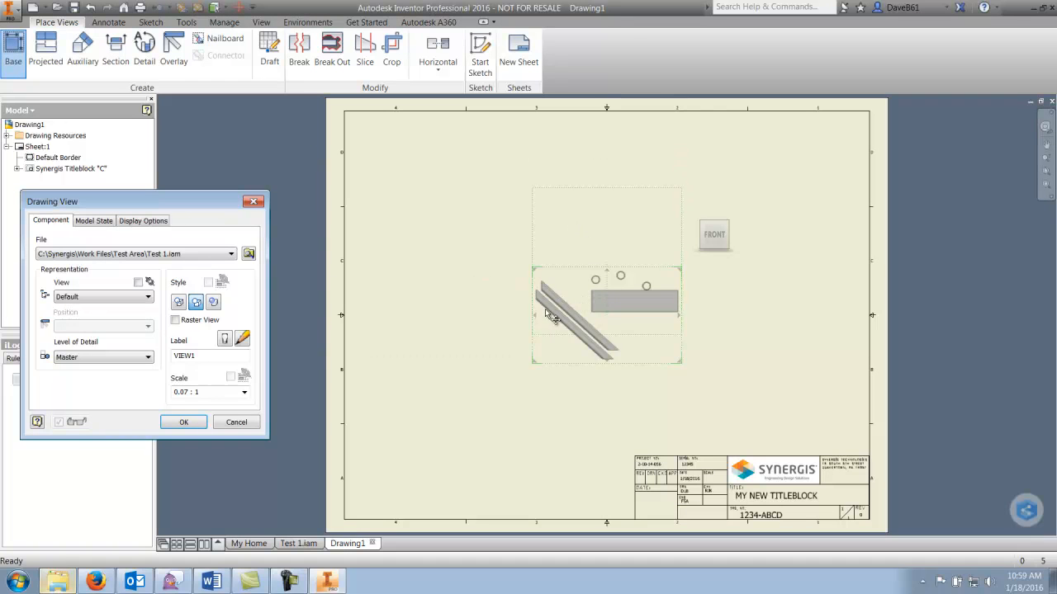
{"action": "left_click", "coordinate": [183, 422]}
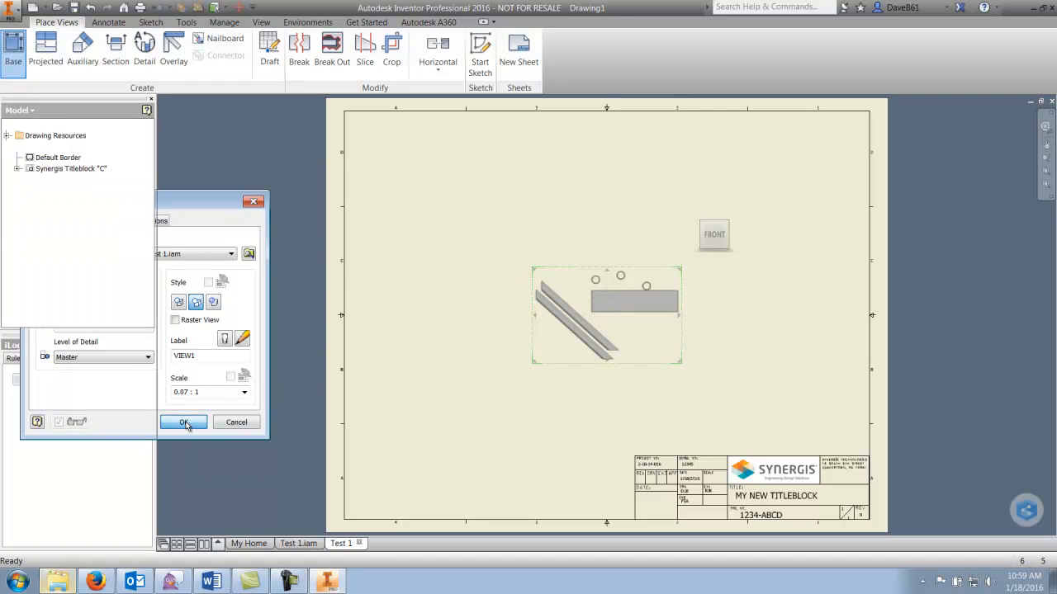
- Start a parts list from the assembly view with BOM View set to Parts Only
{"action": "left_click", "coordinate": [183, 422]}
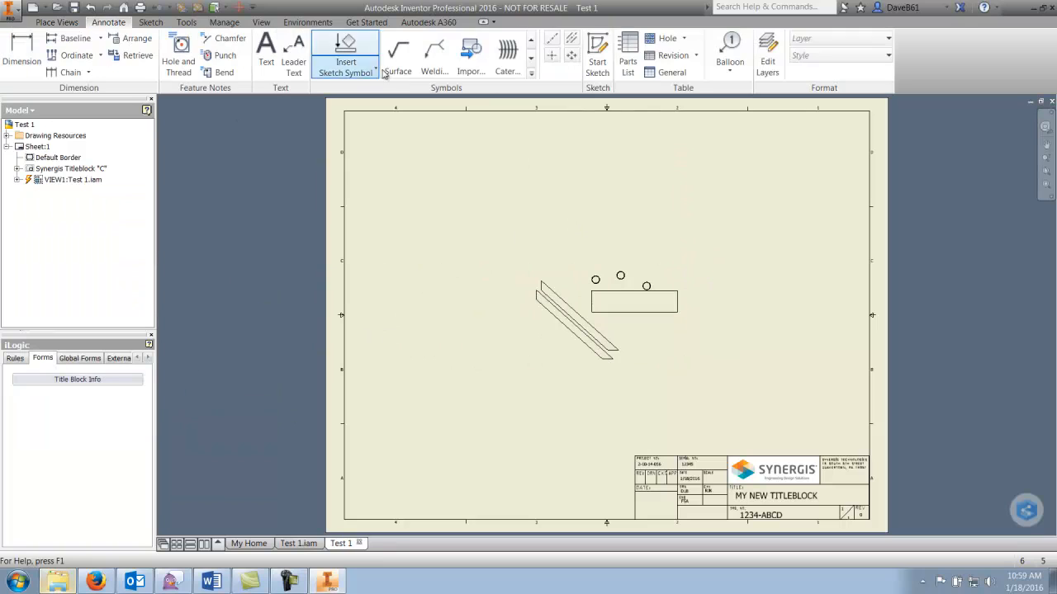
{"action": "left_click", "coordinate": [627, 50]}
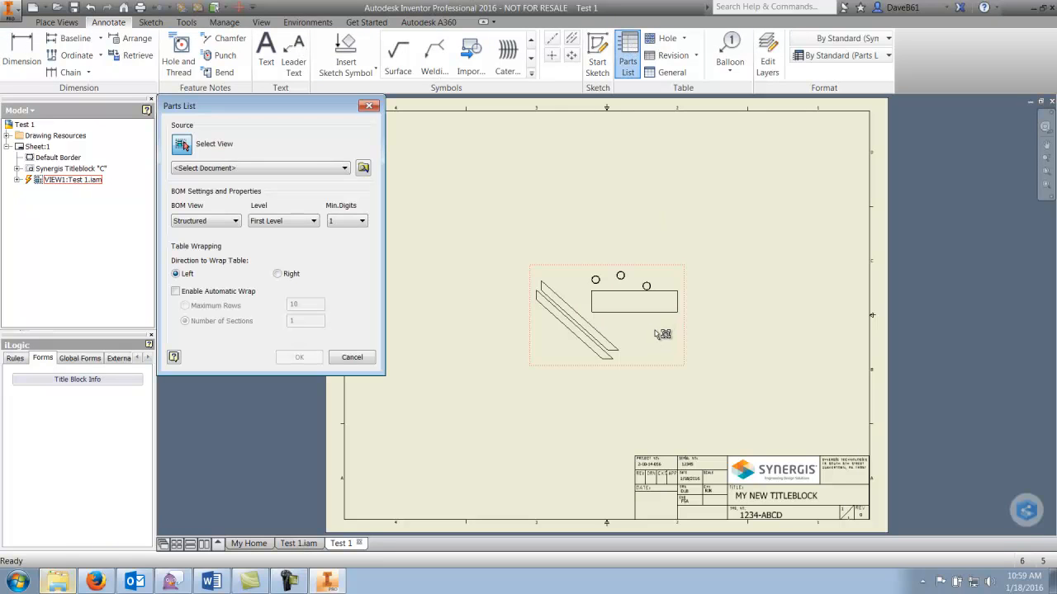
{"action": "left_click", "coordinate": [235, 220]}
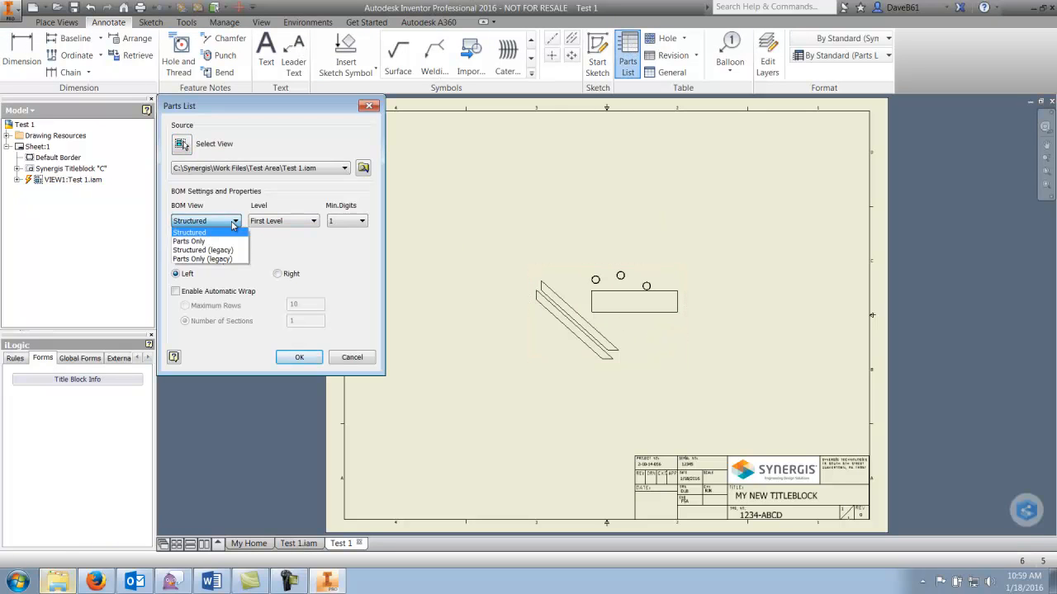
{"action": "left_click", "coordinate": [188, 241]}
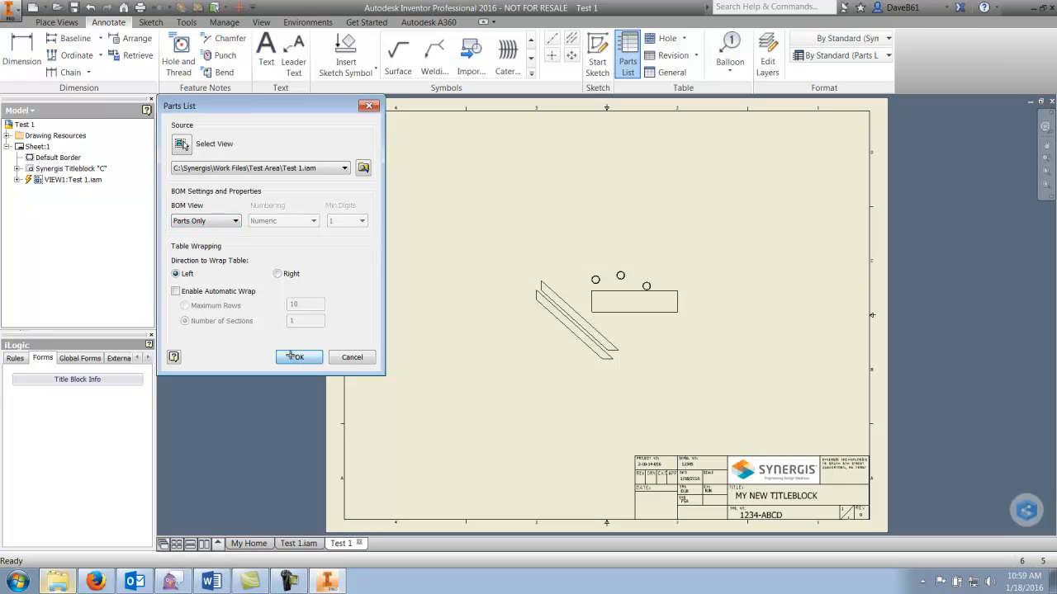
{"action": "left_click", "coordinate": [298, 357]}
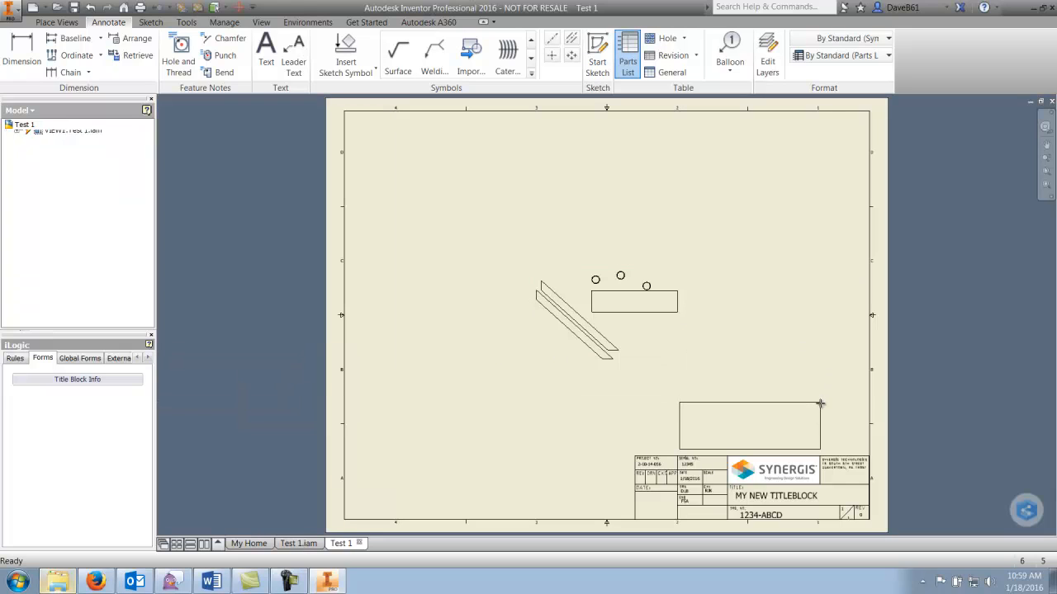
- Place the parts list above the title block and return to the Test 1 assembly
{"action": "left_click", "coordinate": [628, 54]}
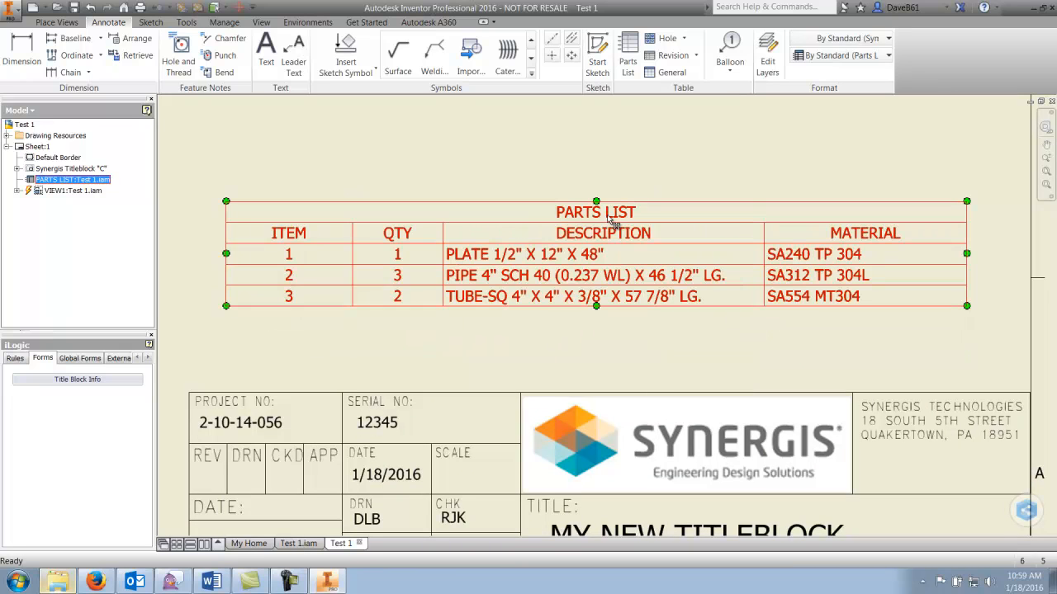
{"action": "mouse_move", "coordinate": [396, 242]}
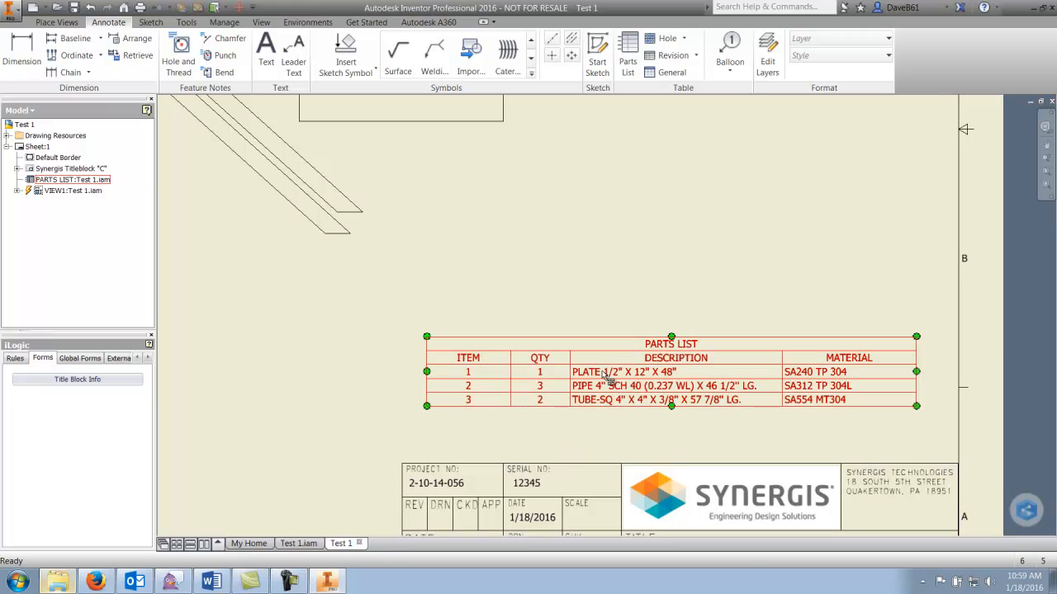
{"action": "left_click", "coordinate": [884, 449]}
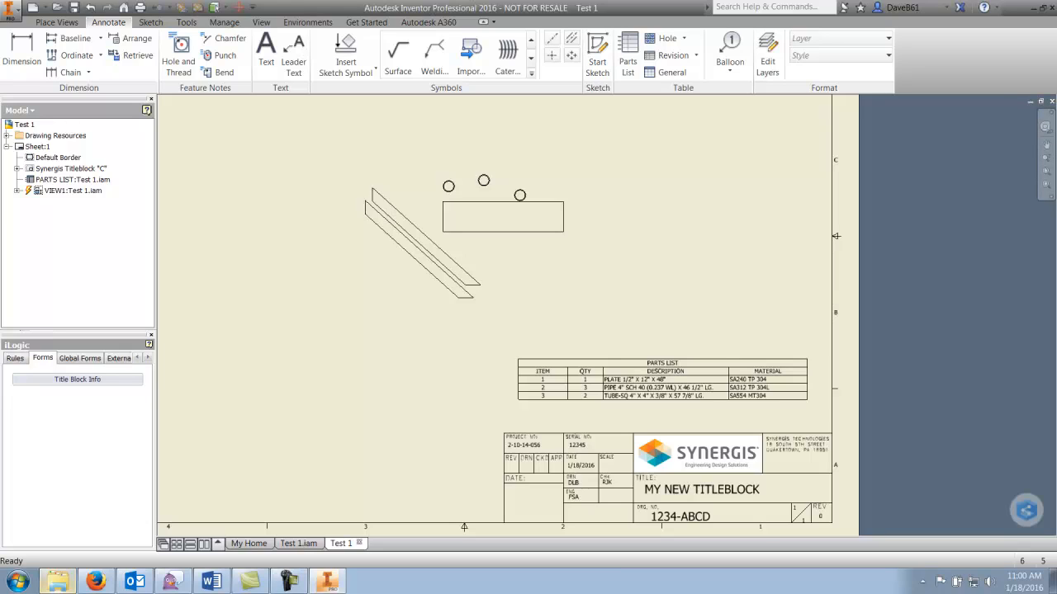
{"action": "left_click", "coordinate": [298, 544]}
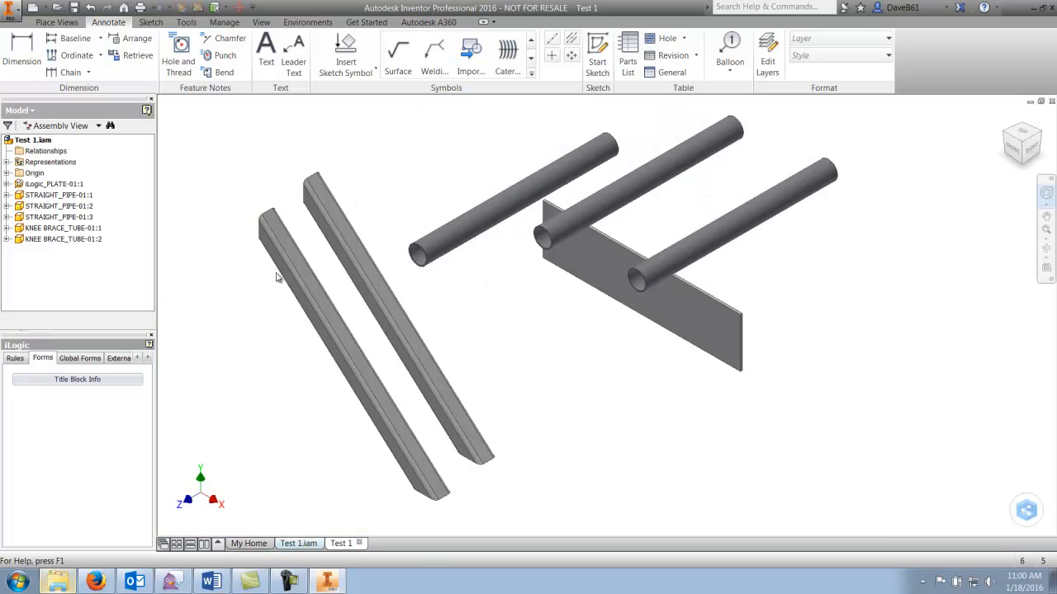
{"action": "left_click", "coordinate": [55, 183]}
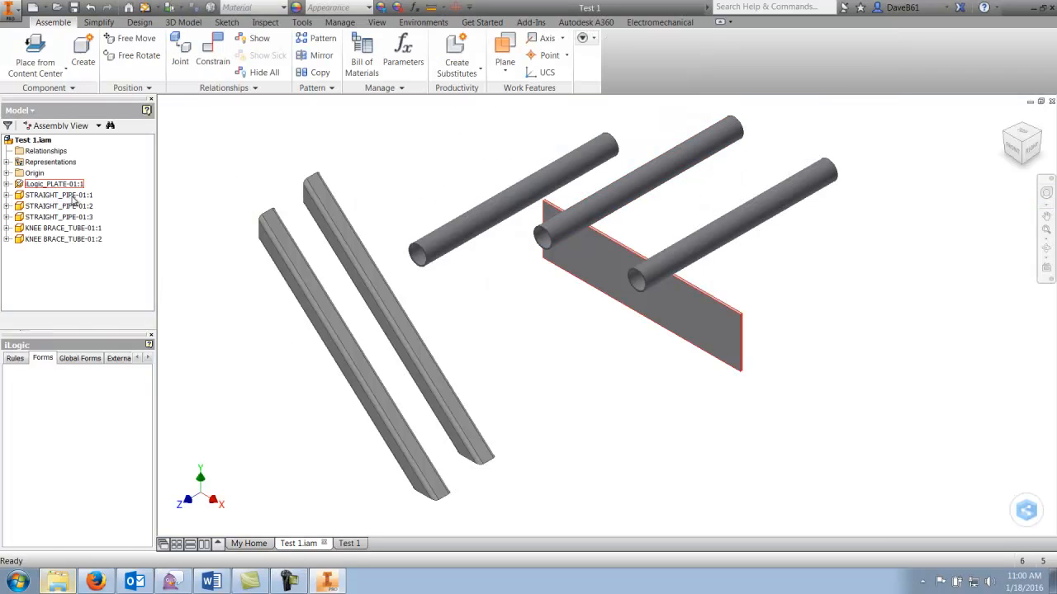